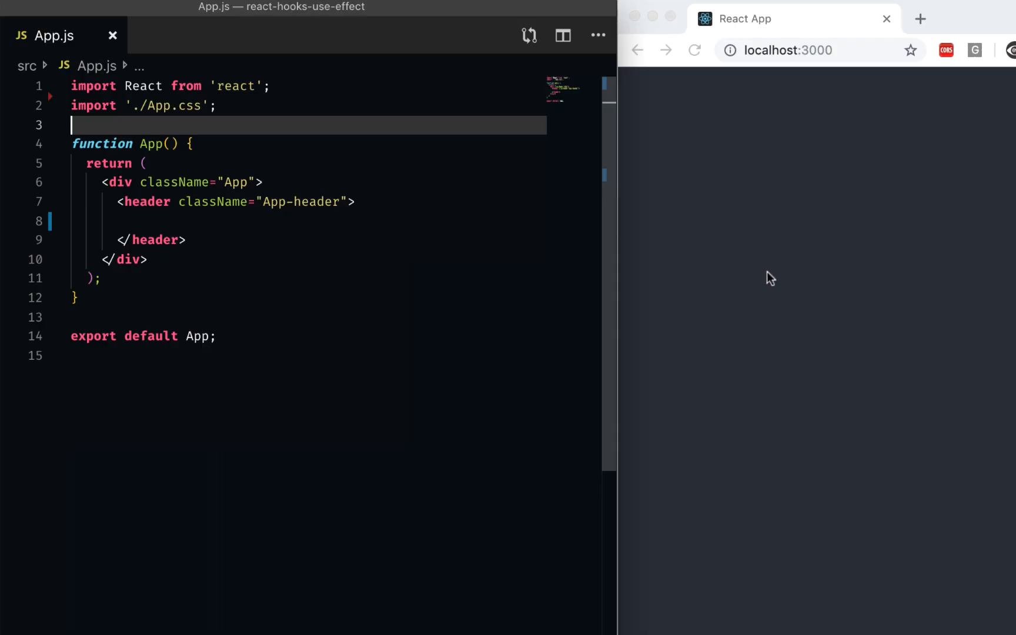
mouse_move(443, 258)
text(,)
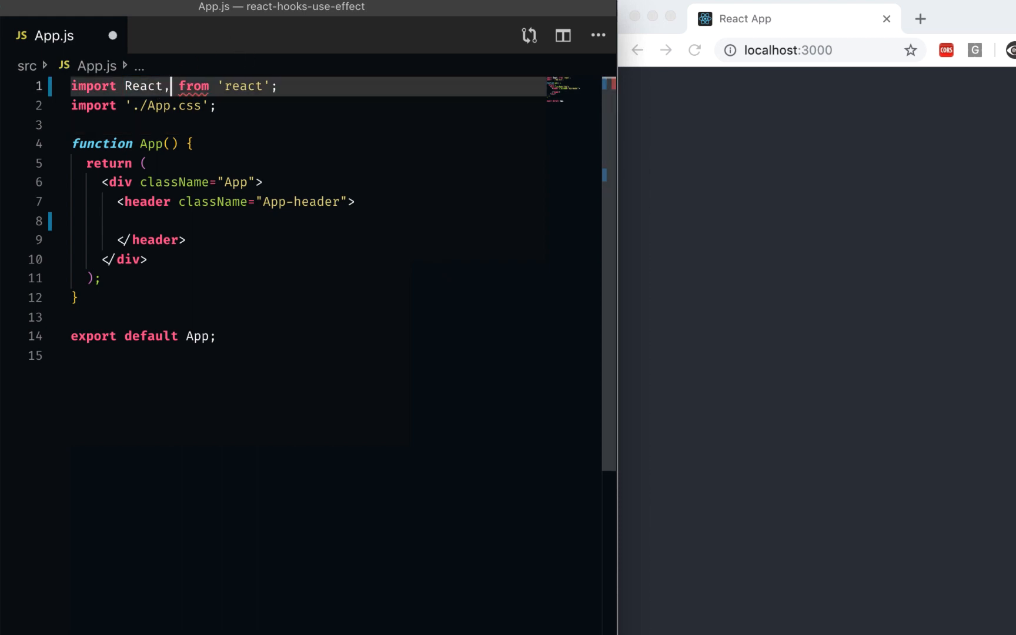
Import useState and useEffect from React alongside the default import
text({})
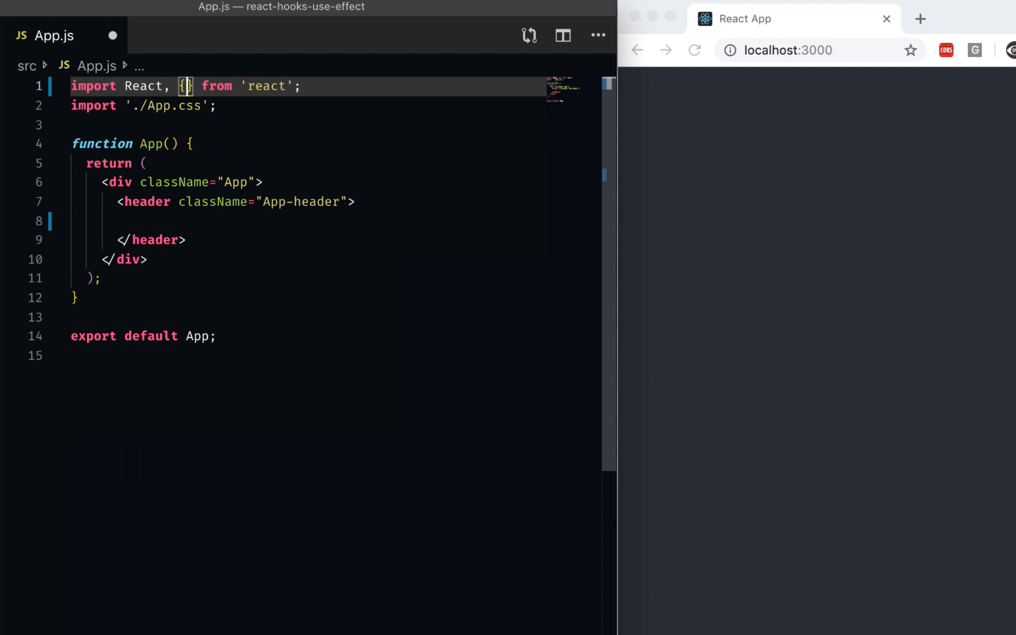
text(useState,)
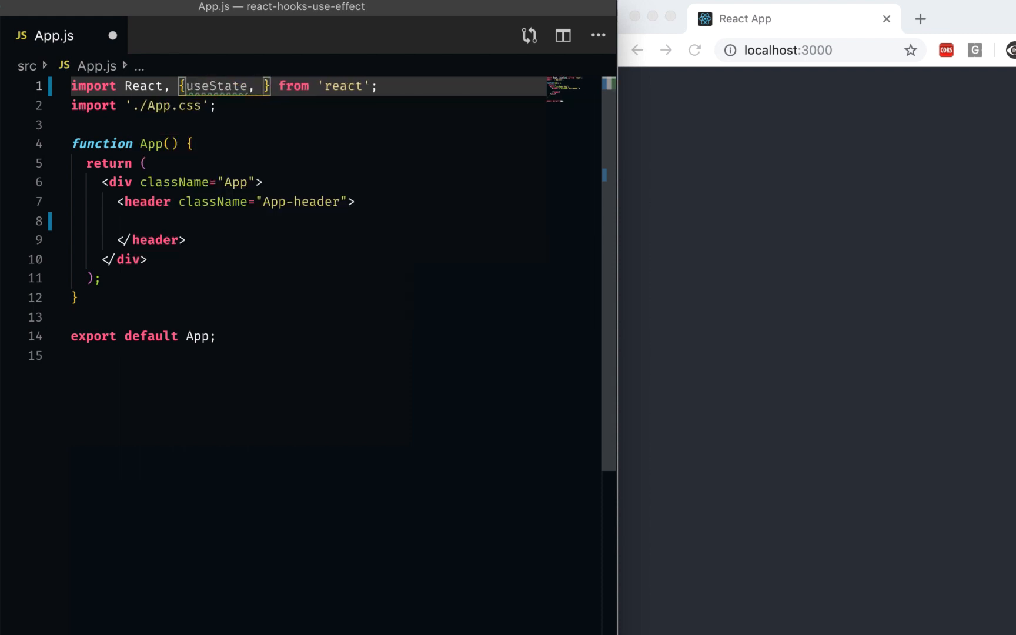
text(useEffect)
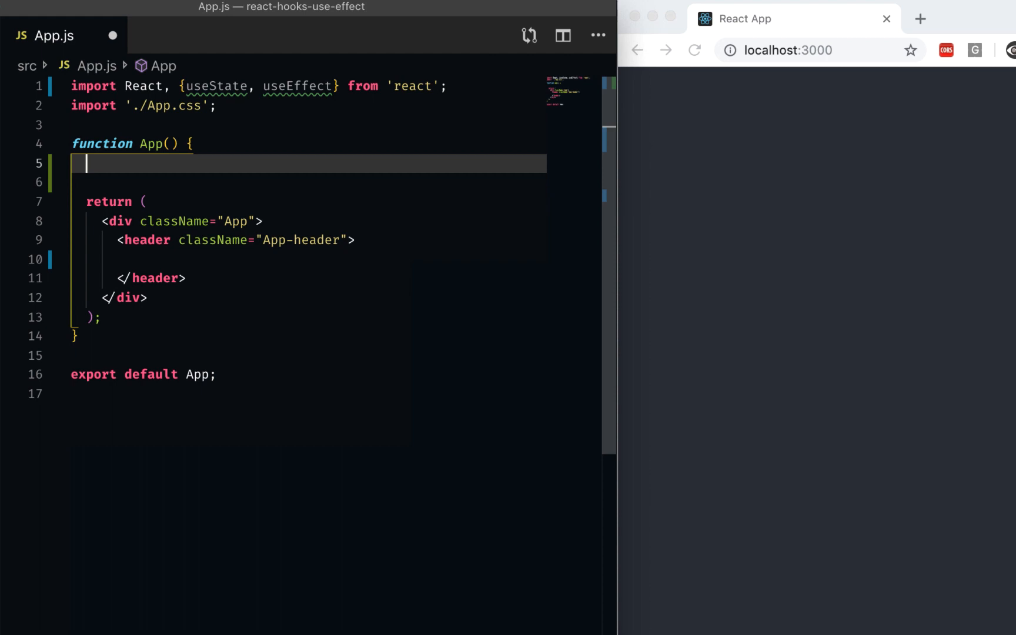
Declare const [growth, setGrowth] = useState(0) inside App
text(const [growth,)
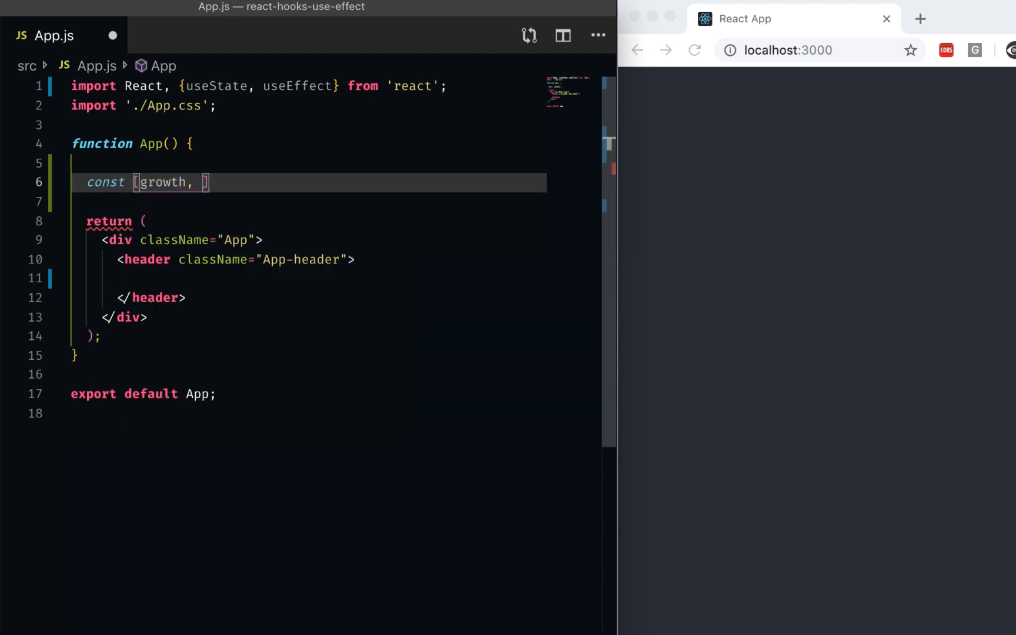
text(setGrowth] =)
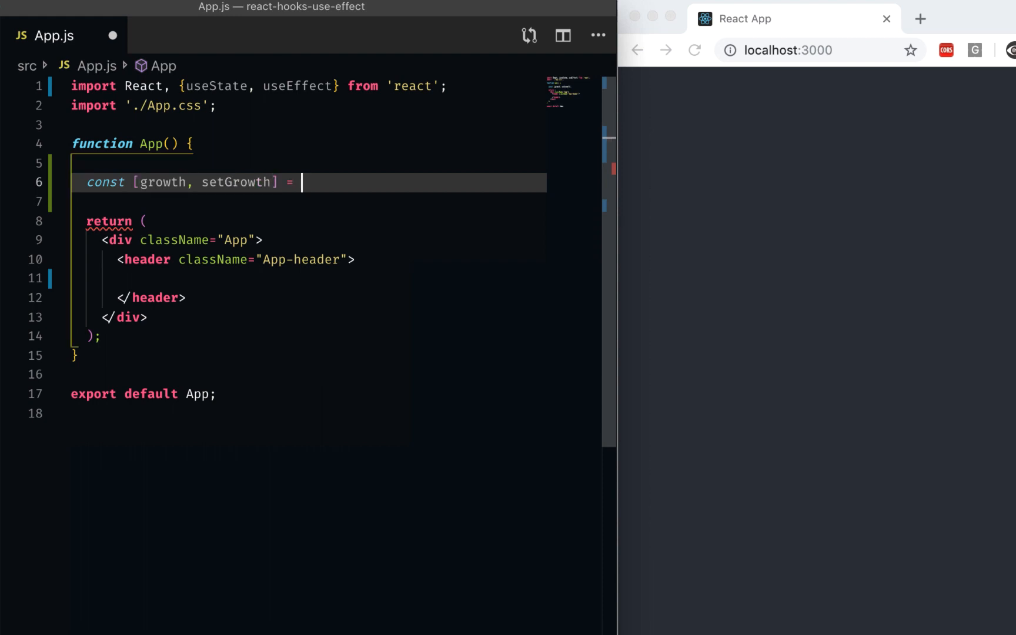
text(useState(0);)
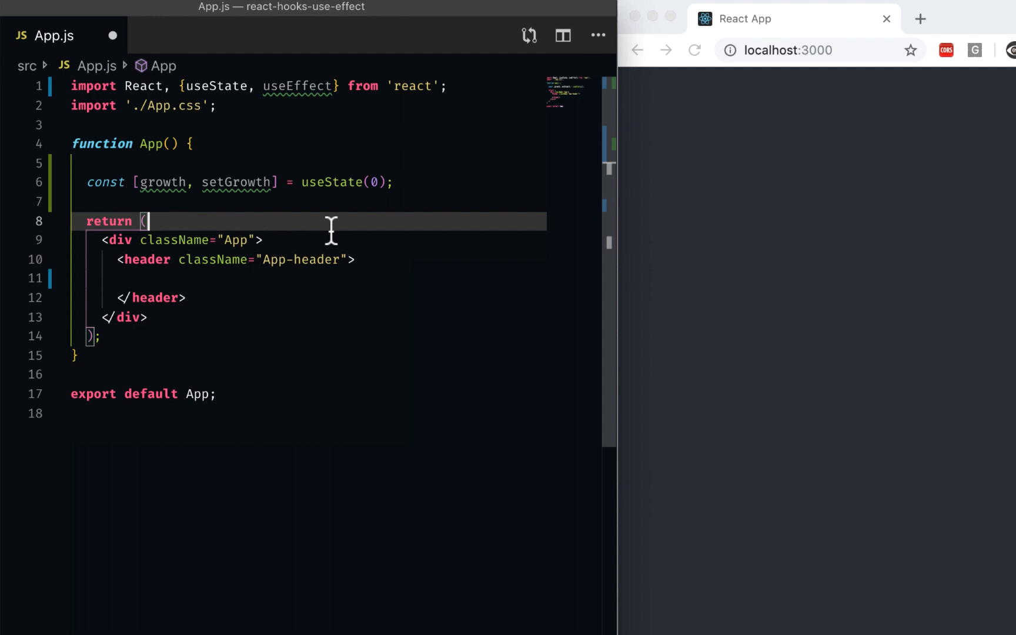
mouse_move(167, 221)
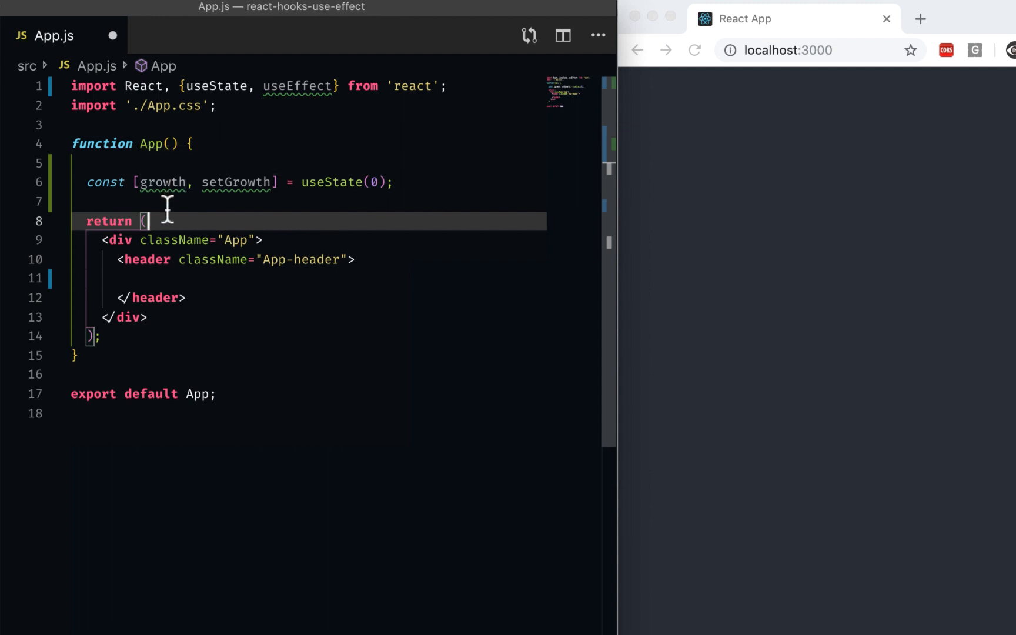
Add an <h2>Use Effect</h2> heading to the app header
text(<h)
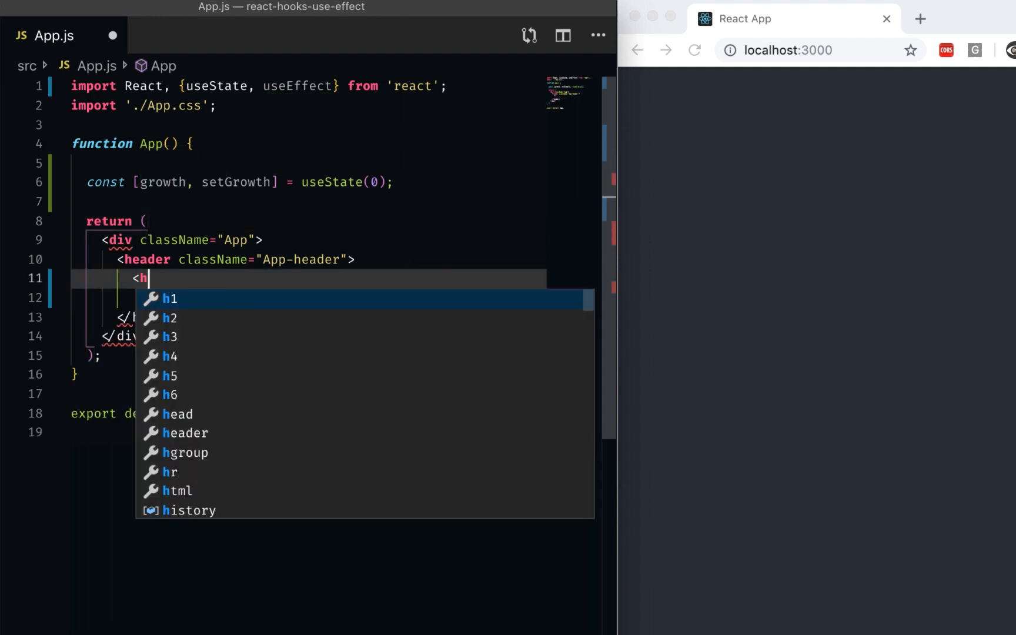
text(2)
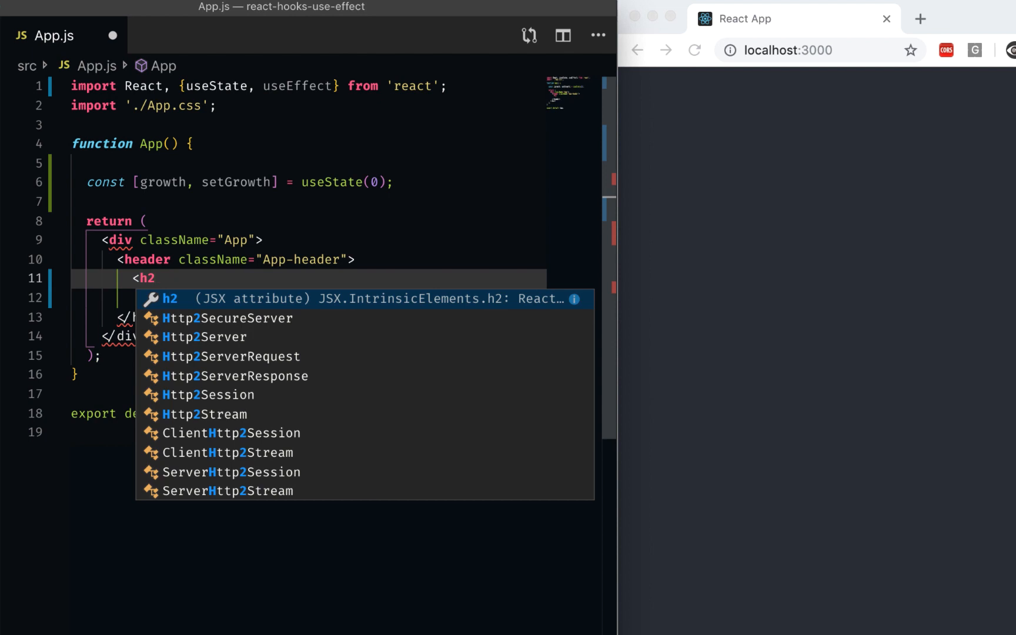
text(>Use Effect</h2>)
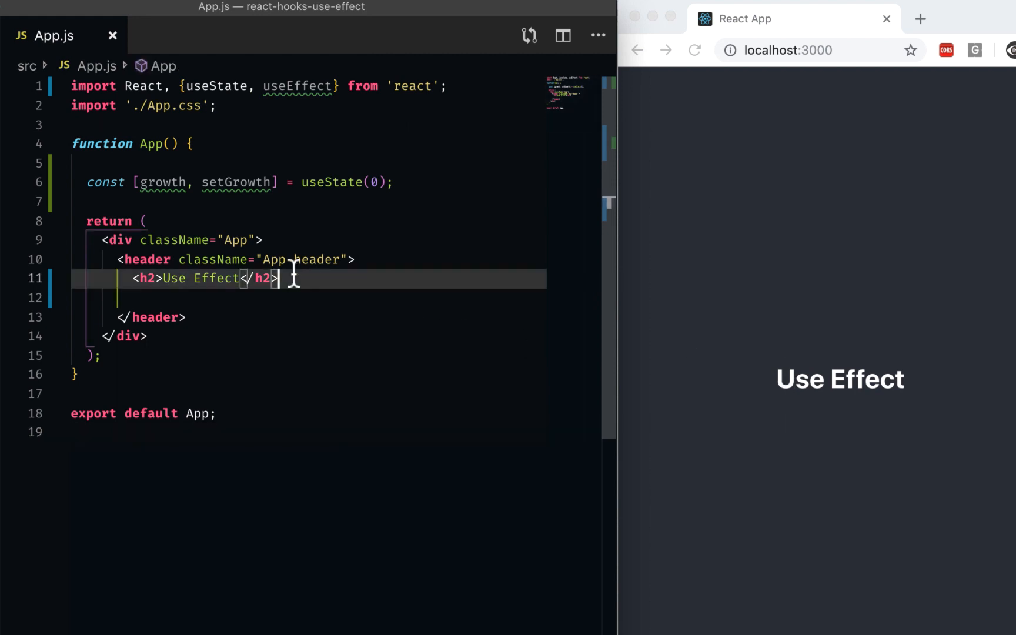
Add an <h3>growth:{growth}</h3> line showing the growth value
text(<h3)
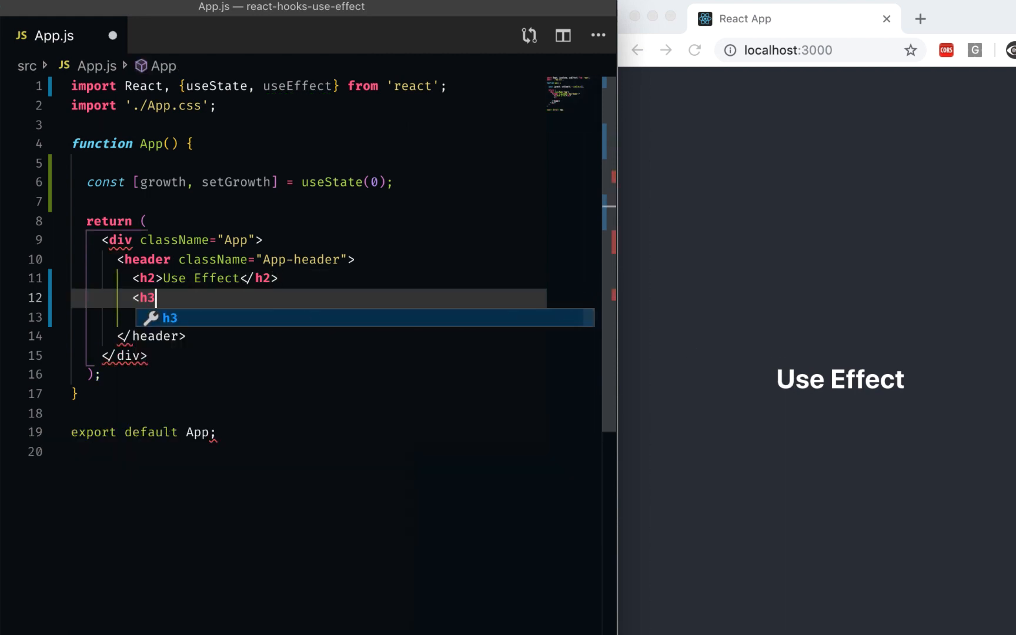
key(Tab)
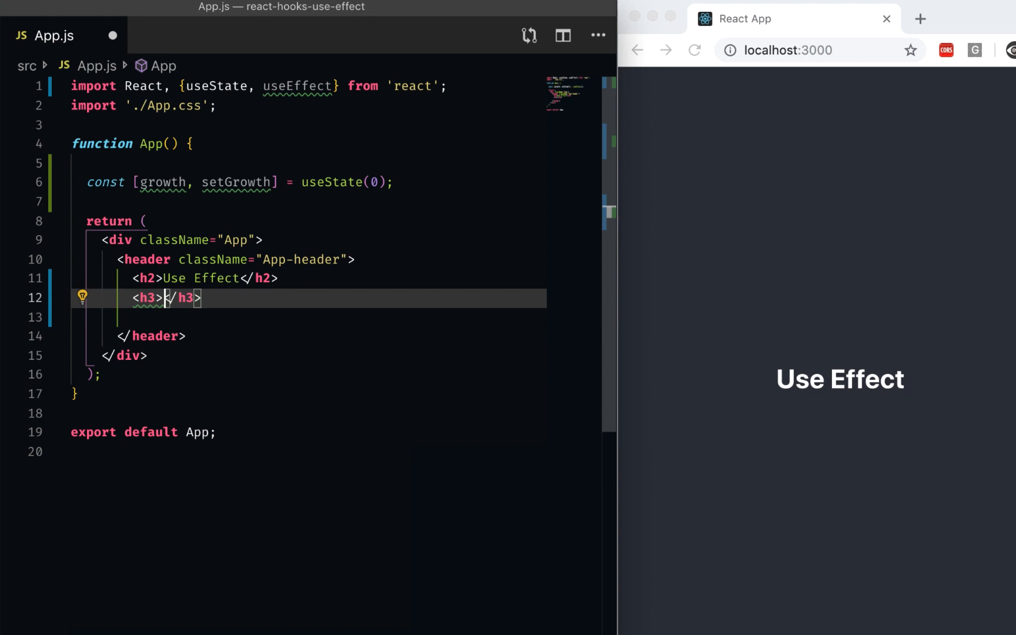
text({growth)
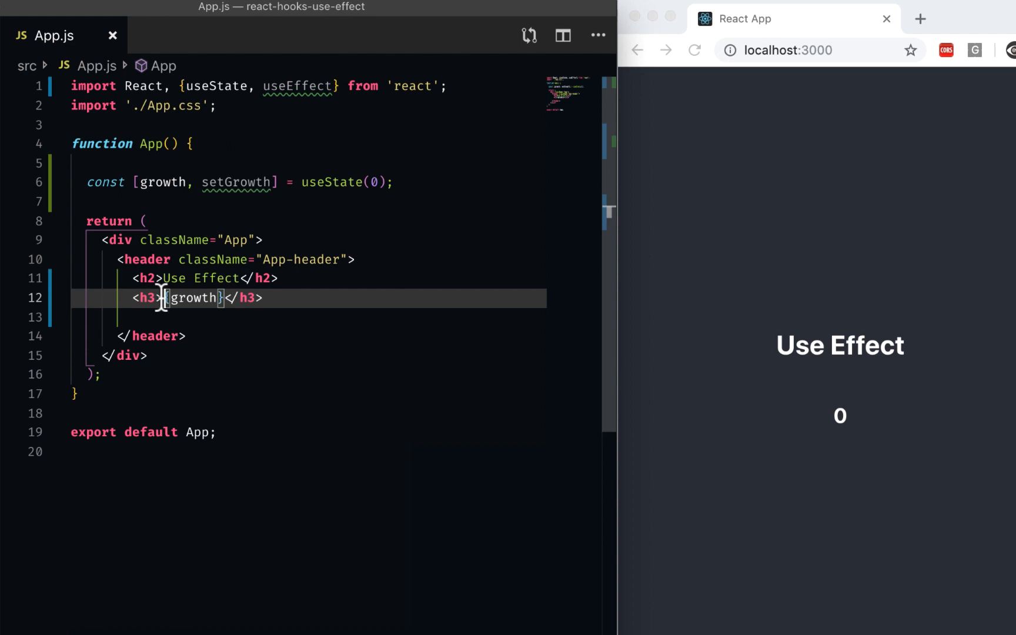
text(growth:)
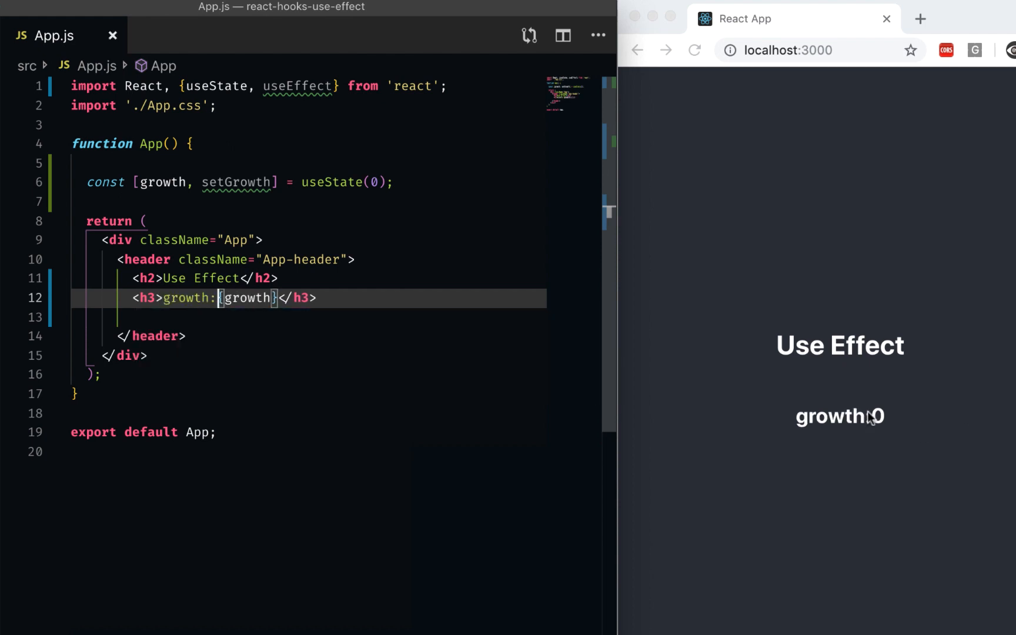
click(345, 355)
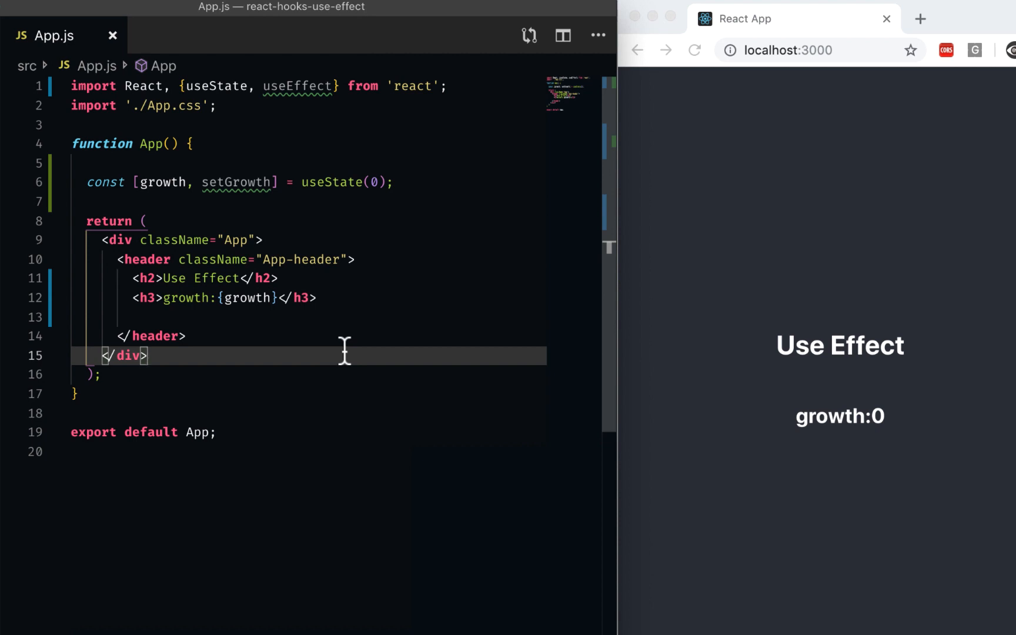
mouse_move(152, 196)
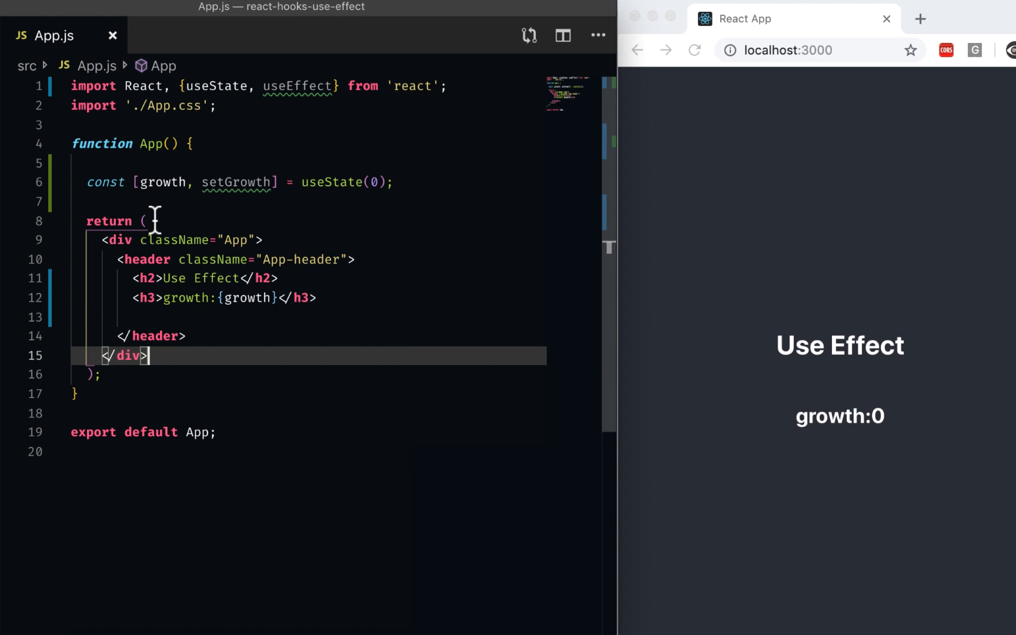
mouse_move(169, 200)
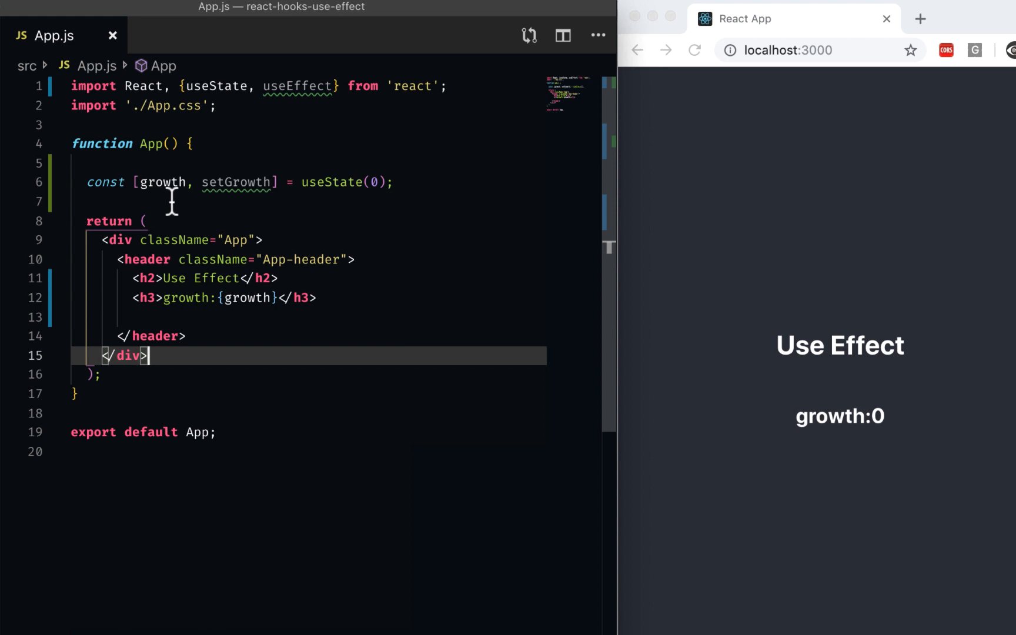
Scaffold a useEffect(() => { }, []) call with an empty dependency list above return
key(Enter)
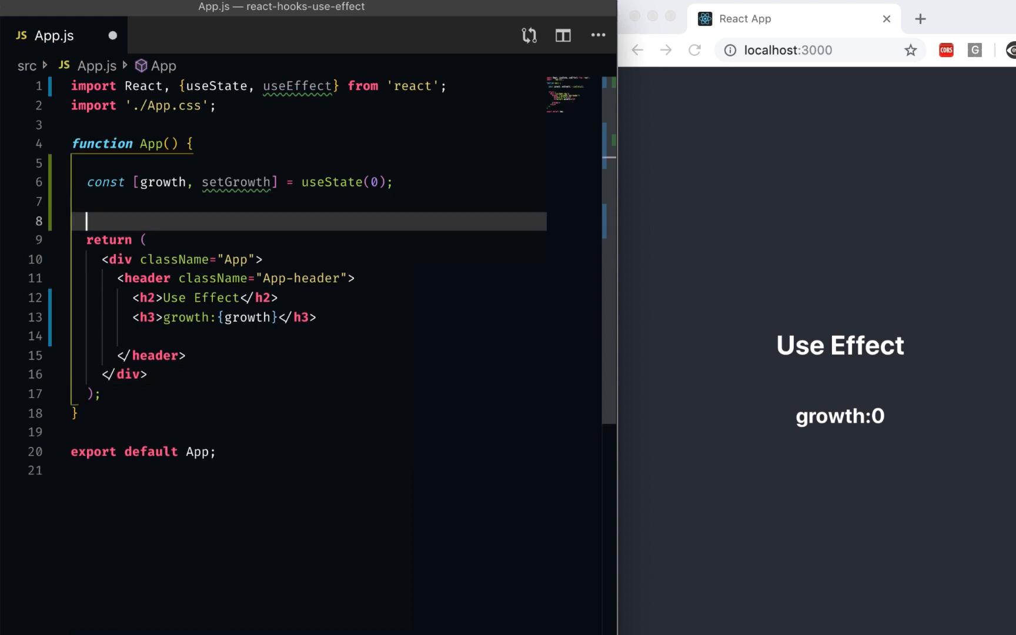
text(useEffect()
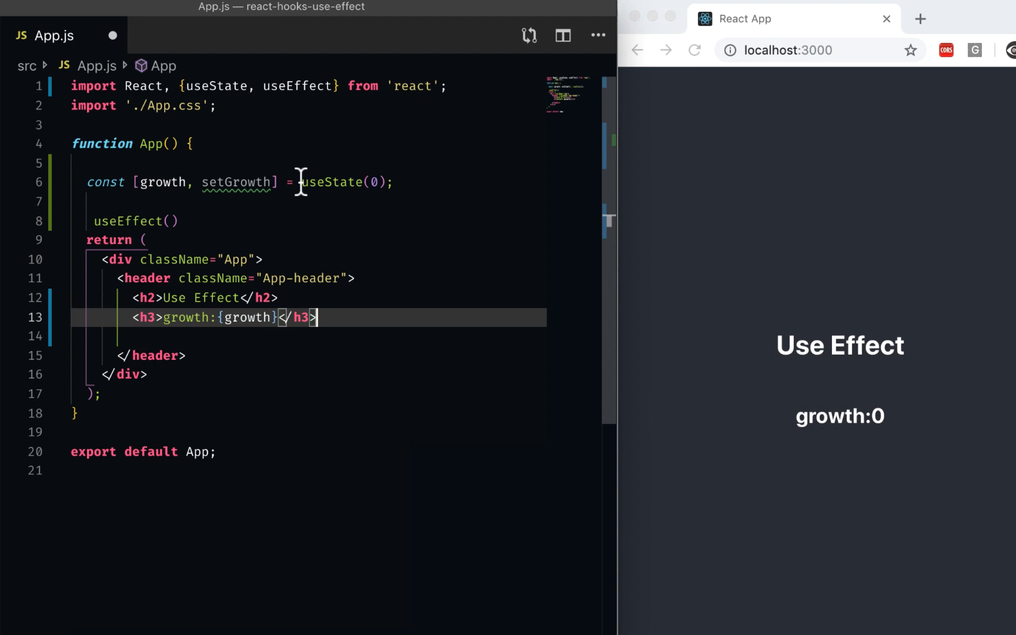
mouse_move(164, 182)
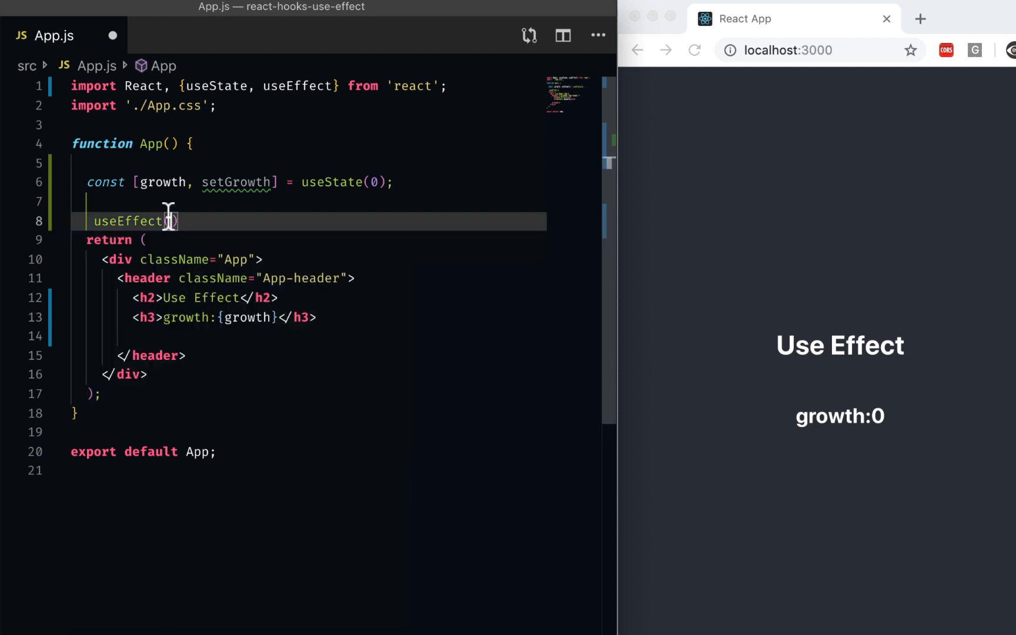
text(())
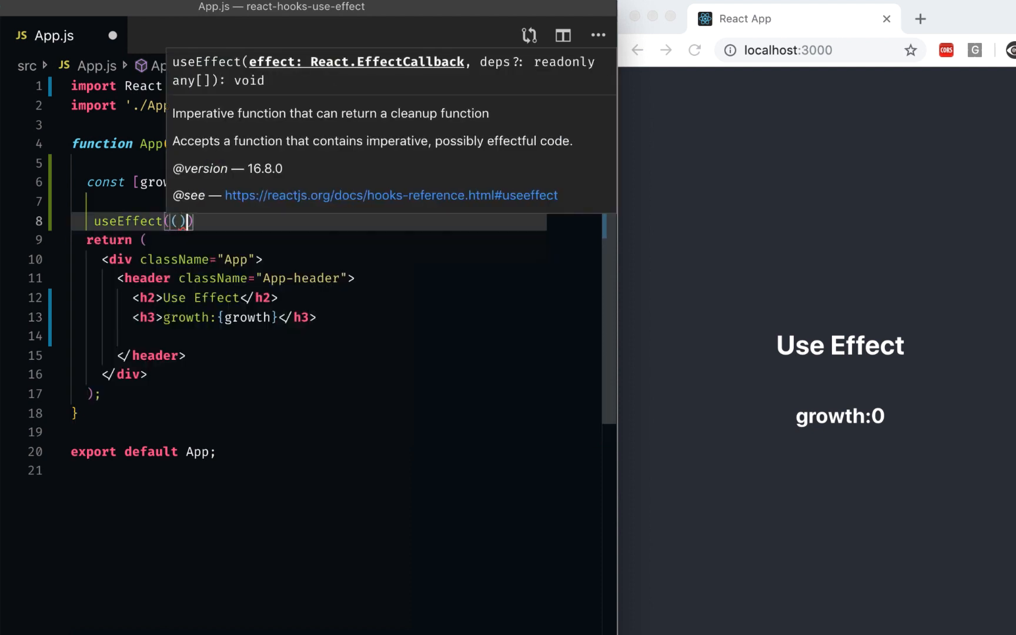
text(=>{)
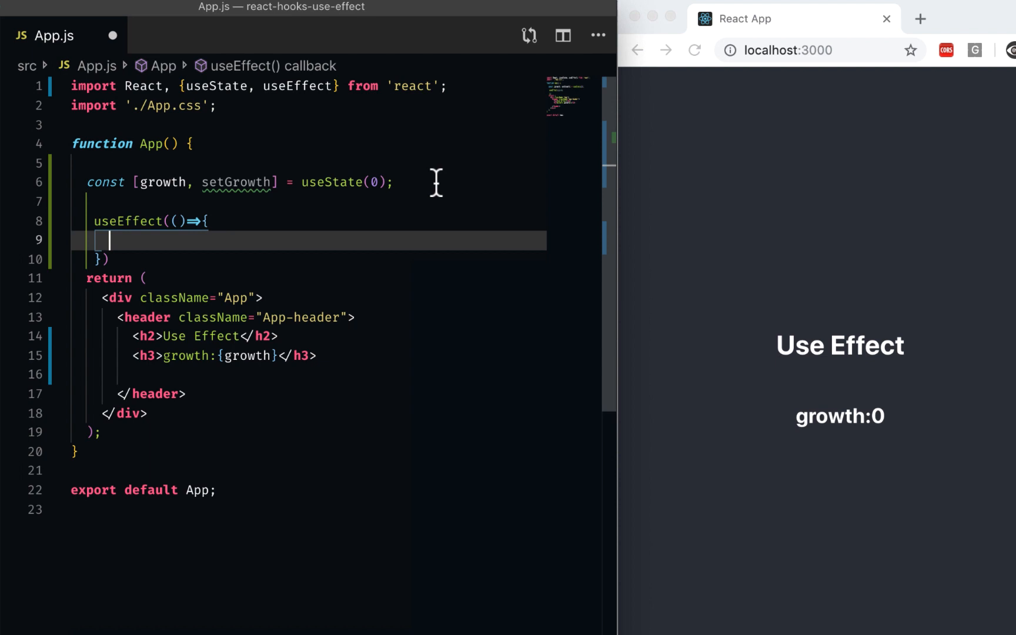
mouse_move(71, 212)
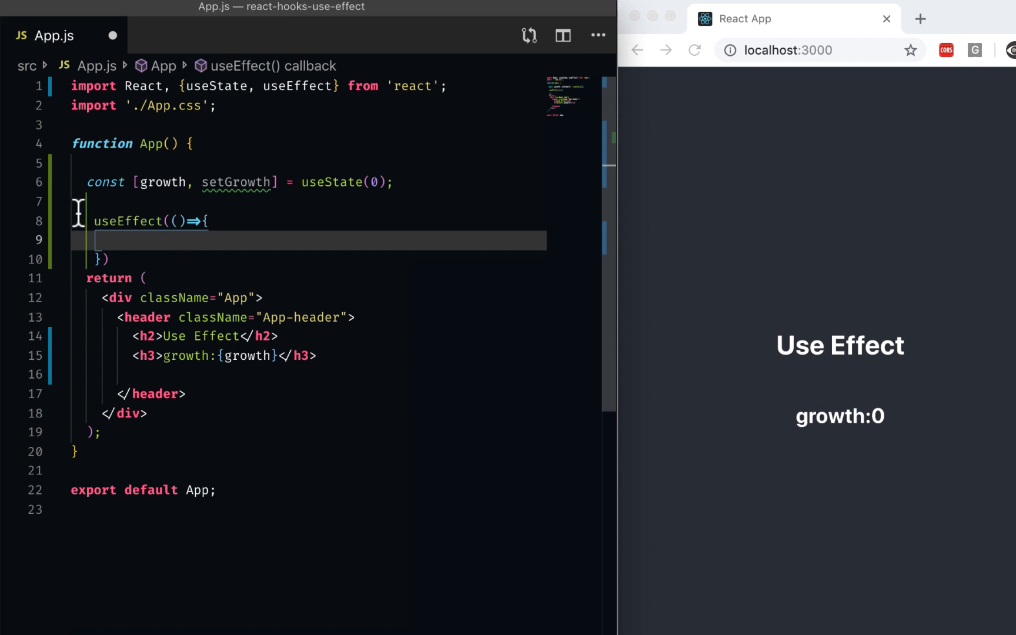
text(,)
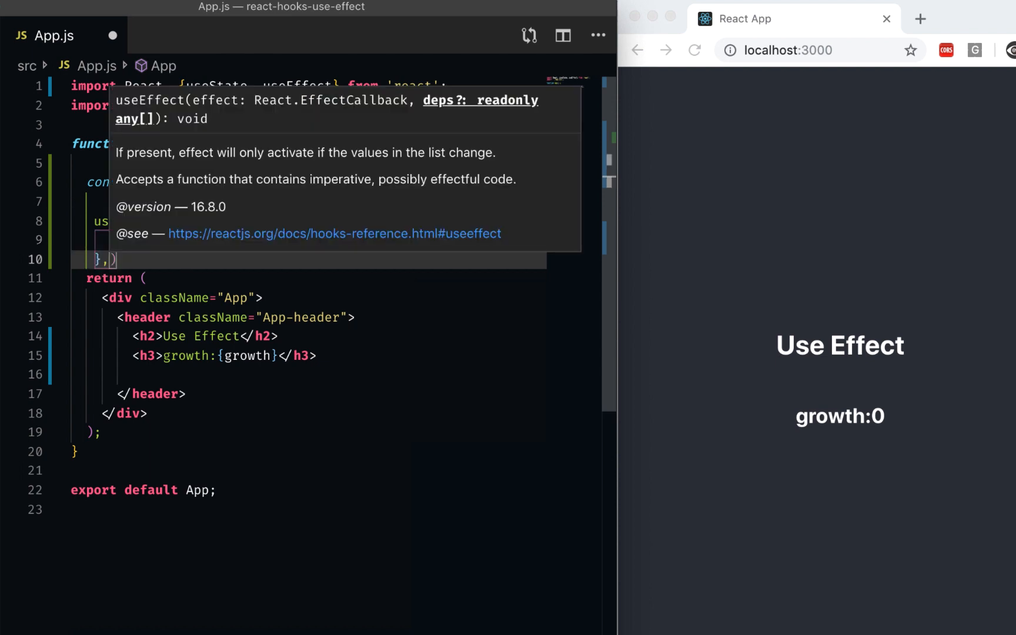
click(328, 456)
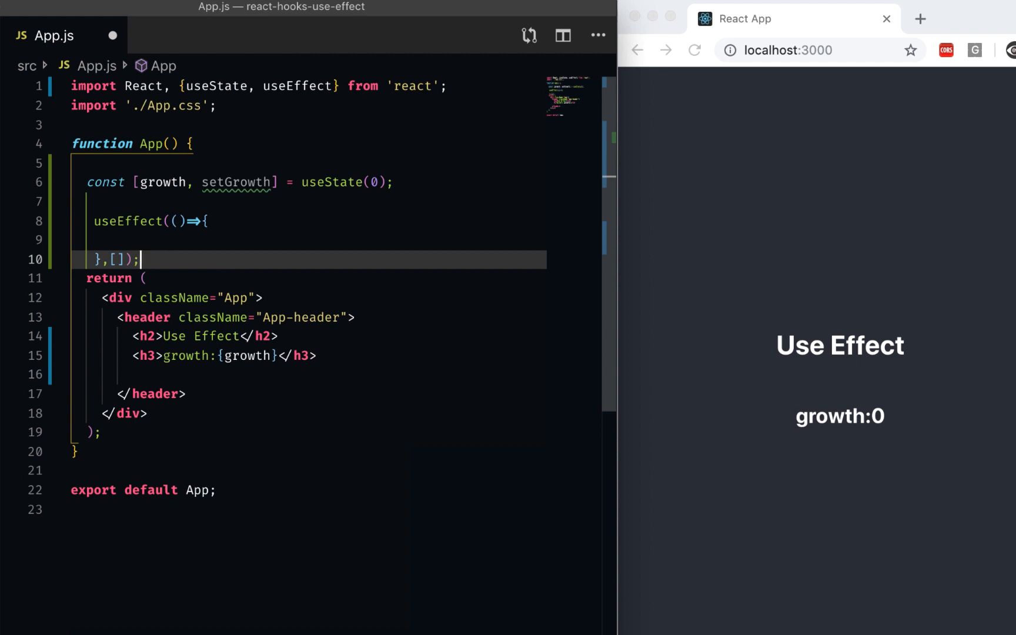
Log 'I am born' from the effect body with console.log
click(108, 240)
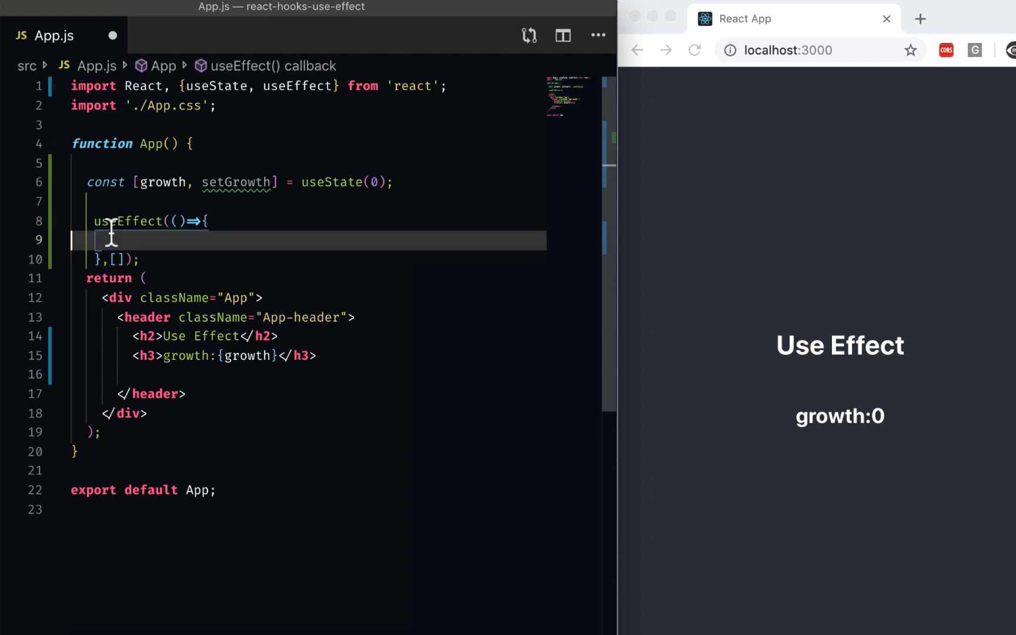
text(console.)
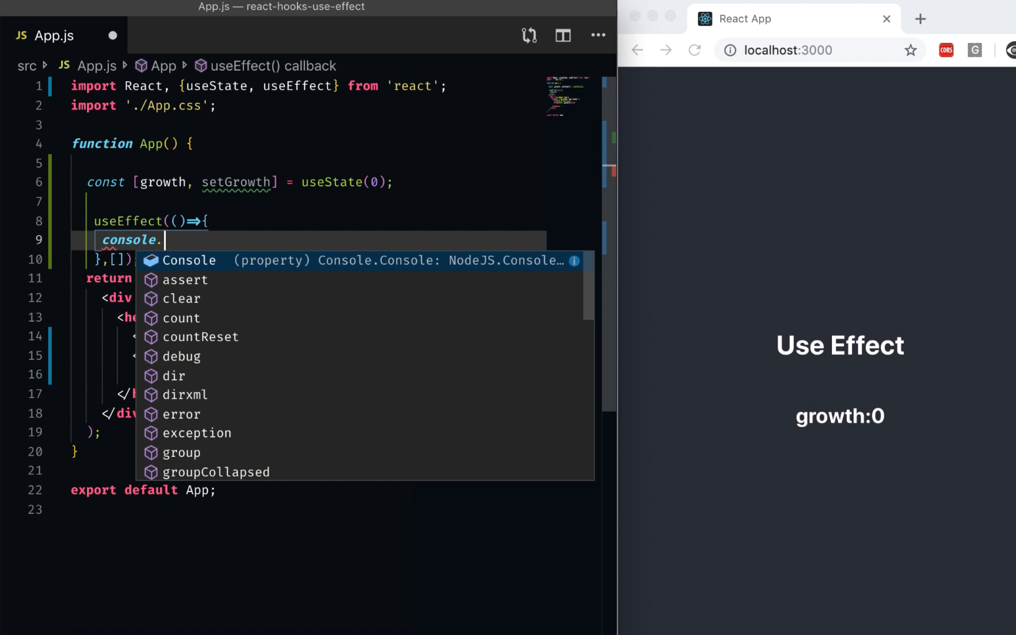
text(log('I am born');)
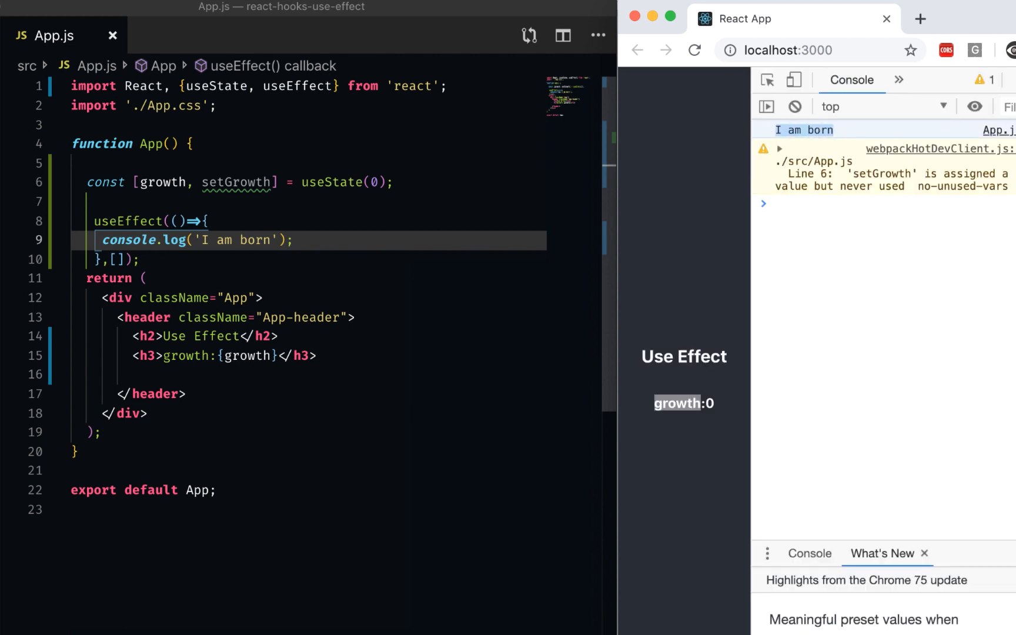
Reload localhost:3000 so the console logs 'I am born' once more on mount
click(695, 49)
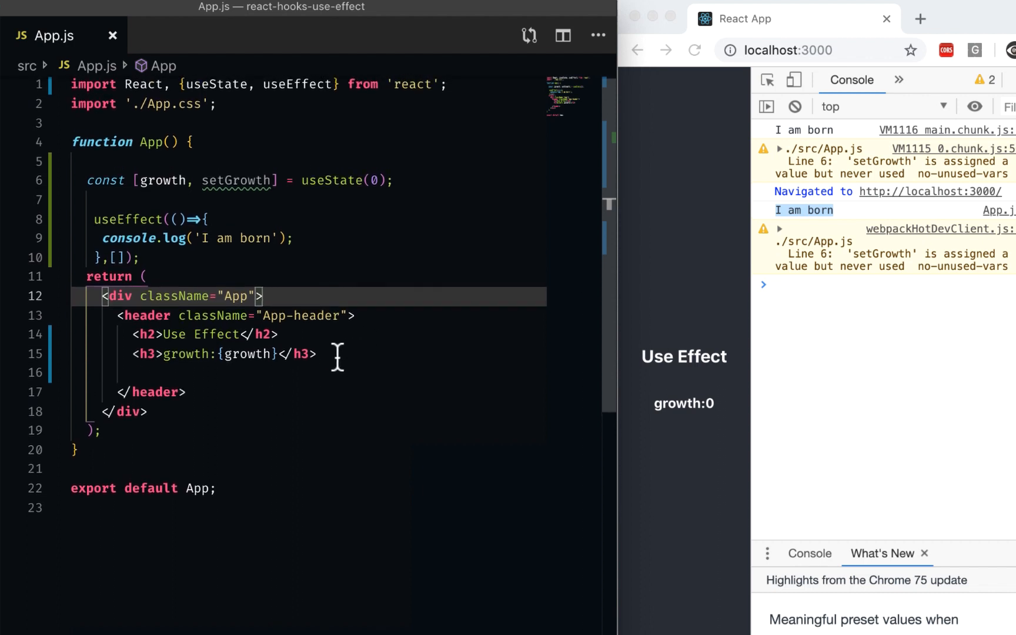
Add a 'learn and grow' button with onClick={growHandle} and save App.js
text(<)
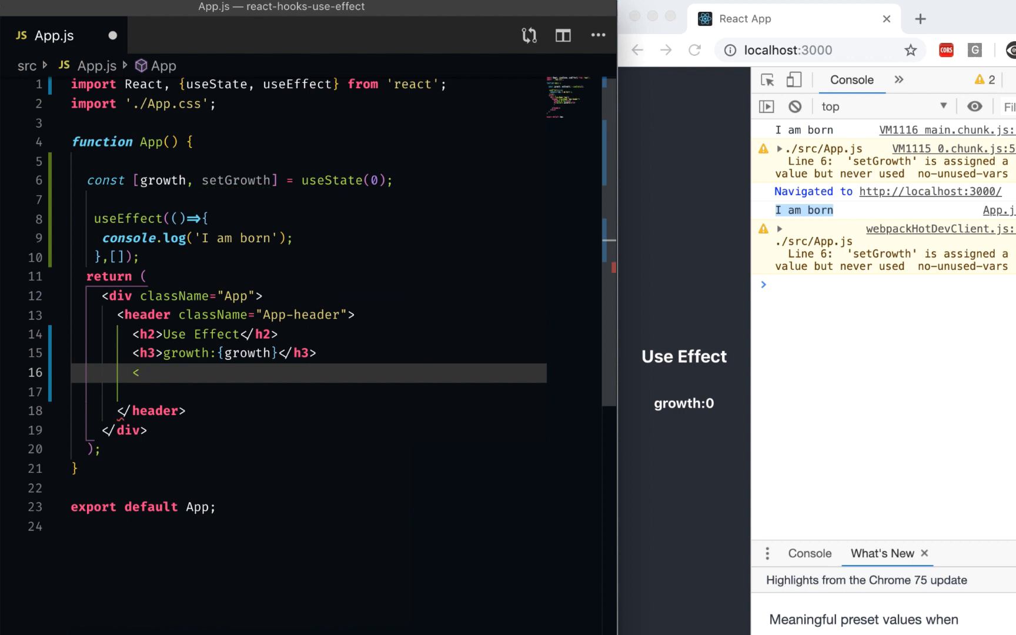
text(button>learn and grow</button>)
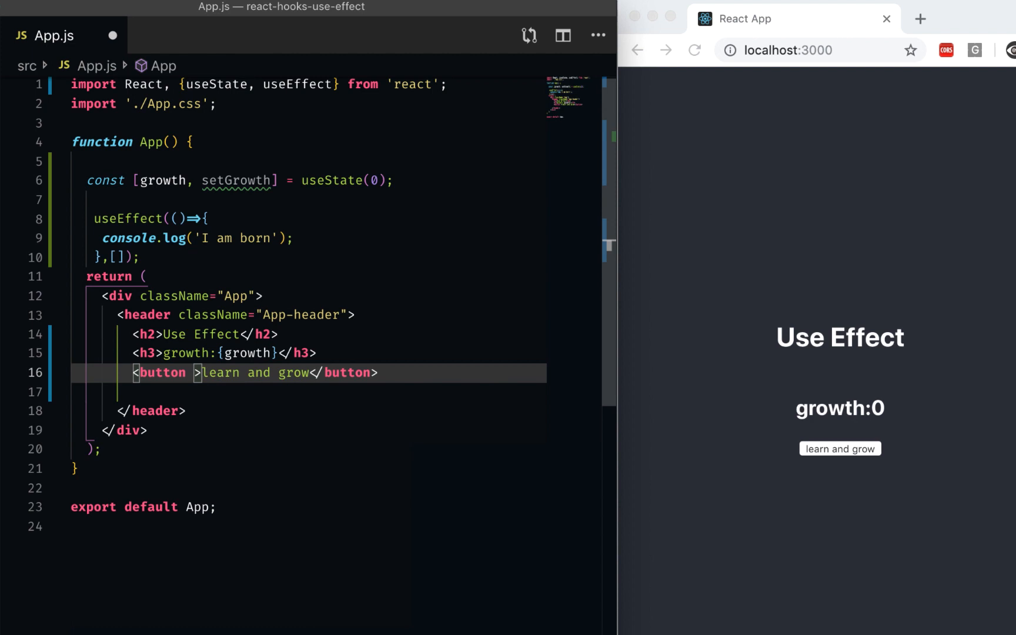
text(onClick={})
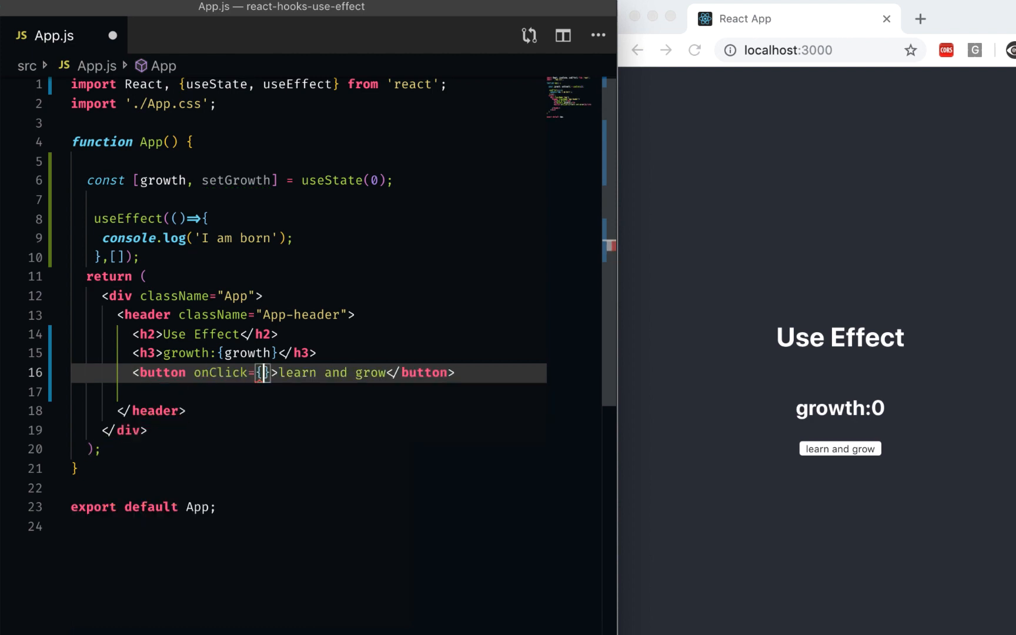
text(growHa)
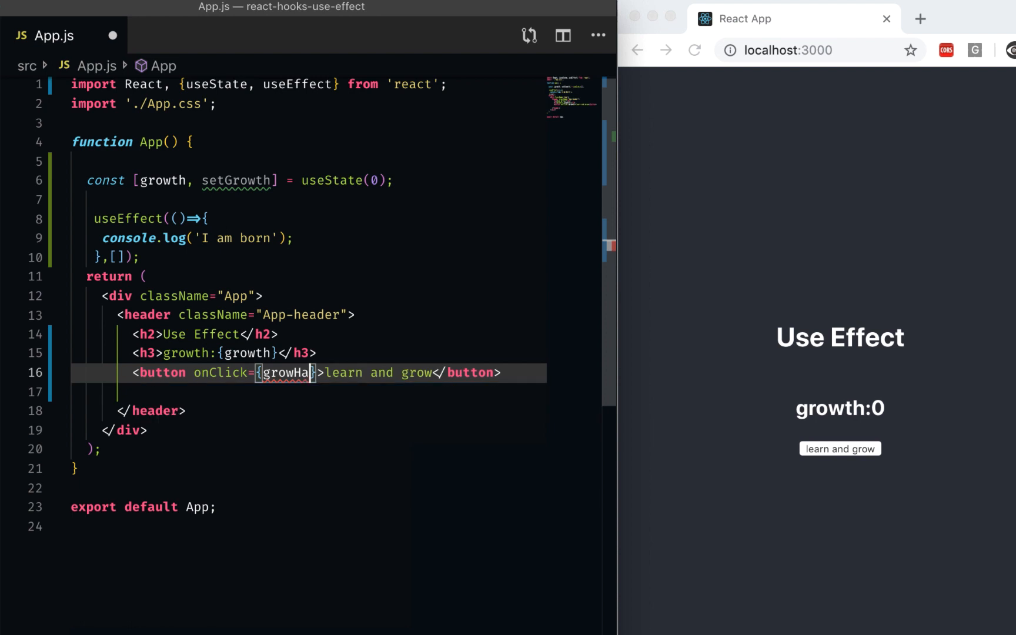
text(ndle)
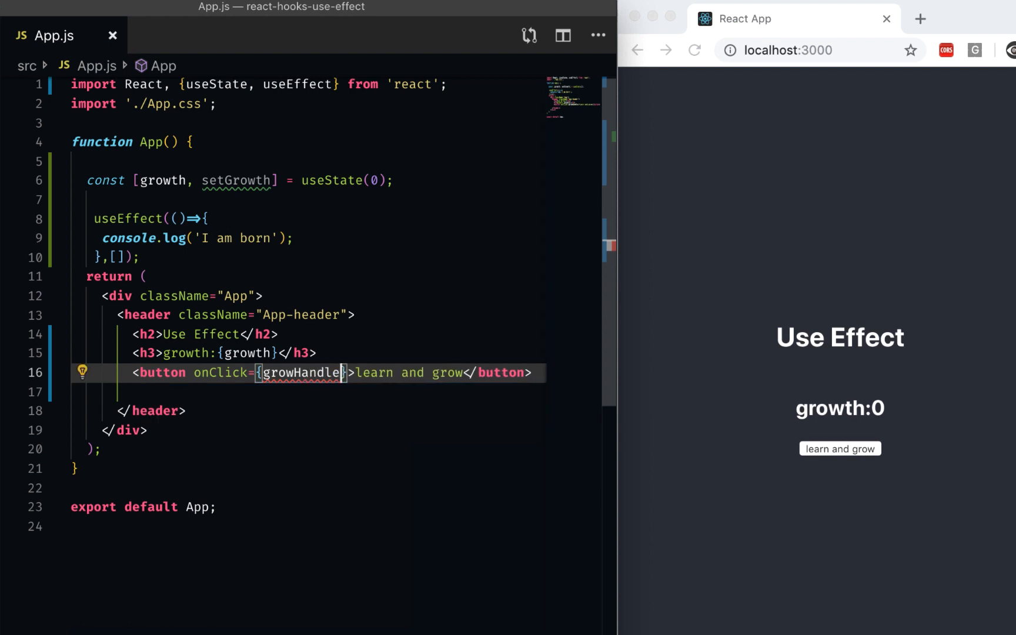
key(Enter)
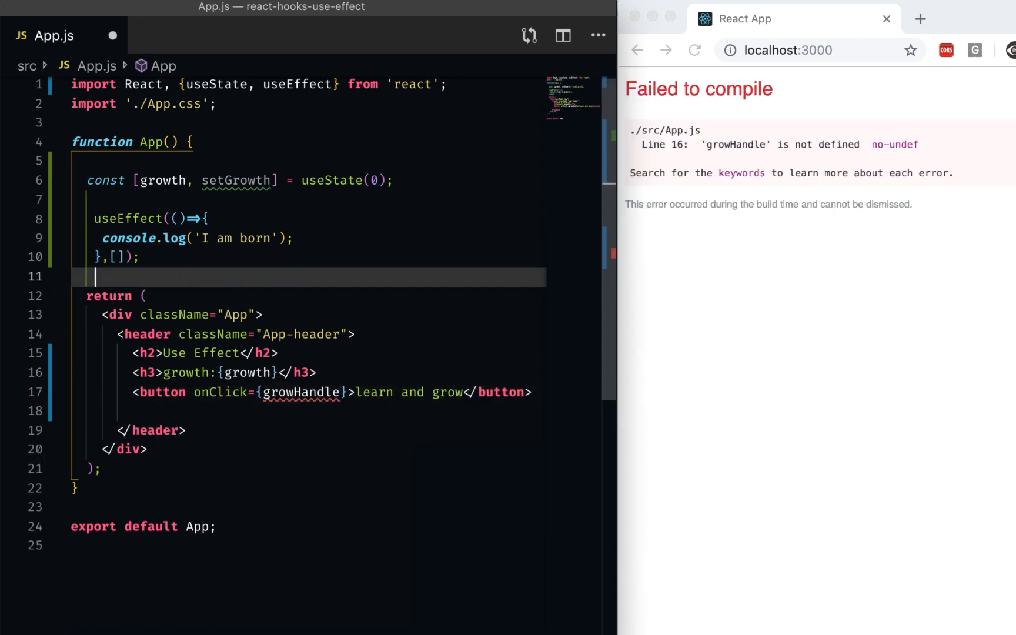
Define function growHandle() calling setGrowth(growth + 10) above return
text(function)
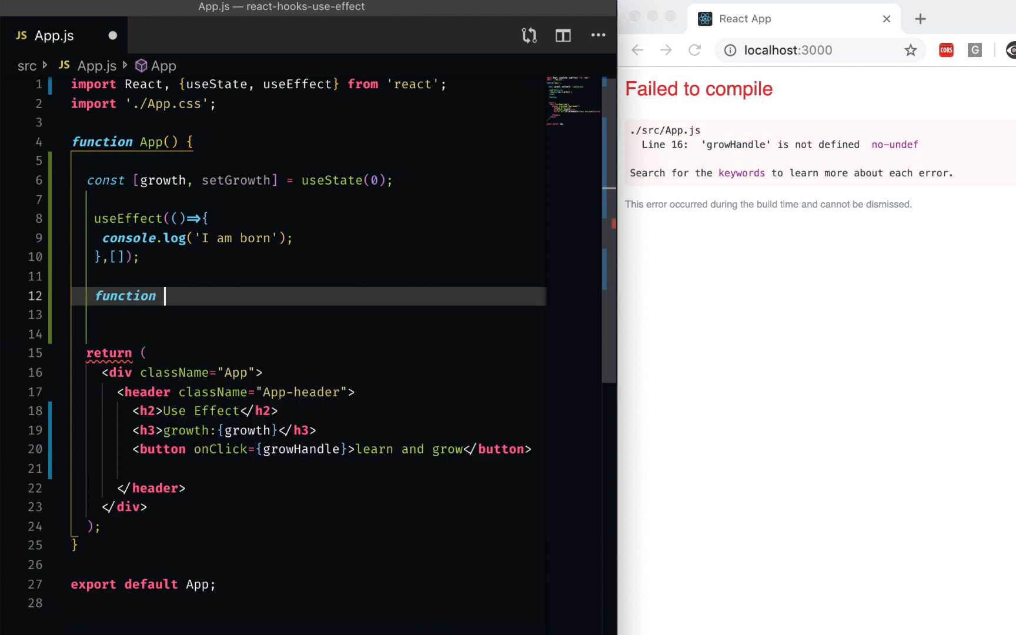
double_click(300, 450)
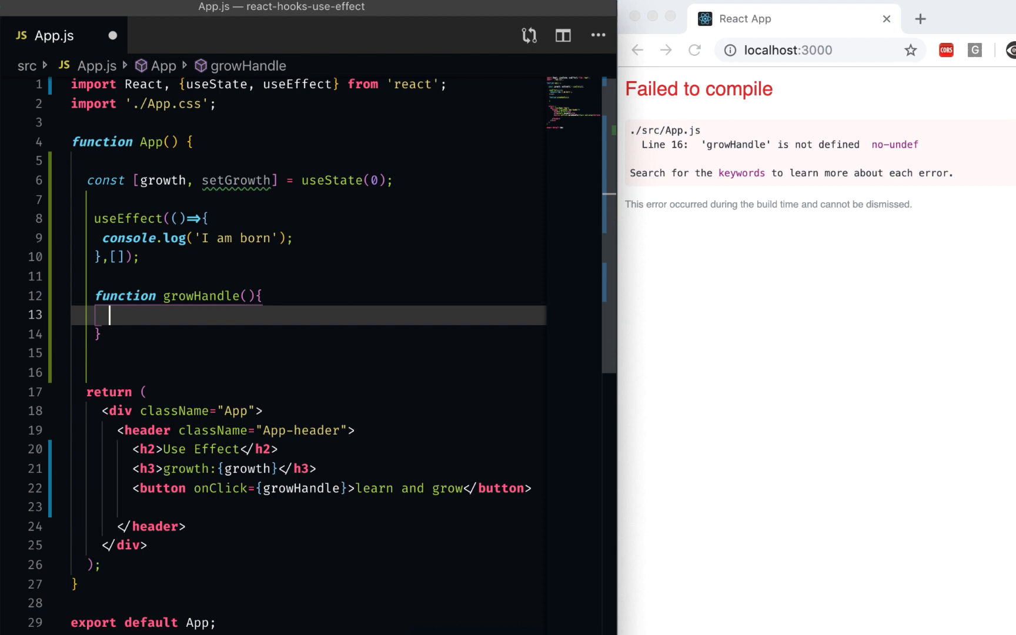
text(setGrowth)
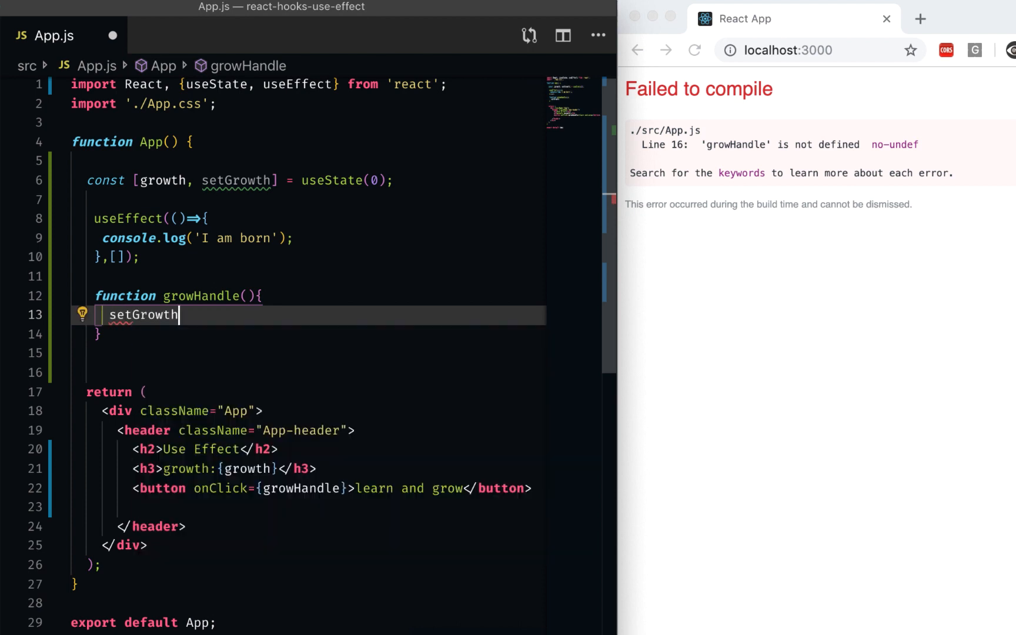
text(())
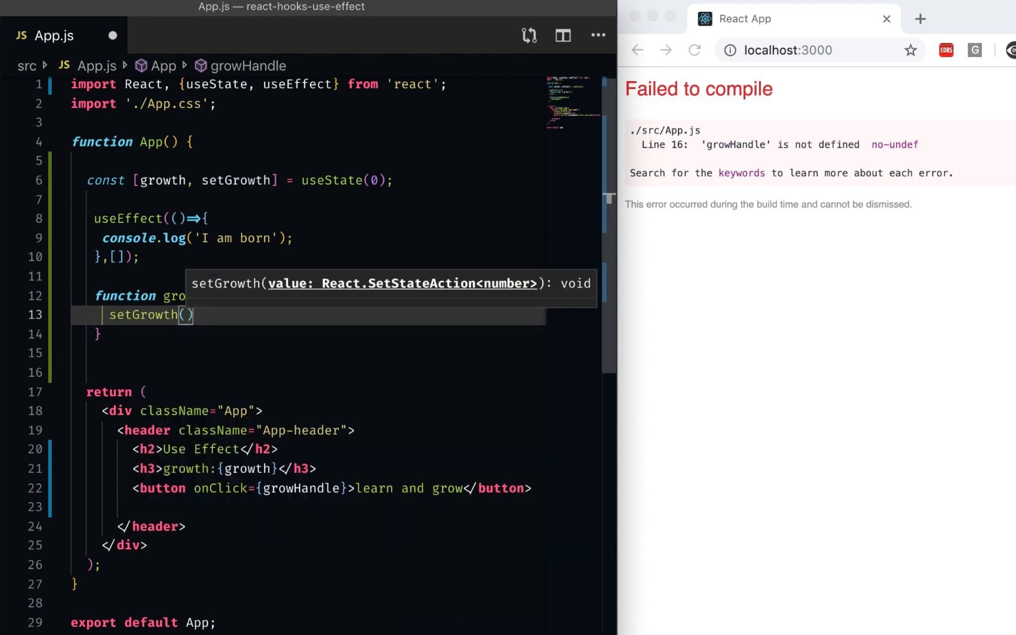
text(growth + 10)
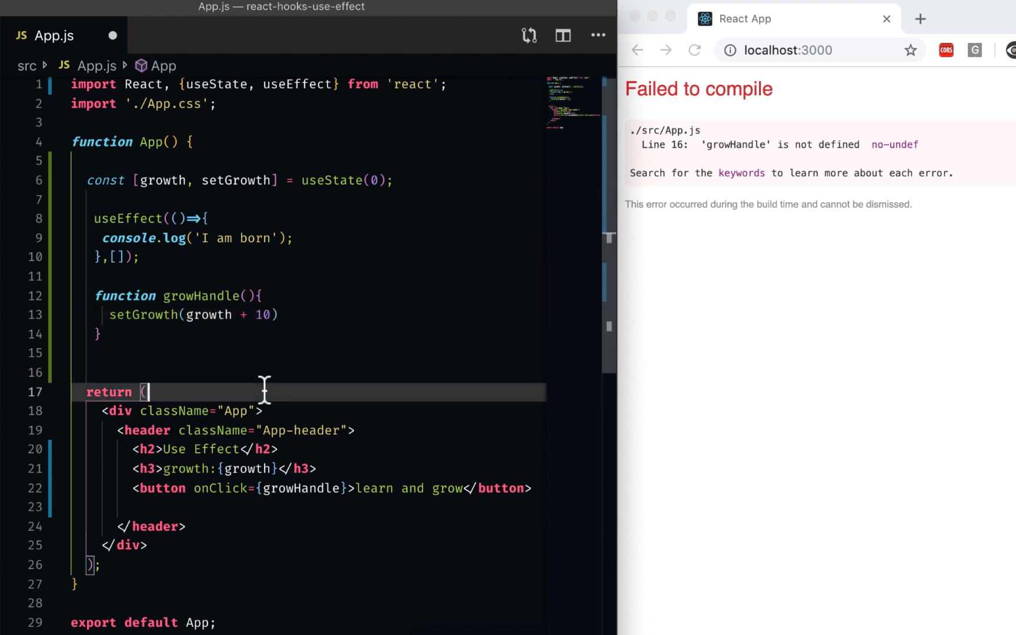
mouse_move(295, 319)
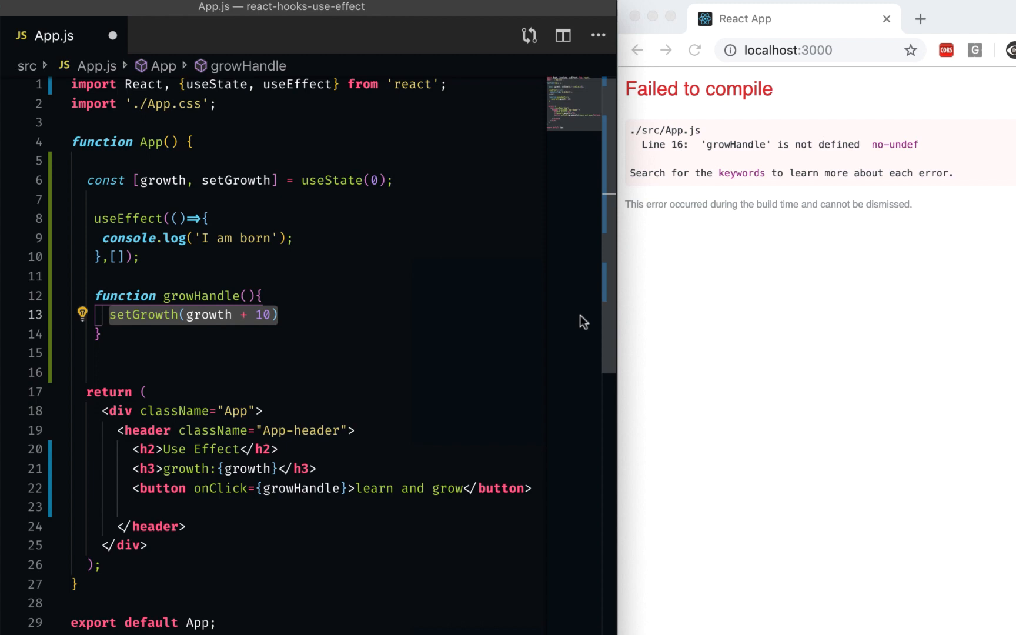
mouse_move(361, 295)
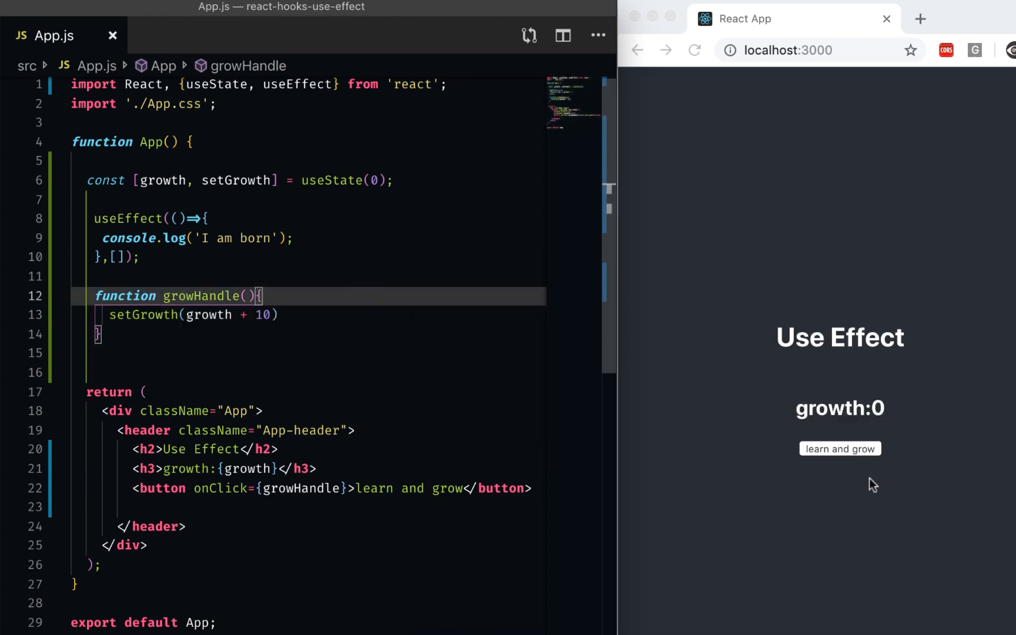
Raise growth by tens with the button while the console keeps a single 'I am born'
click(840, 449)
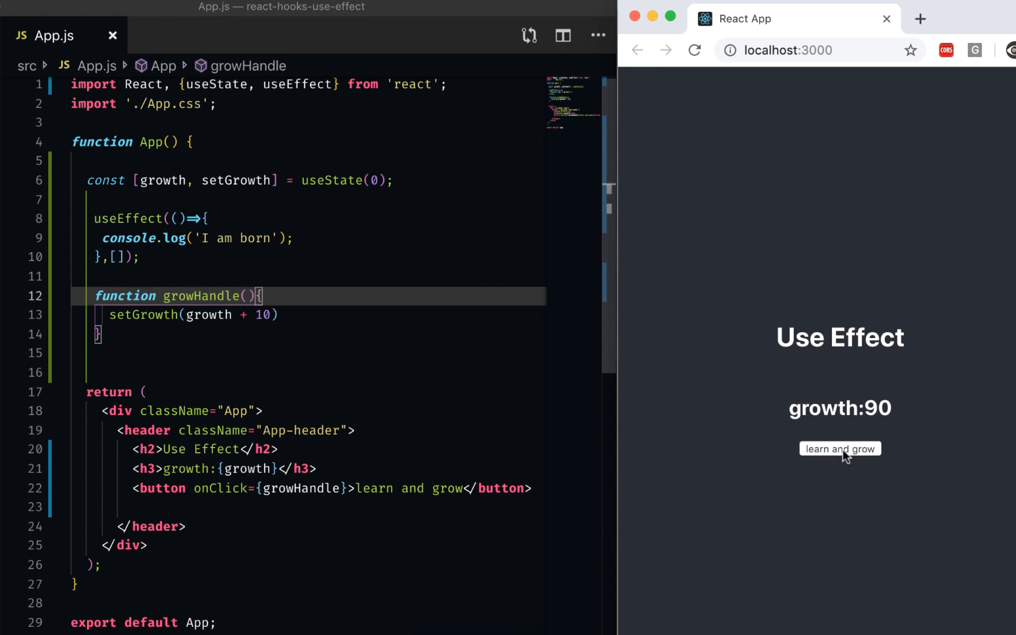
click(840, 449)
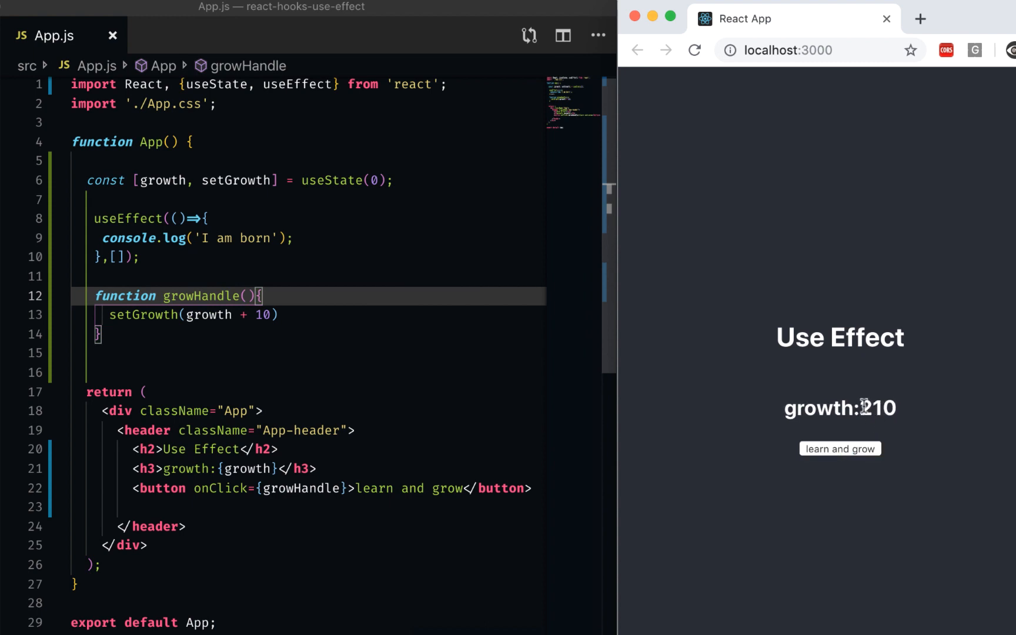
double_click(880, 408)
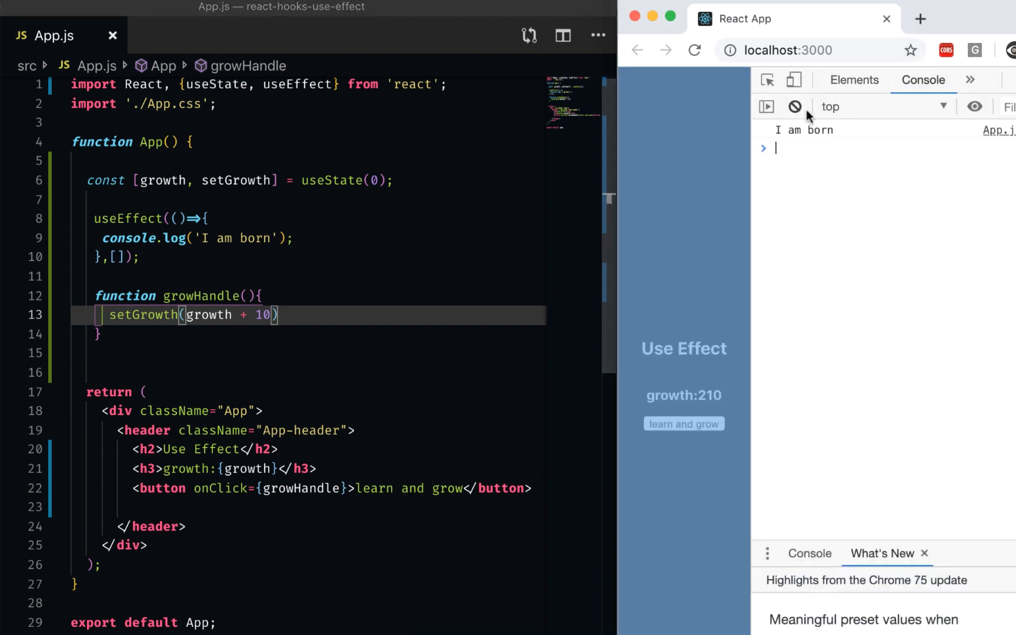
mouse_move(609, 374)
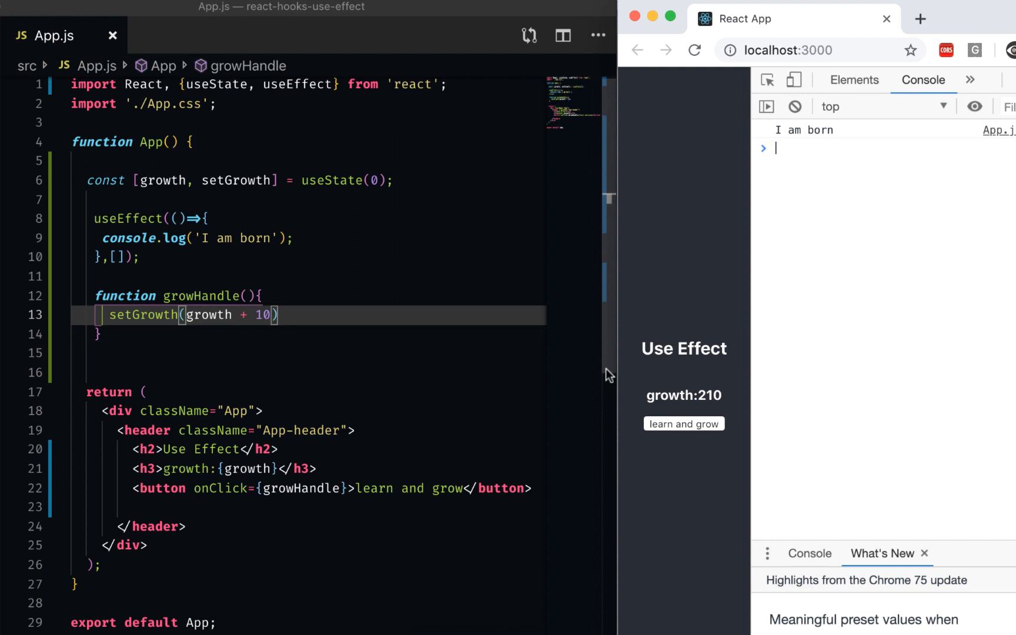
click(684, 424)
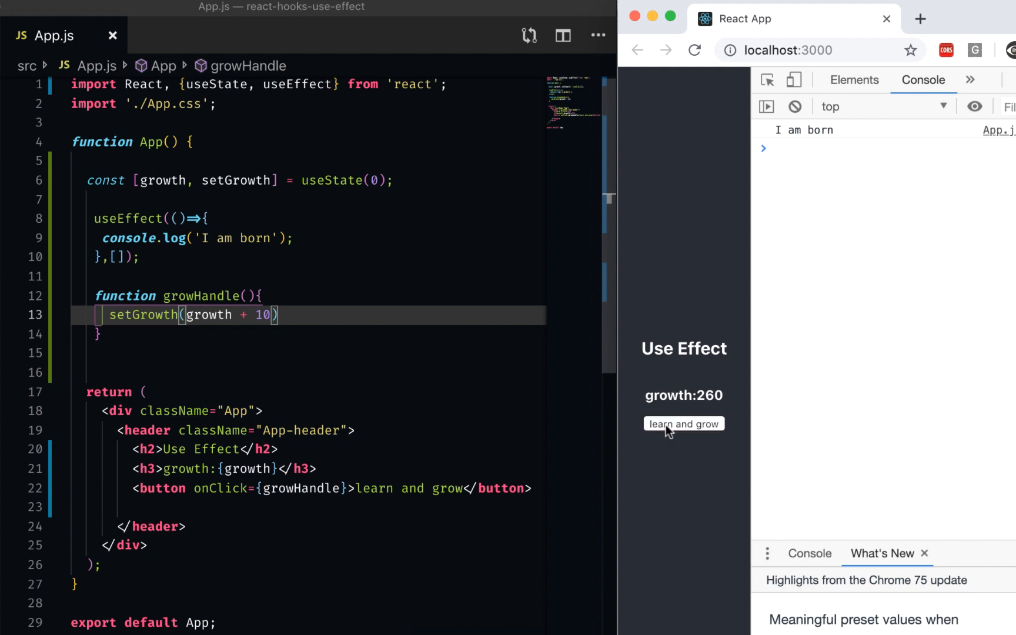
click(684, 423)
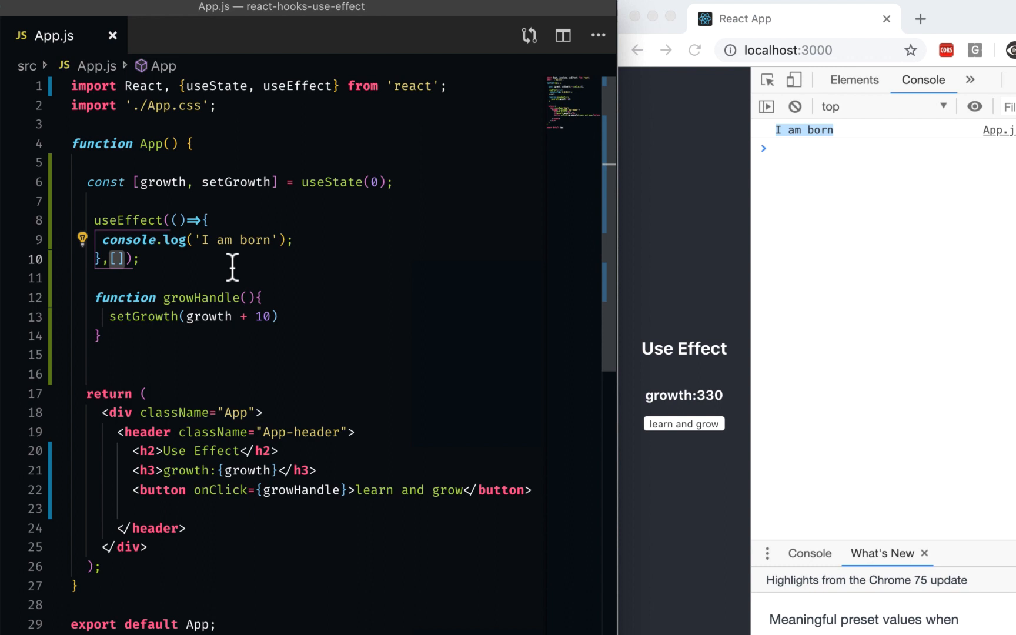
mouse_move(237, 273)
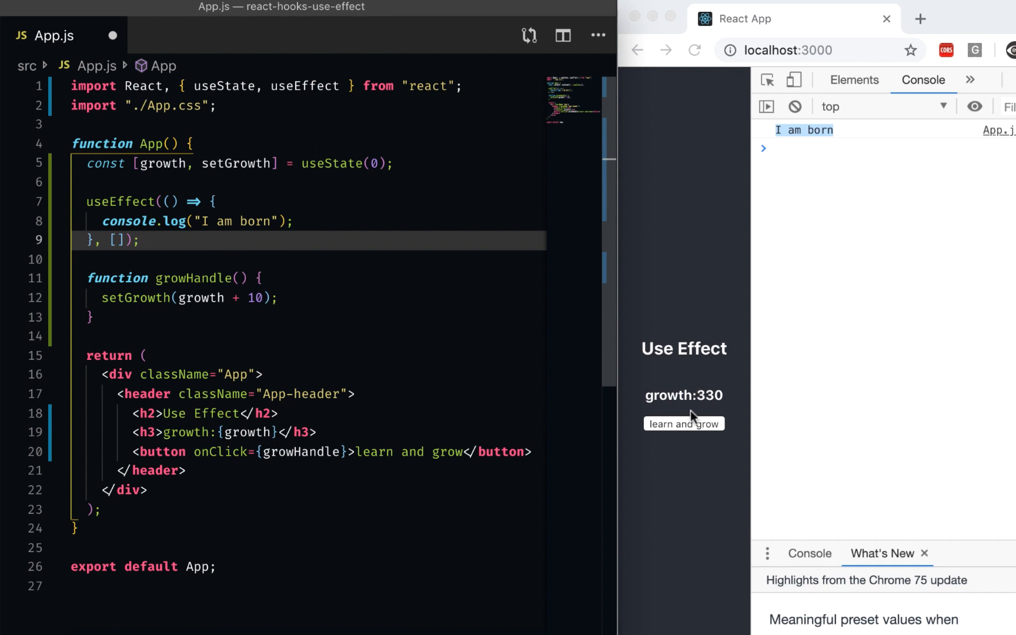
Raise growth to 370 to confirm the reformatted code still runs
click(684, 424)
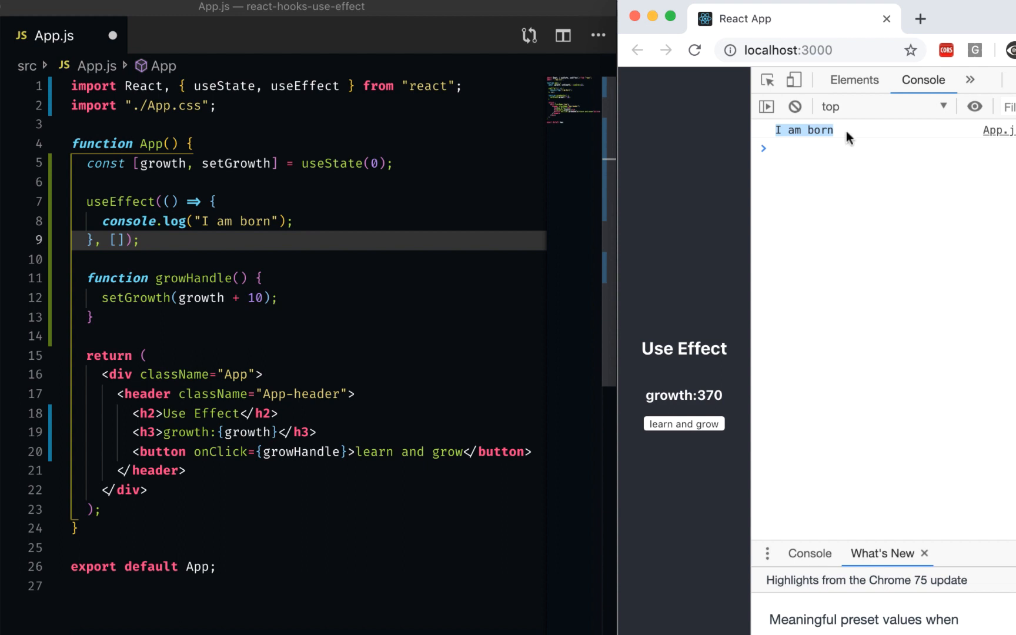
mouse_move(100, 223)
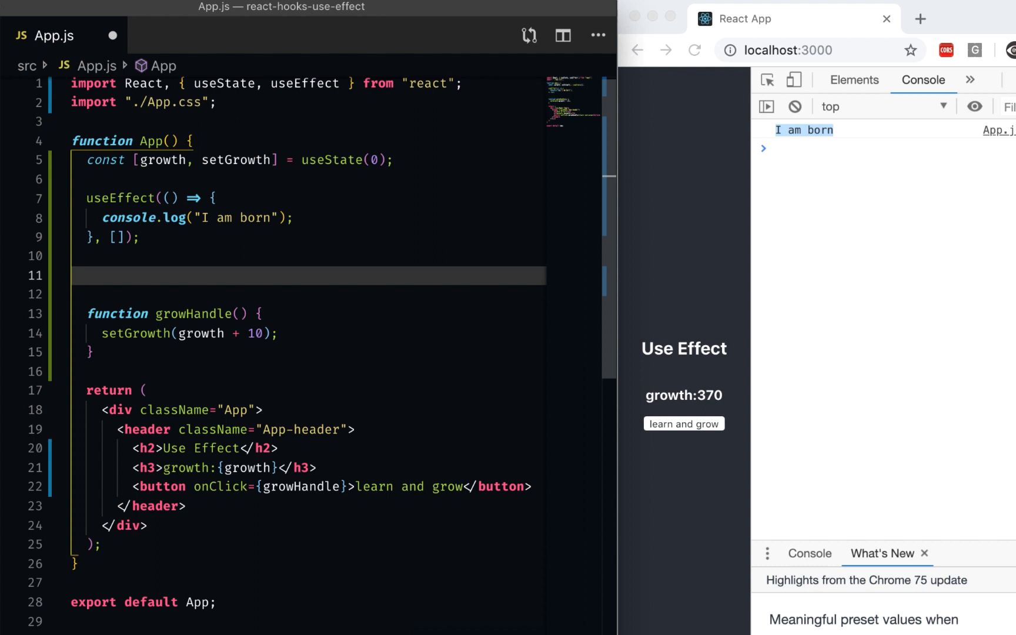
mouse_move(144, 241)
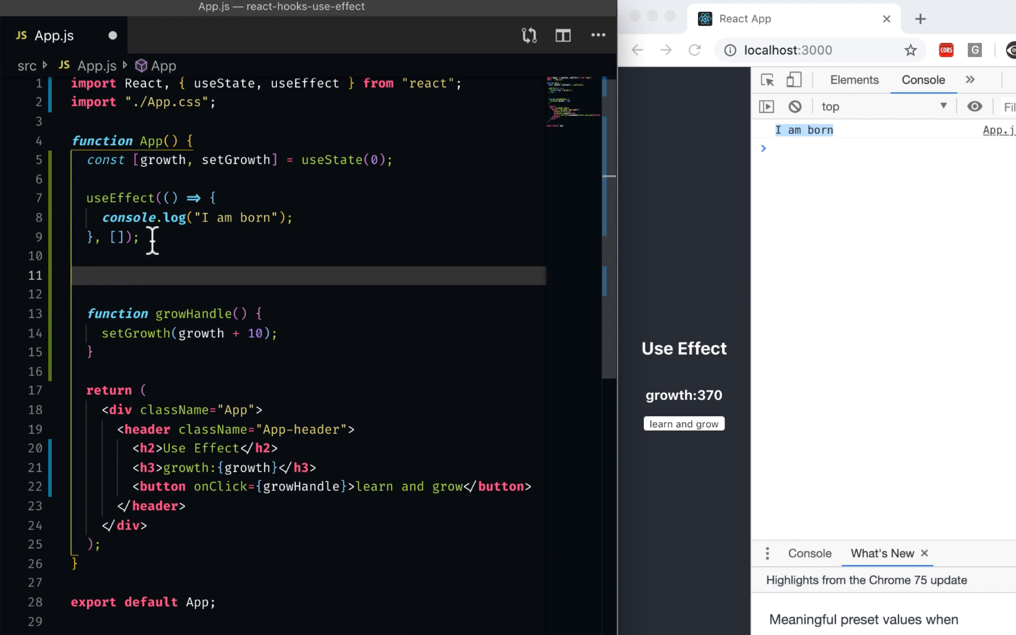
Add a dependency-less useEffect logging 'make mistake and learn' and trigger it via the button
text(useEffect(()=>{)
text(console.log("make mistake and learn"))
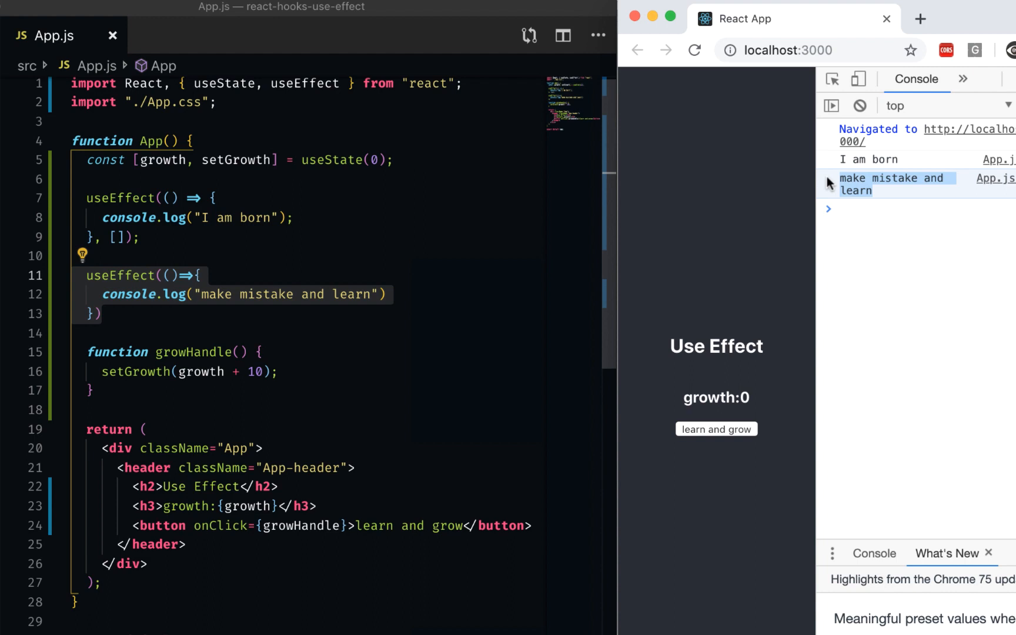
mouse_move(75, 303)
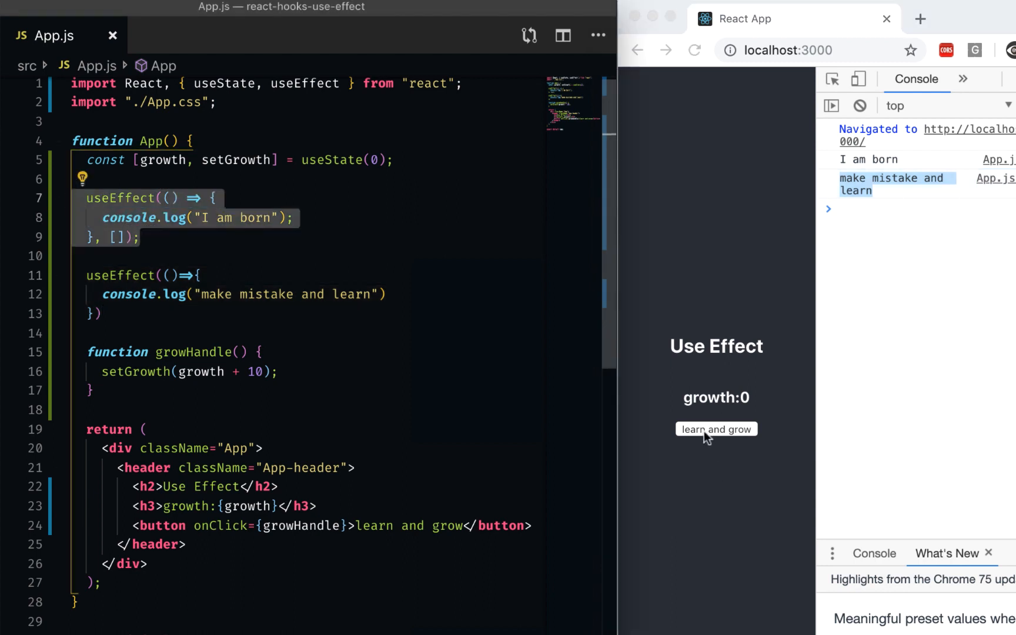
click(716, 429)
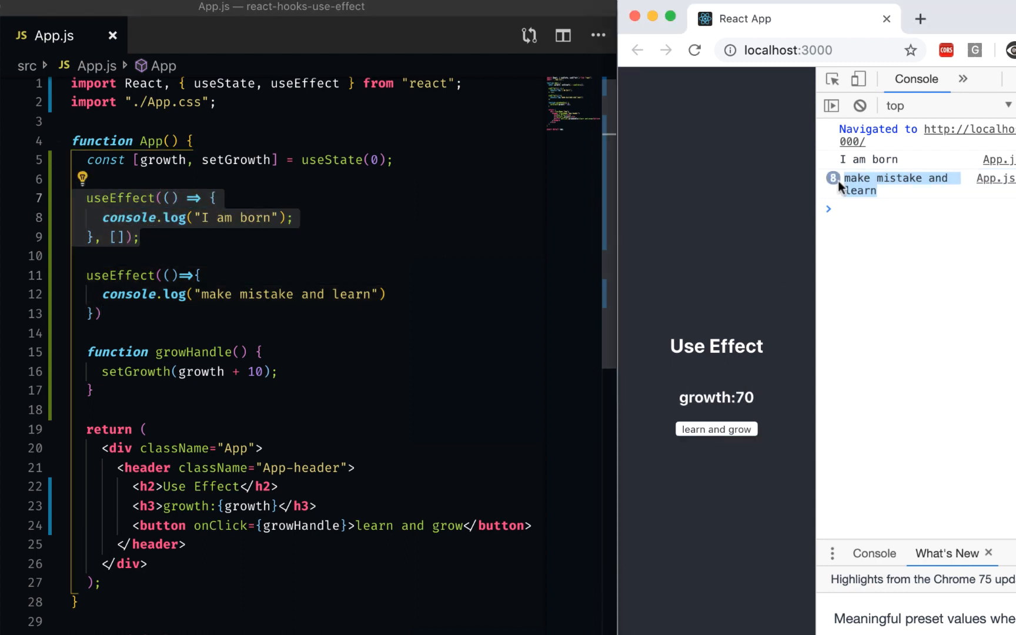
mouse_move(713, 435)
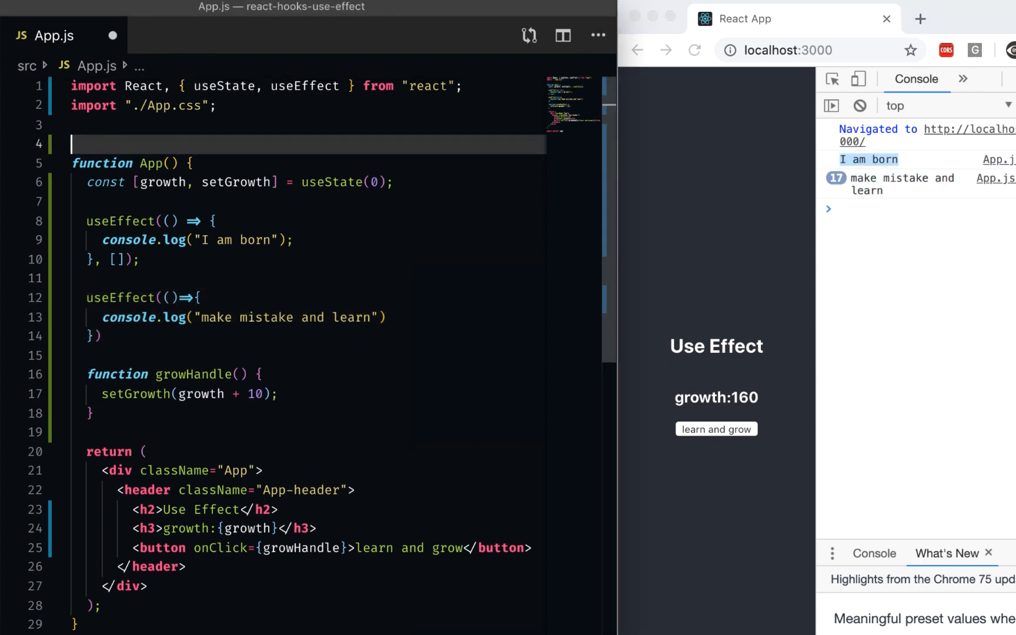
Declare a born flag and log 'make mistake and learn' only when if(born) holds
text(let born = false;)
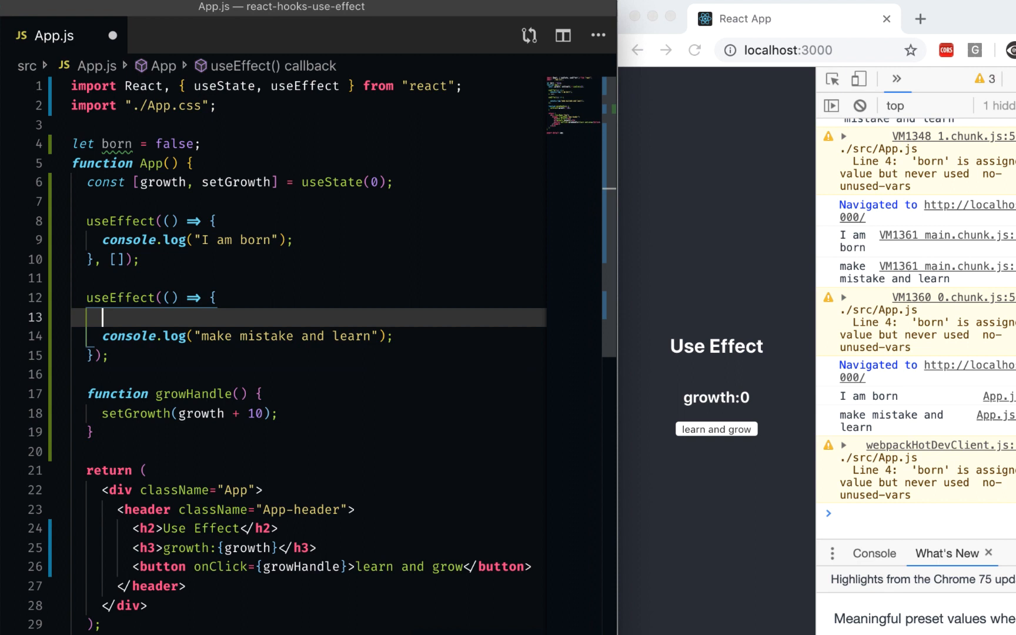
mouse_move(167, 394)
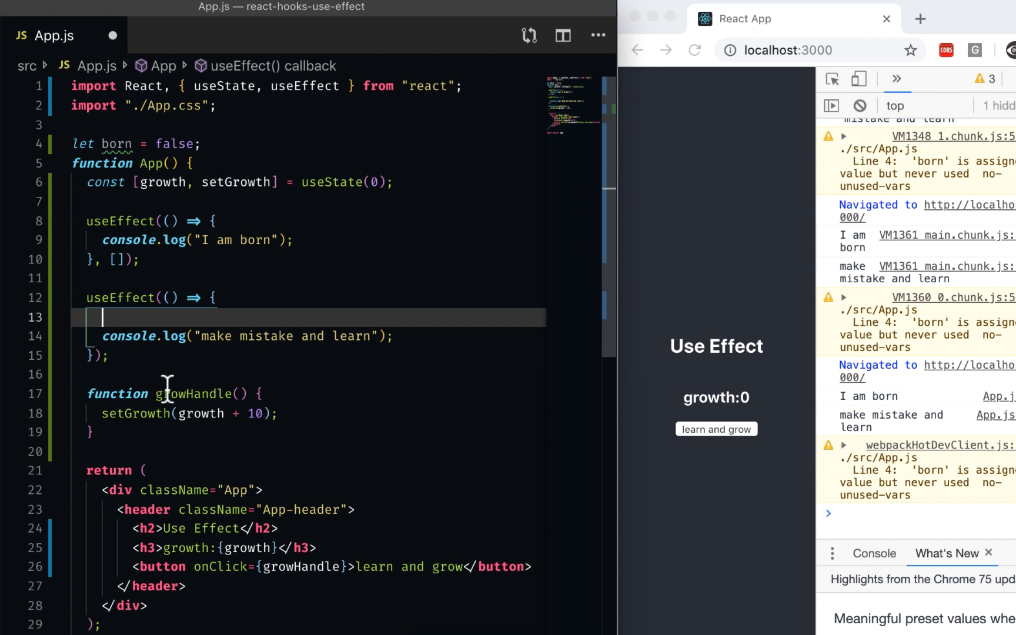
text(iif)
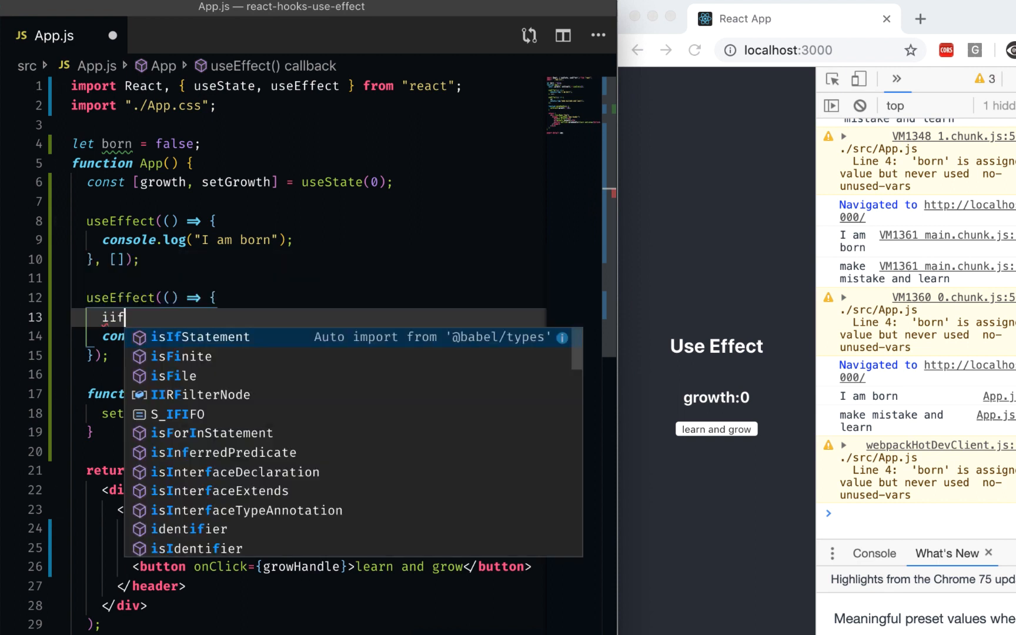
text(if(born))
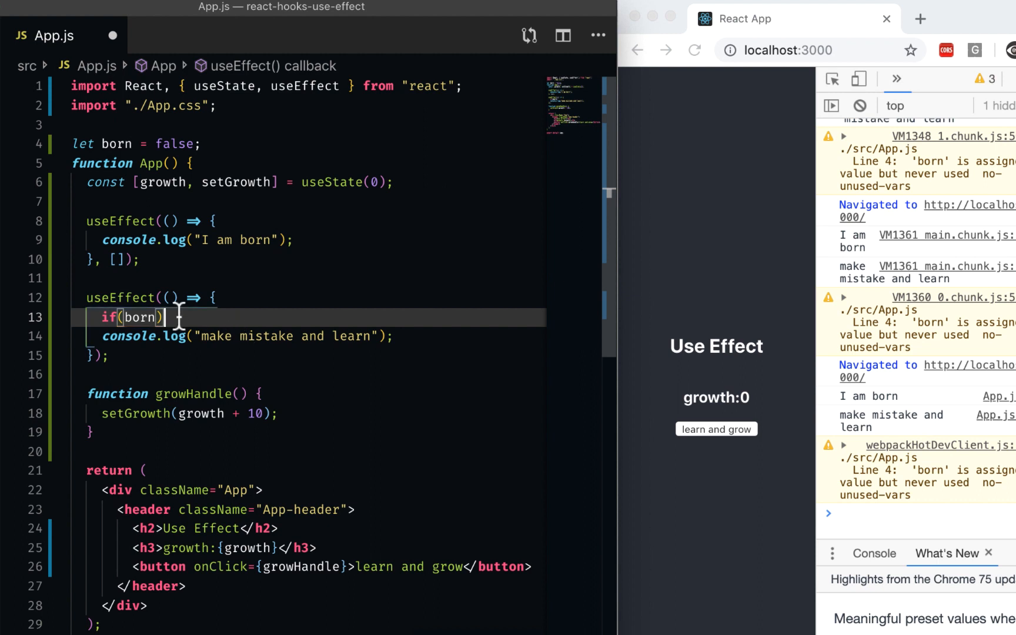
text({)
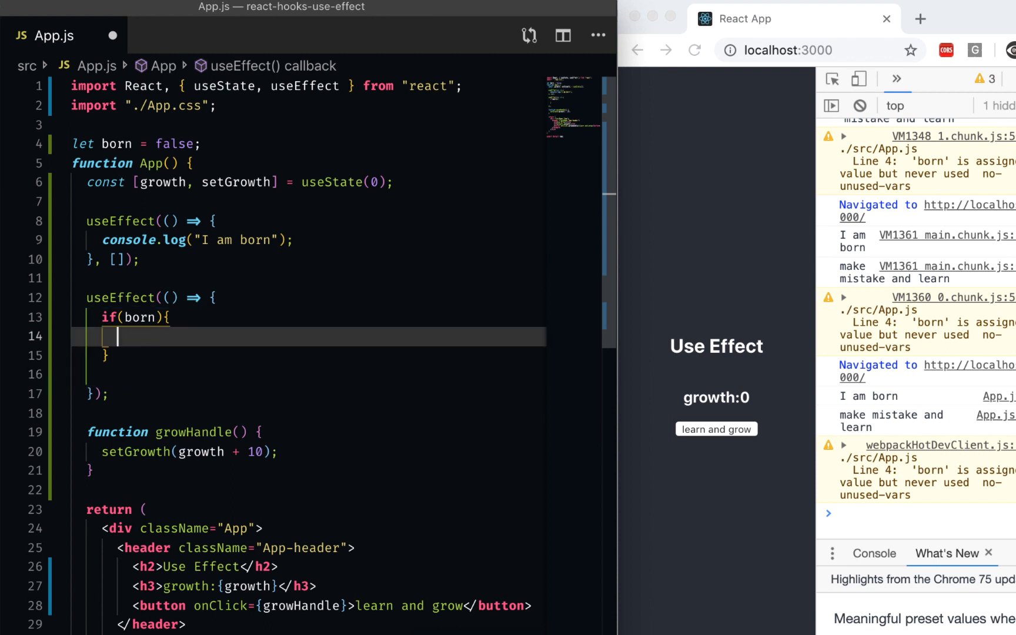
text(console.log("make mistake and learn");)
click(308, 355)
text( else {)
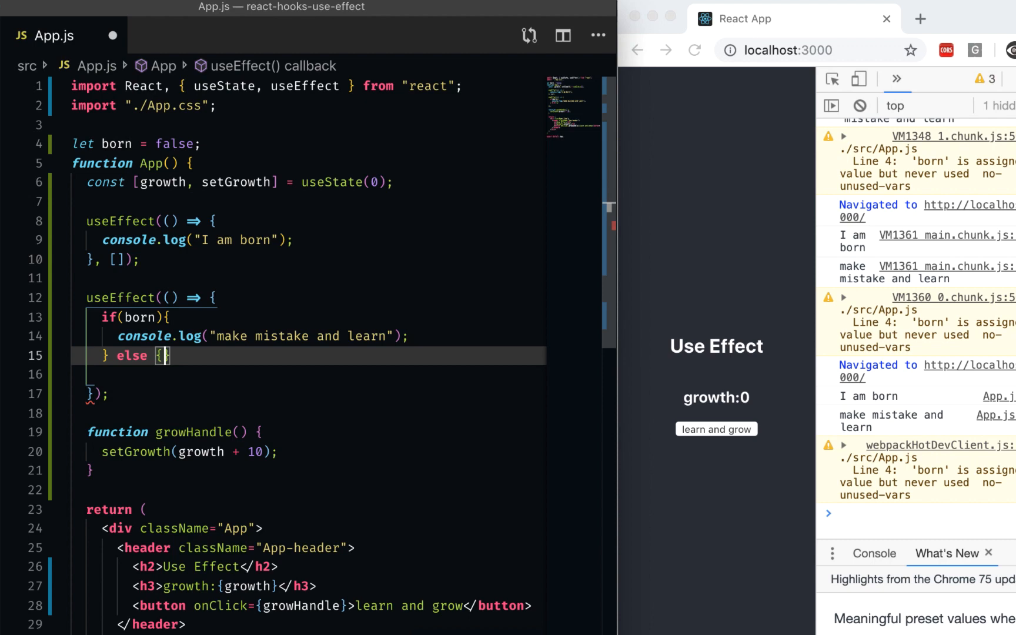
Set born = true in the else branch, reload Chrome and raise growth by 10
text(born =)
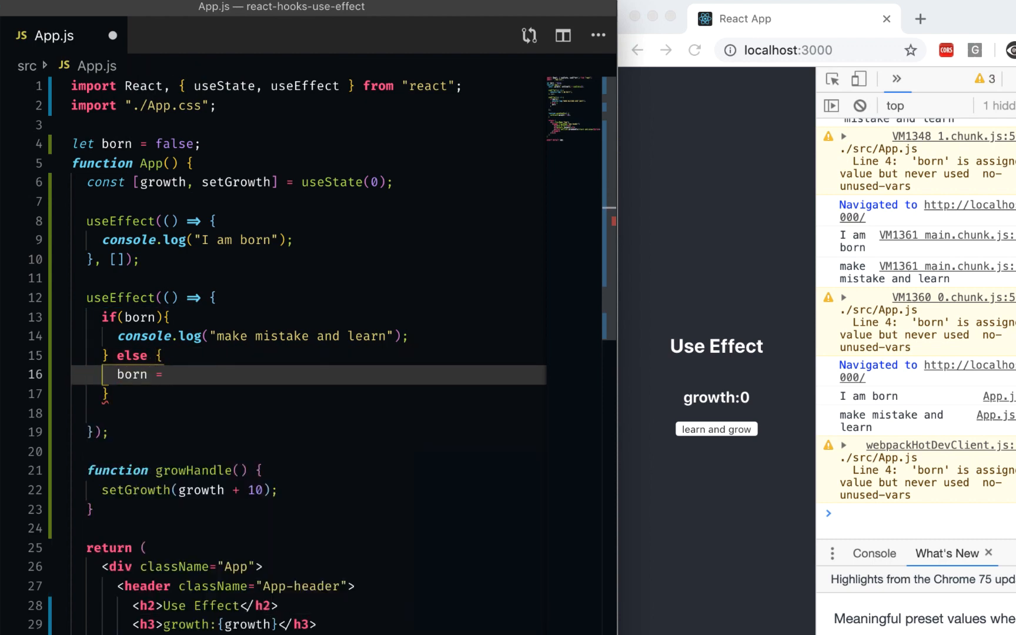
text(true)
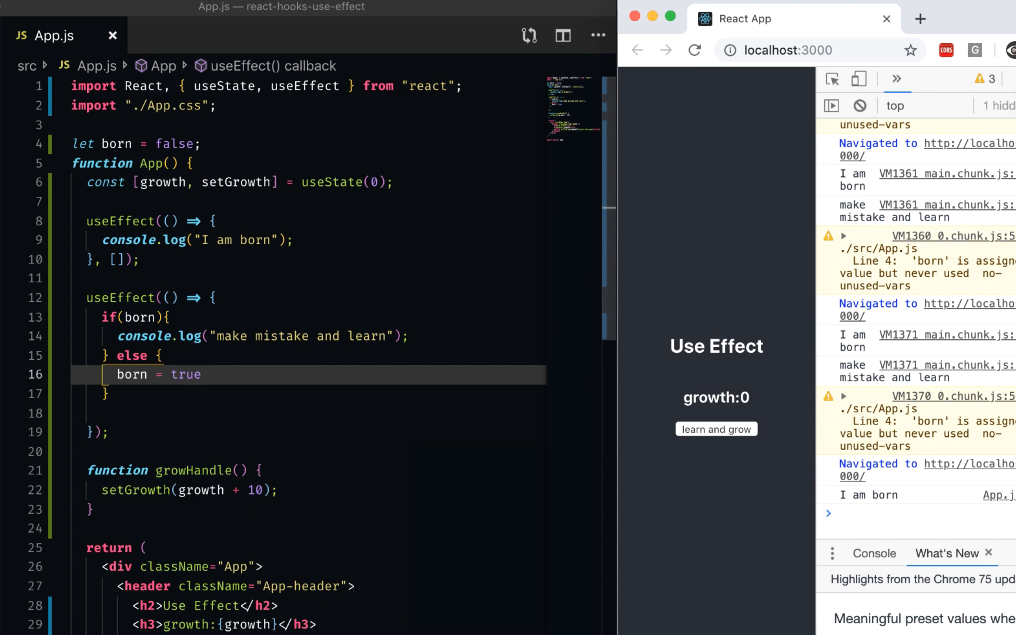
click(695, 50)
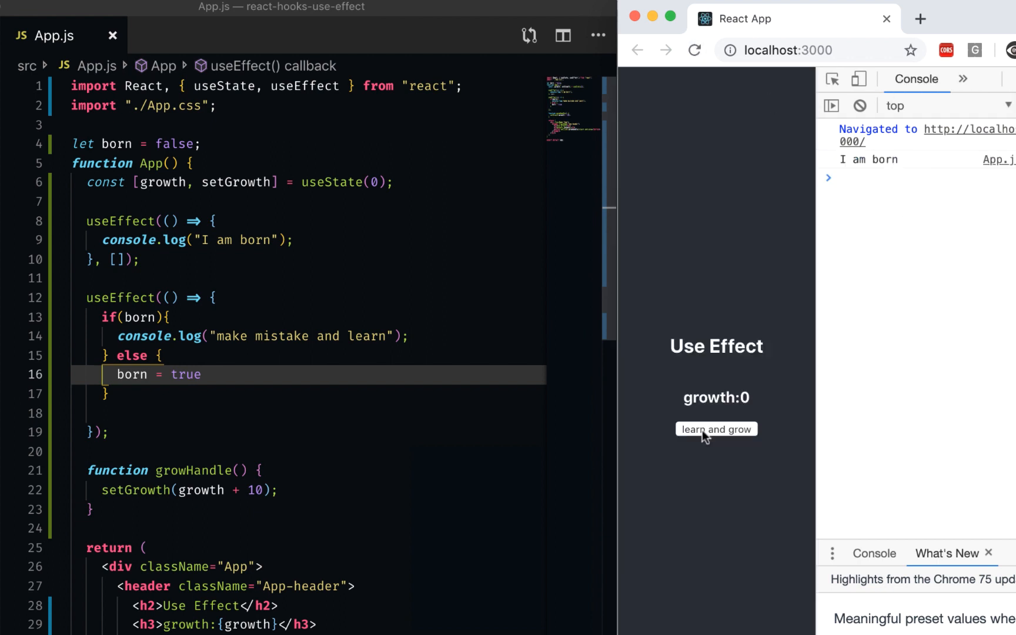
click(717, 429)
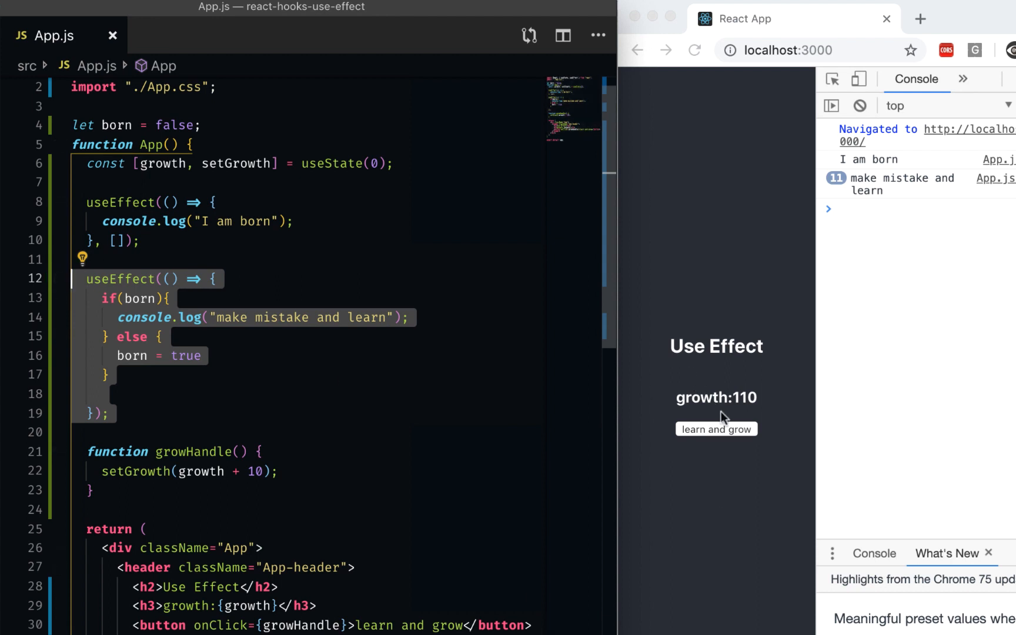
Click 'learn and grow' until growth reaches 340 and highlight the 340 value
click(716, 429)
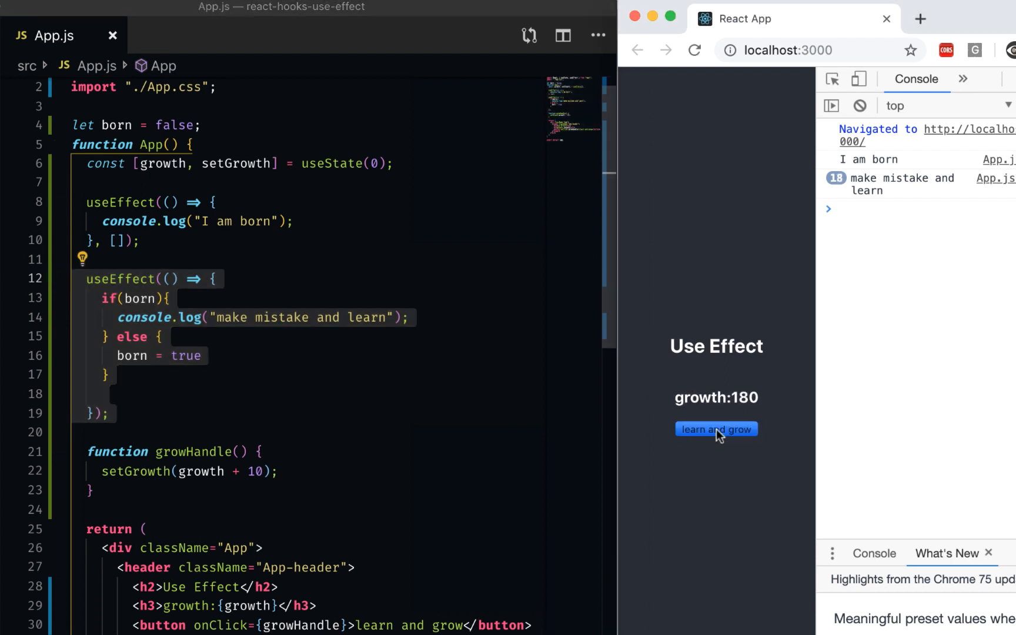
click(716, 429)
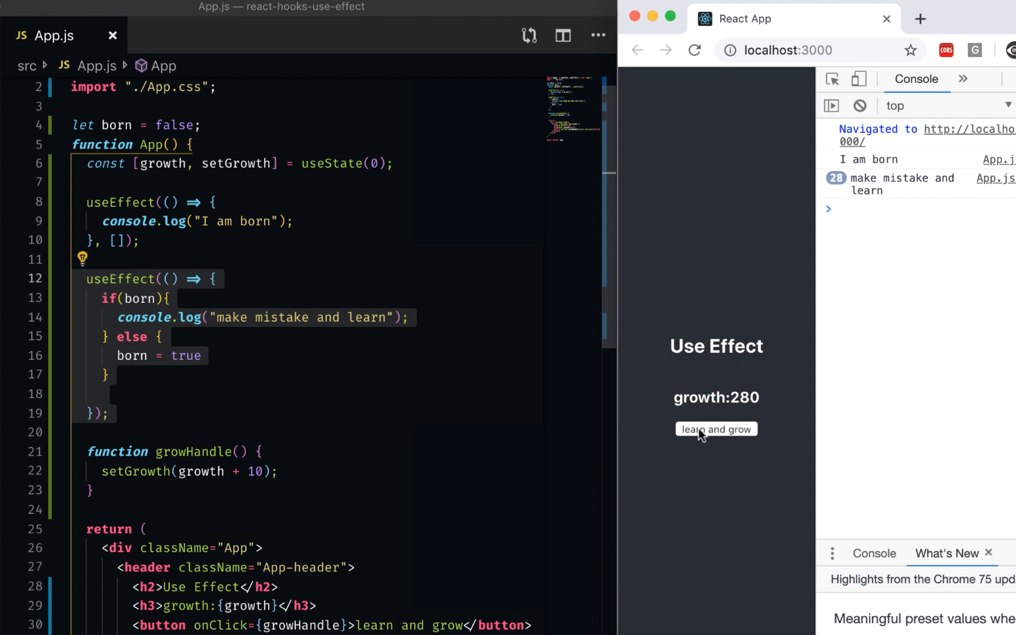
click(716, 430)
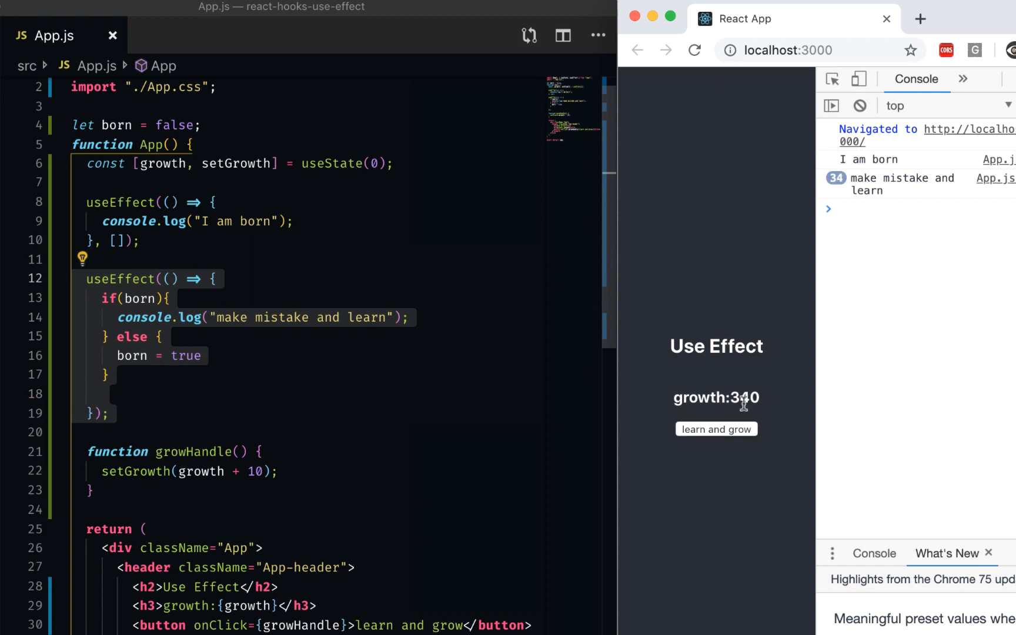
double_click(745, 398)
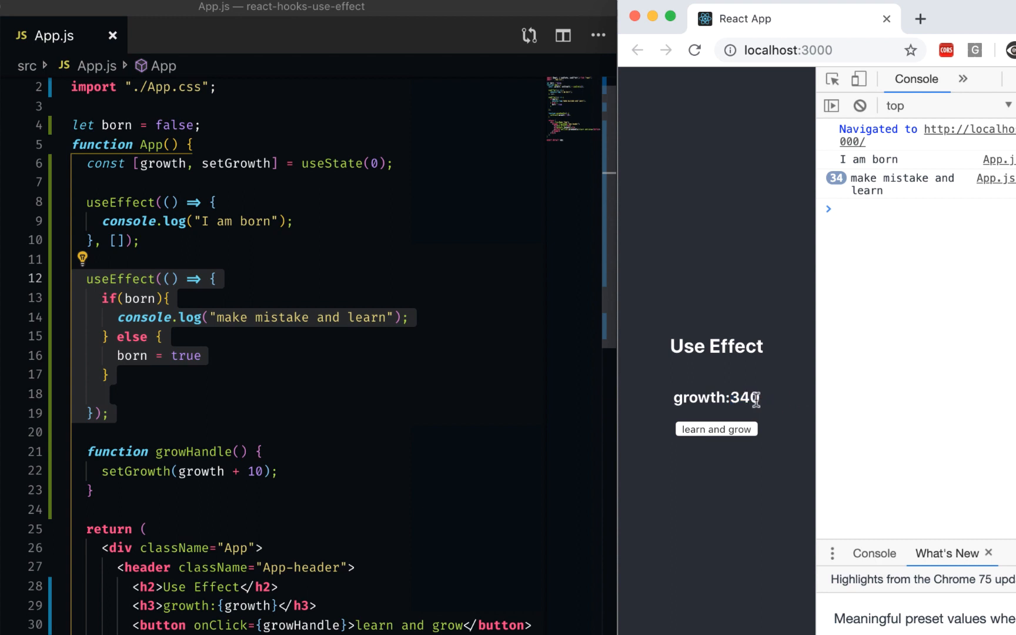
double_click(744, 398)
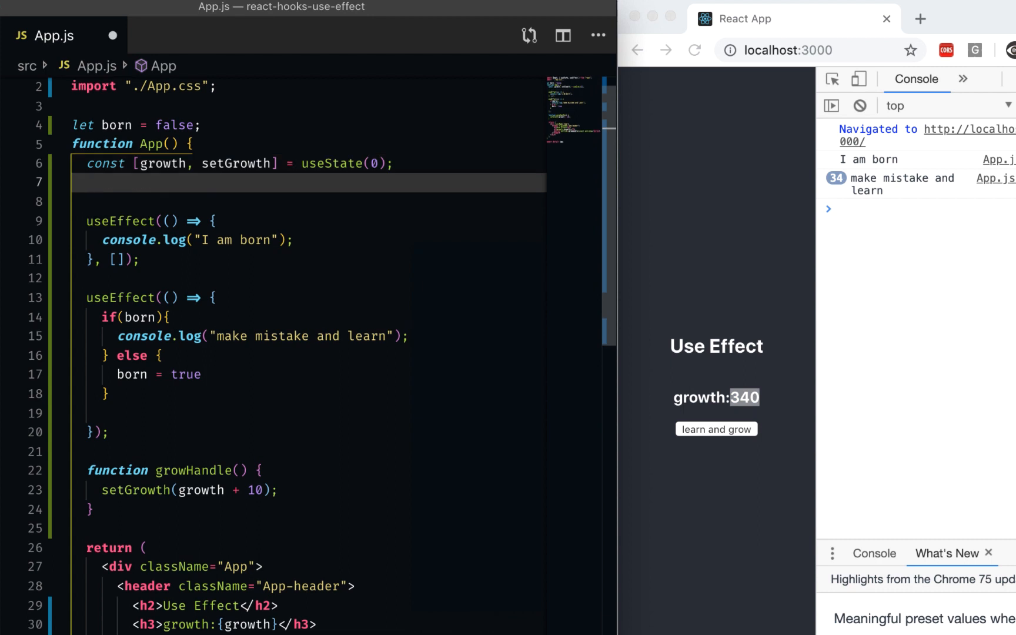
Declare const [nirvana, setNirvana] = useState(false); after the growth state
text(const [])
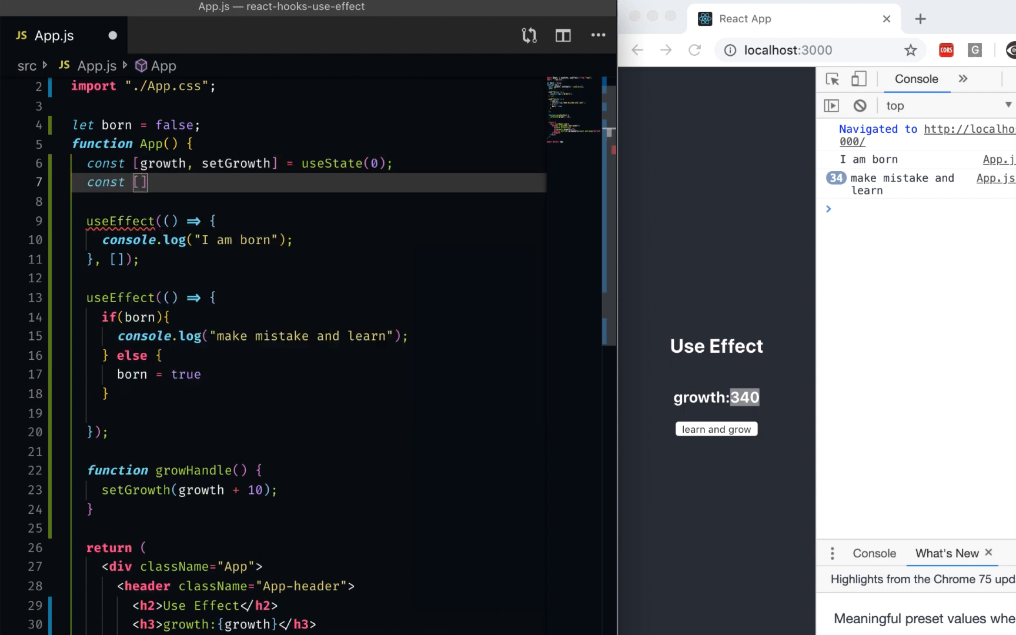
text(nirvana)
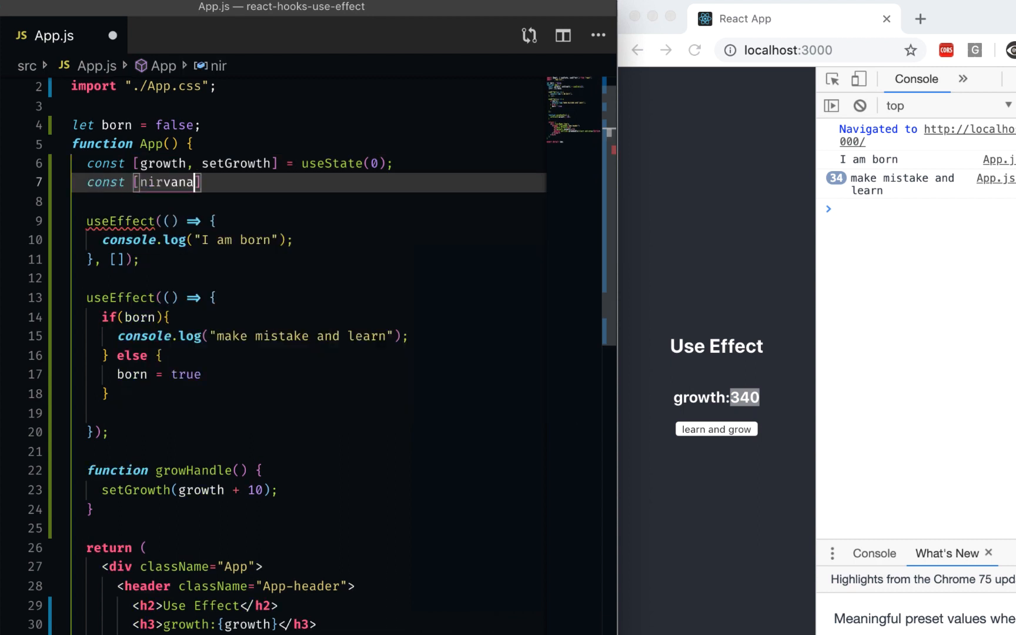
text(, s)
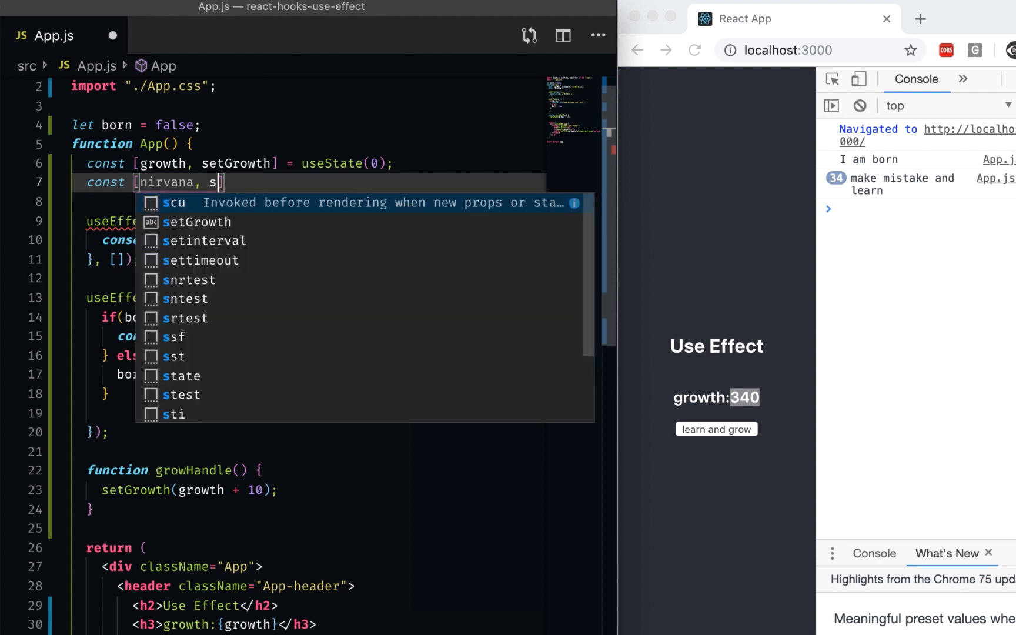
text(etNirvana])
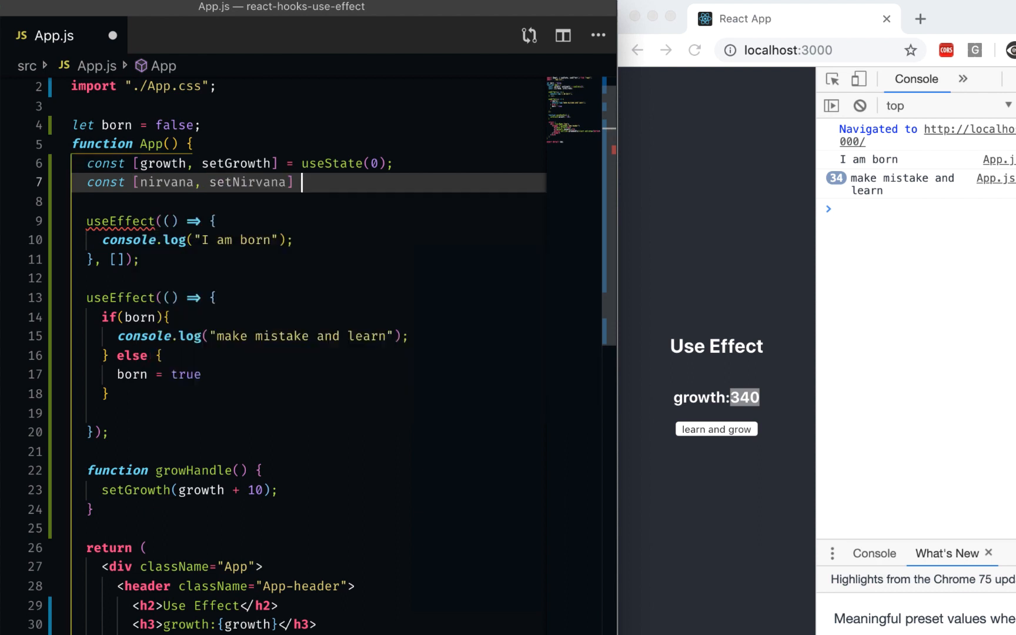
text(= useState()
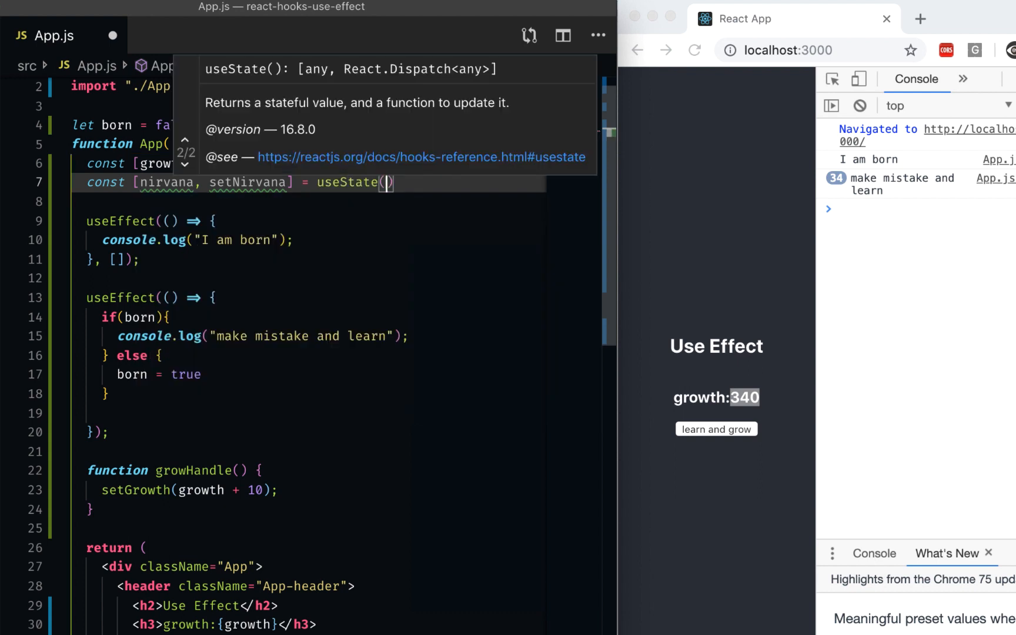
text(false)
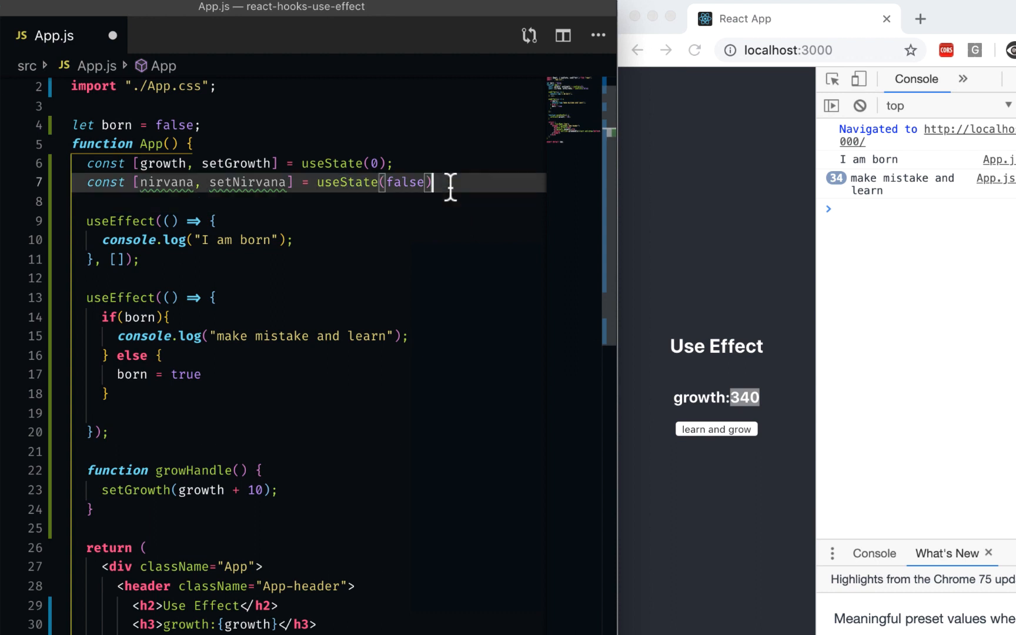
text(;)
click(308, 412)
text(if(growth > 70){)
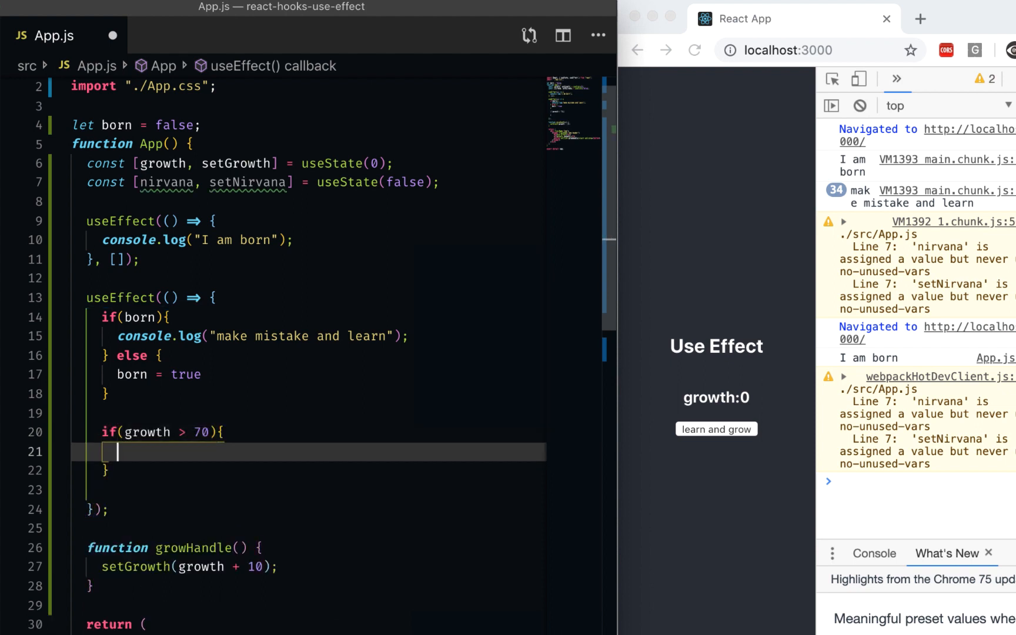
Call setNirvana(true) inside the growth > 70 check of the second effect
text(setNirvana()
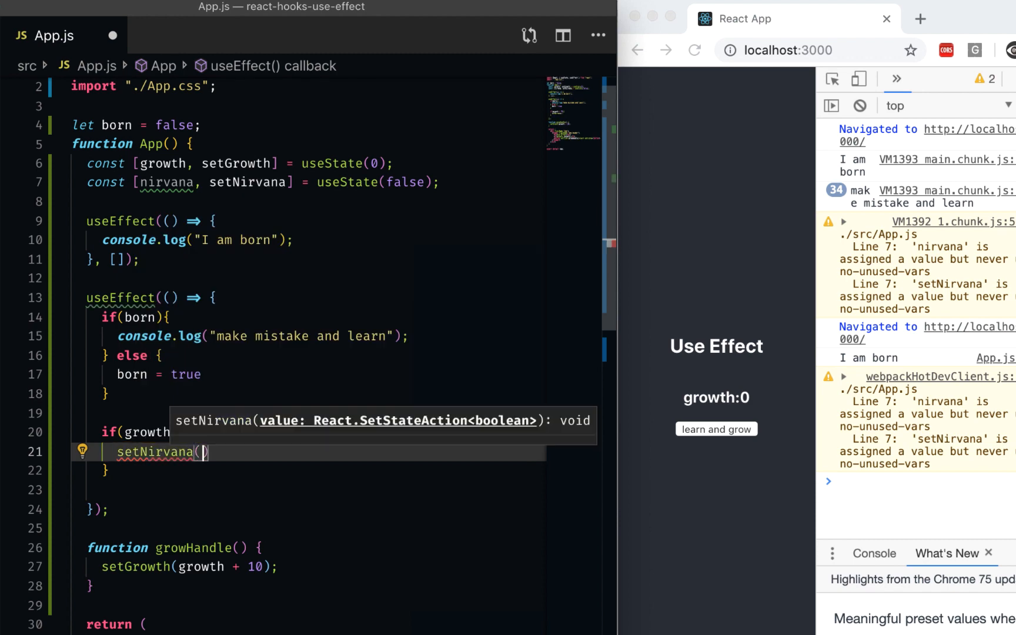
text(true)
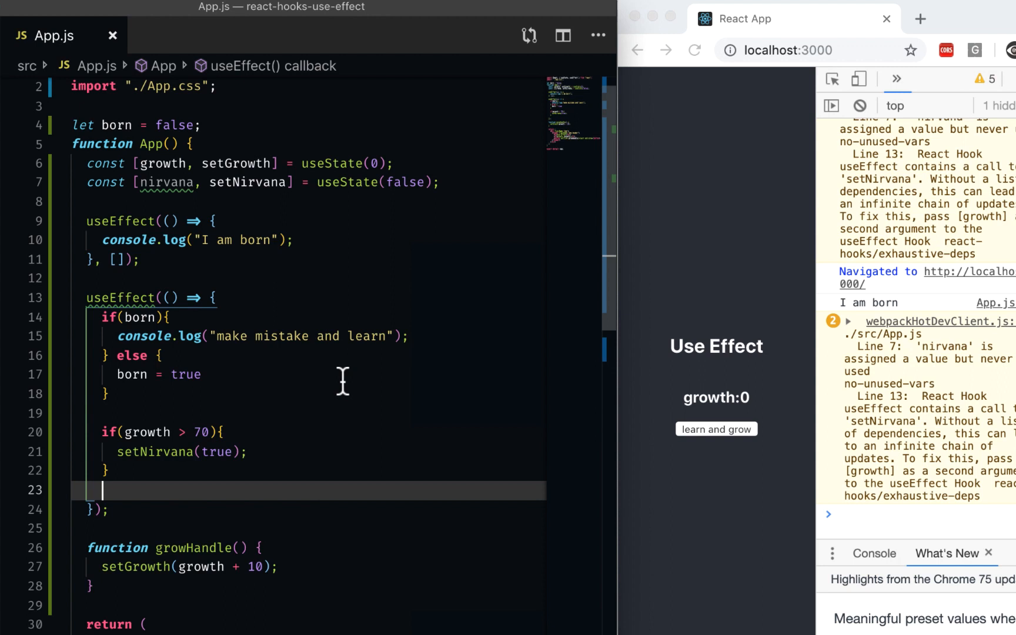
mouse_move(769, 18)
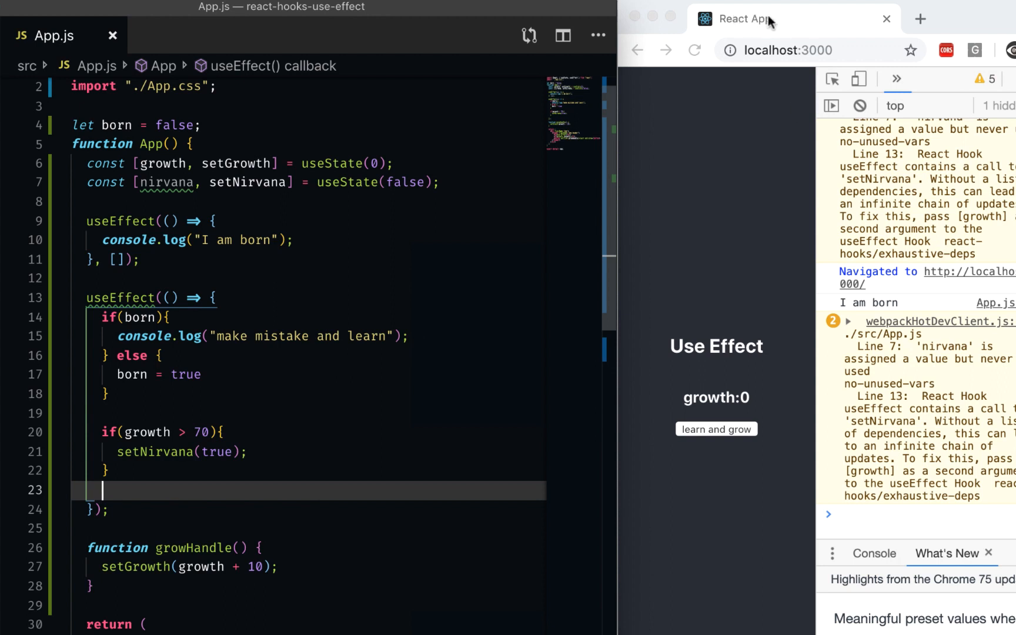
mouse_move(771, 23)
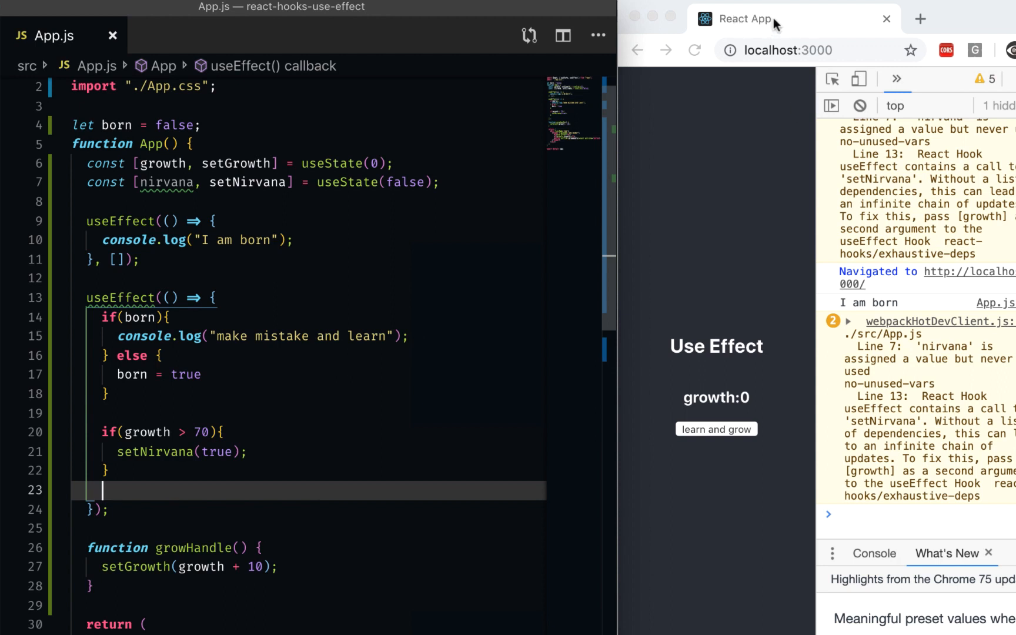
mouse_move(773, 22)
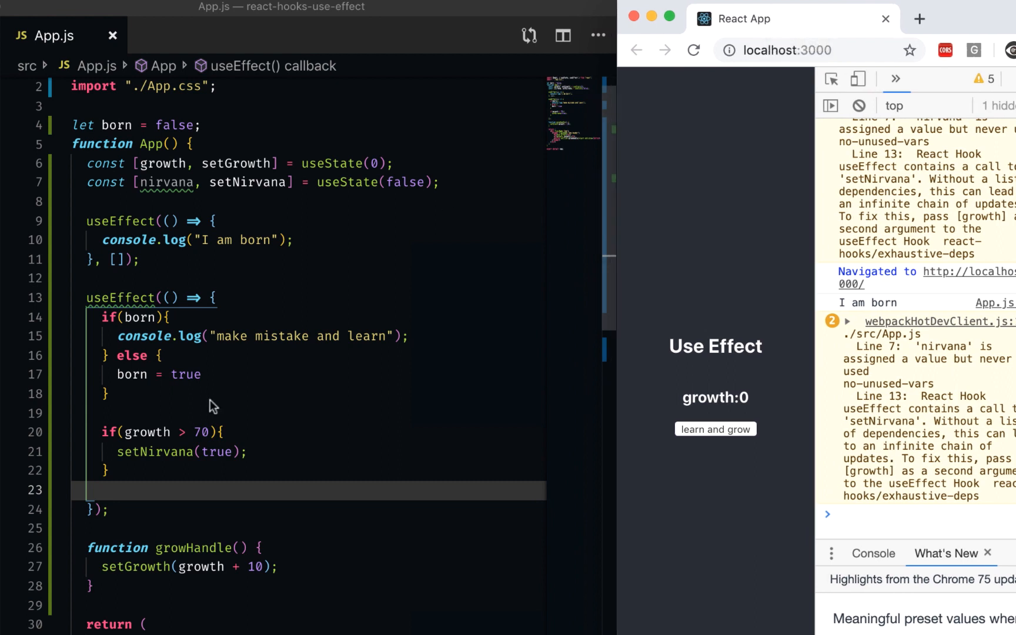
mouse_move(133, 259)
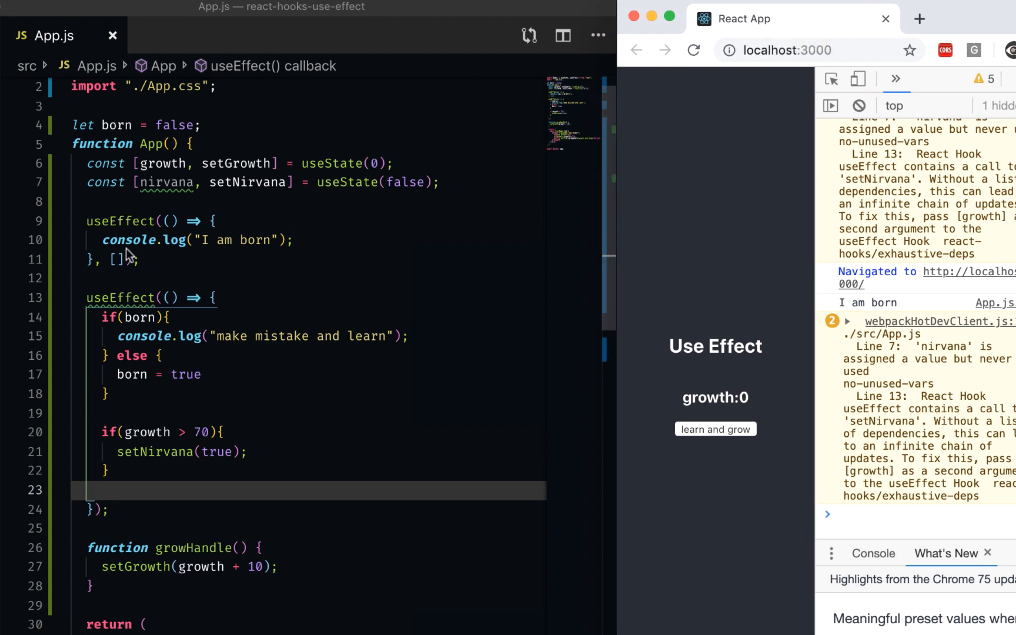
mouse_move(753, 29)
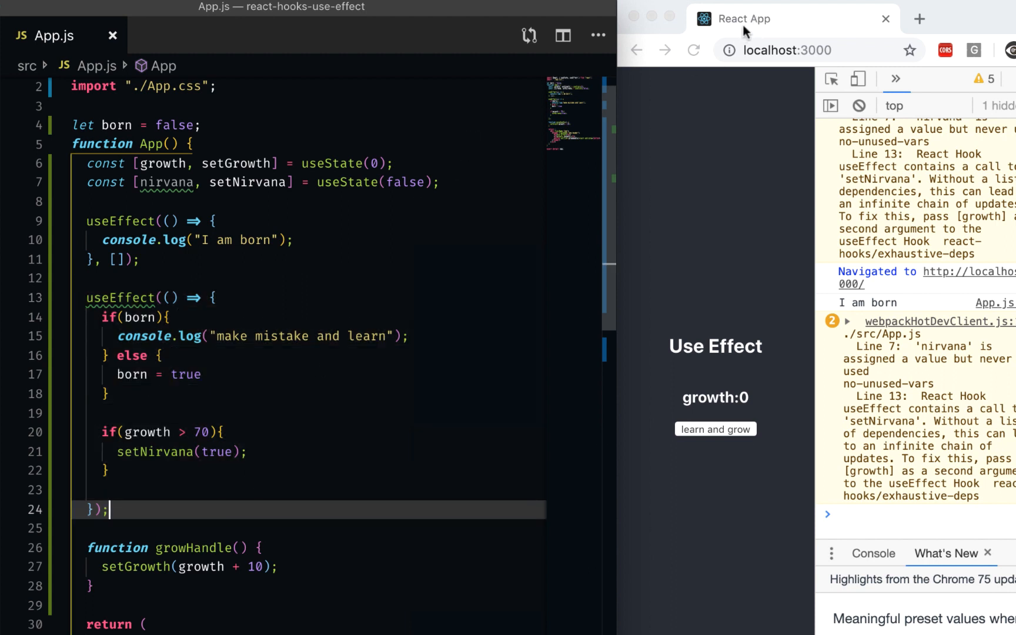
mouse_move(742, 23)
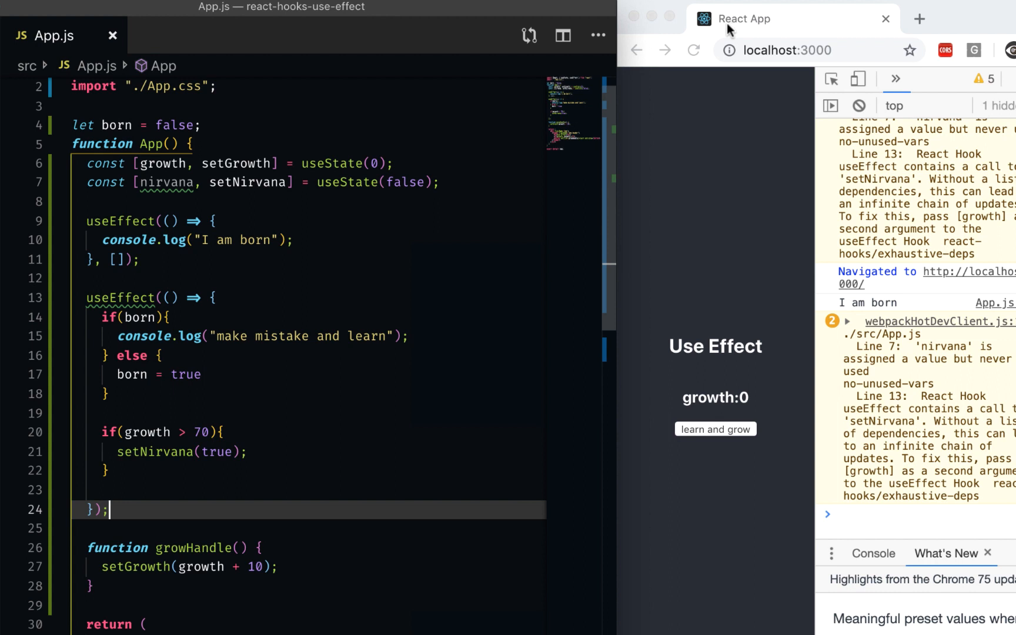
key(Enter)
text(useEffect(()=>{)
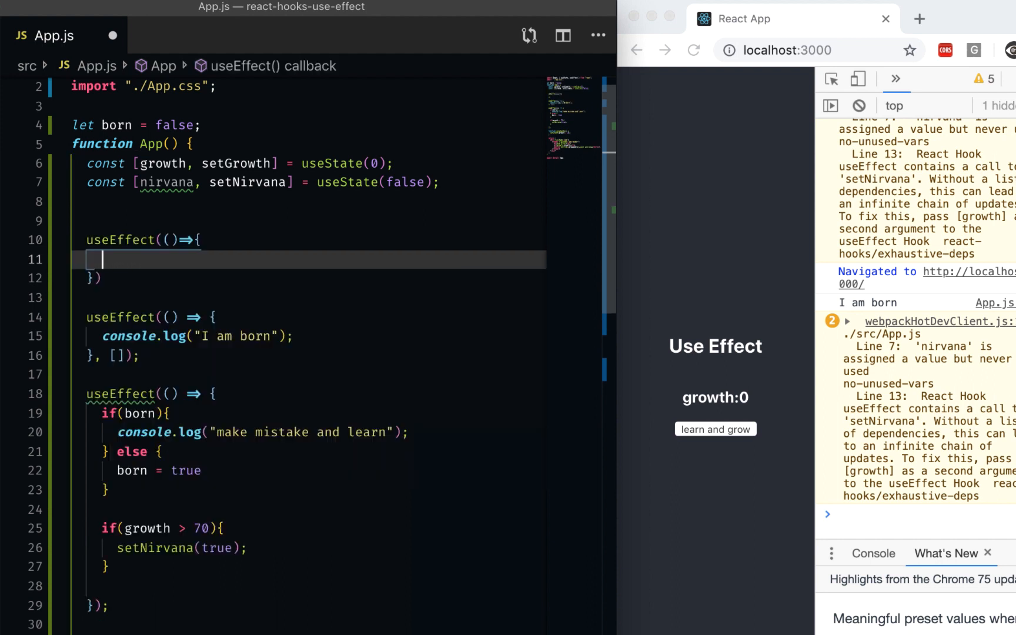
mouse_move(188, 384)
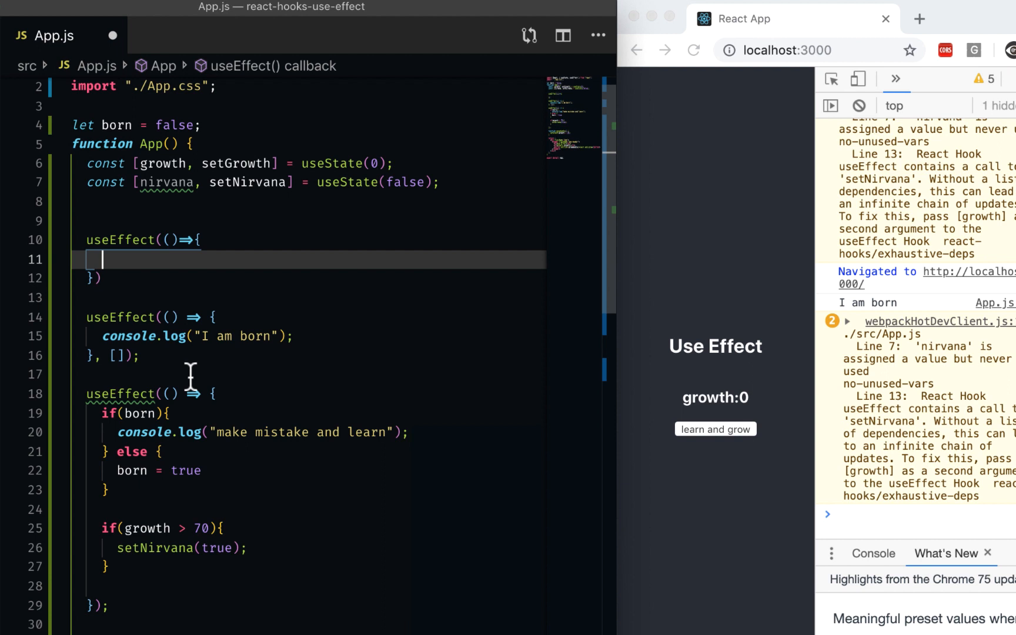
mouse_move(207, 198)
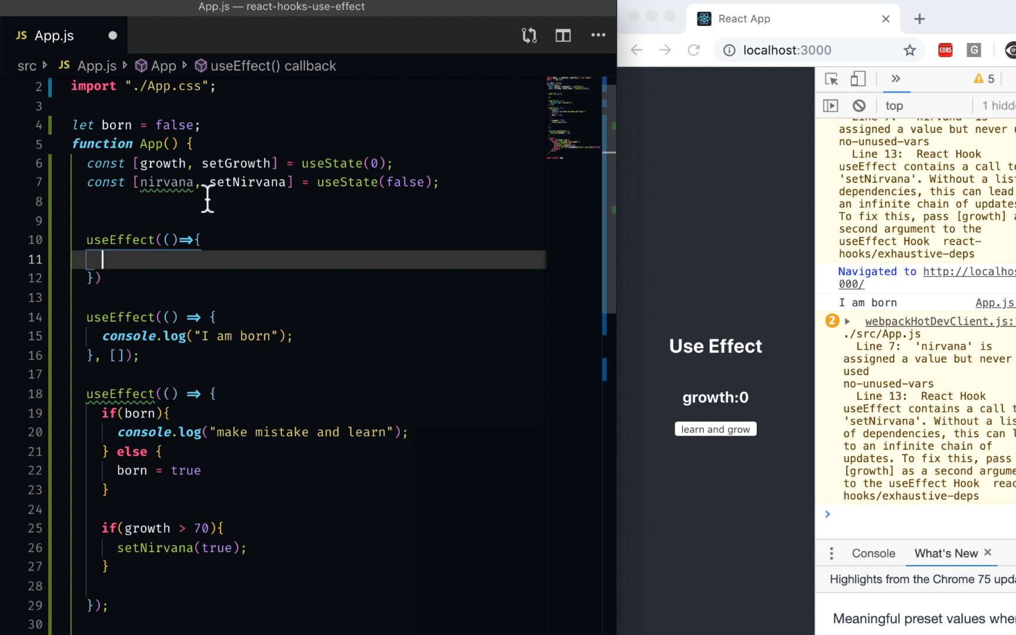
Add an if(born){ block inside the first useEffect
text(if()
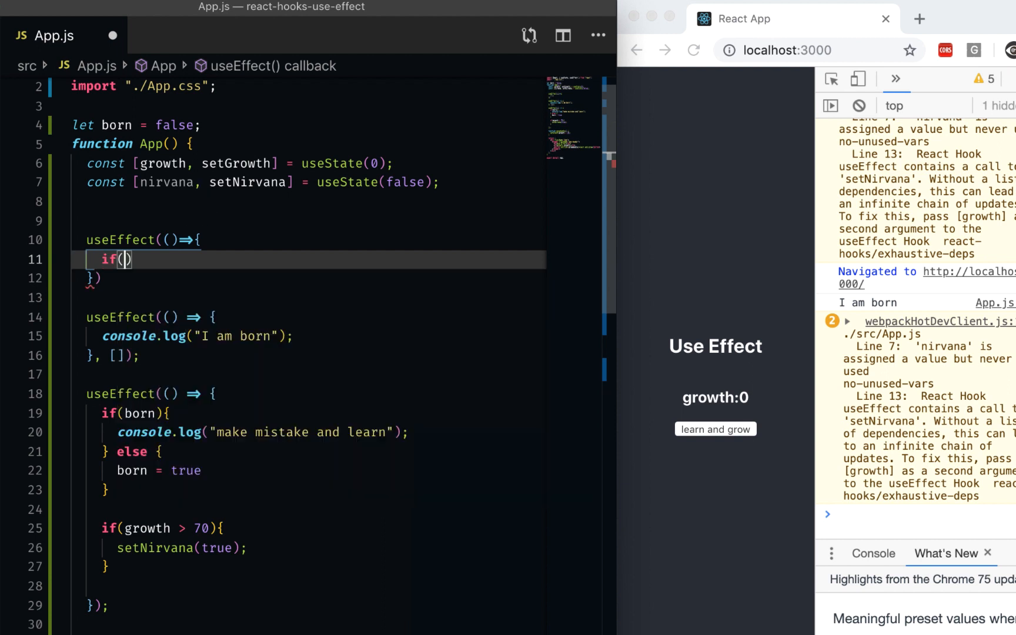
text(bor)
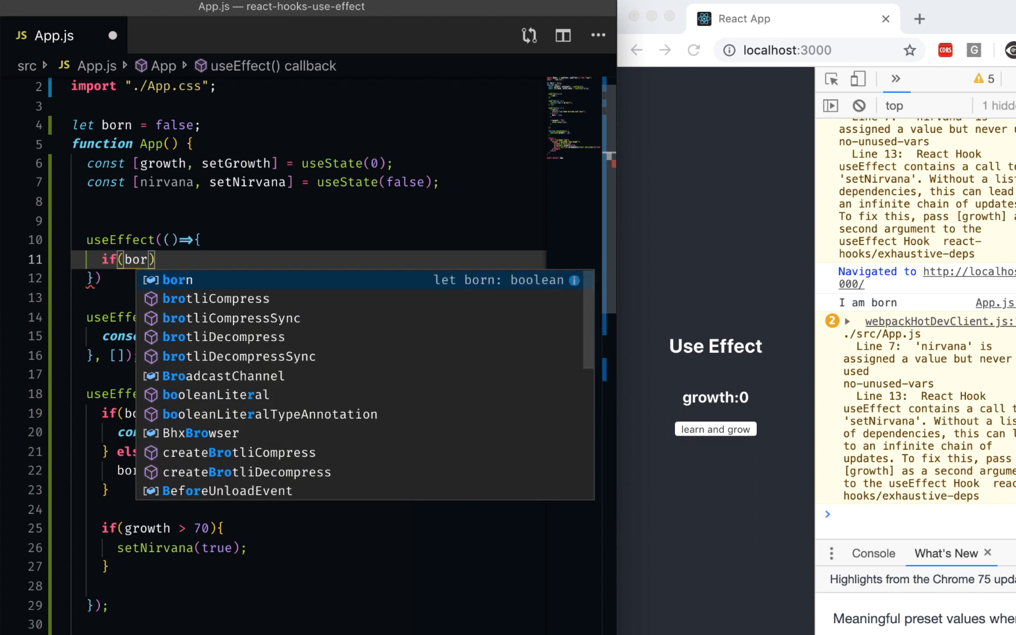
key(Tab)
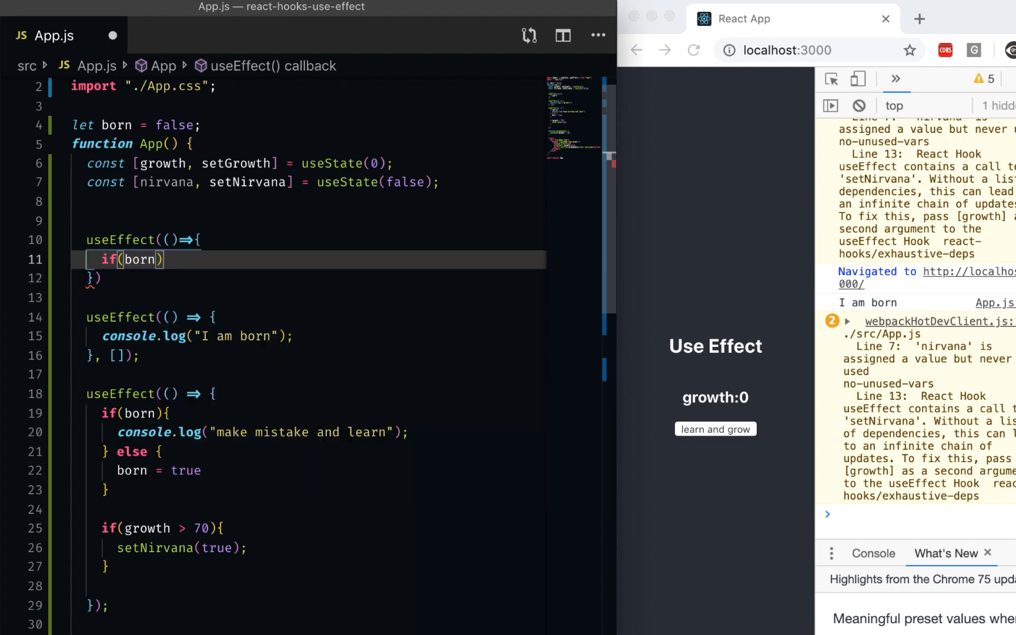
text({)
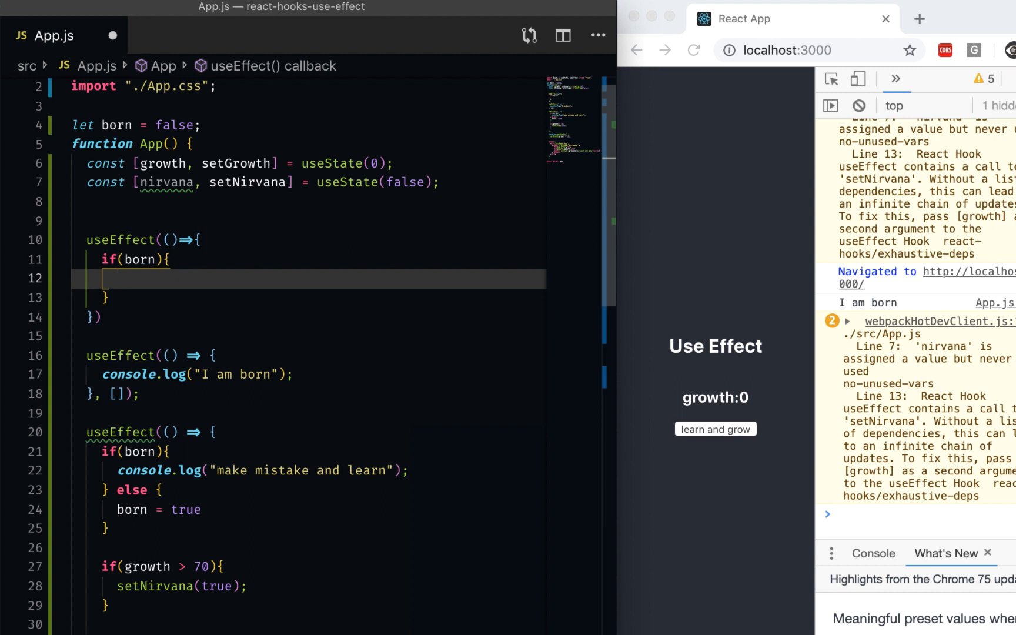
Set document.title = "nirvana attained"; inside the born check
text(document)
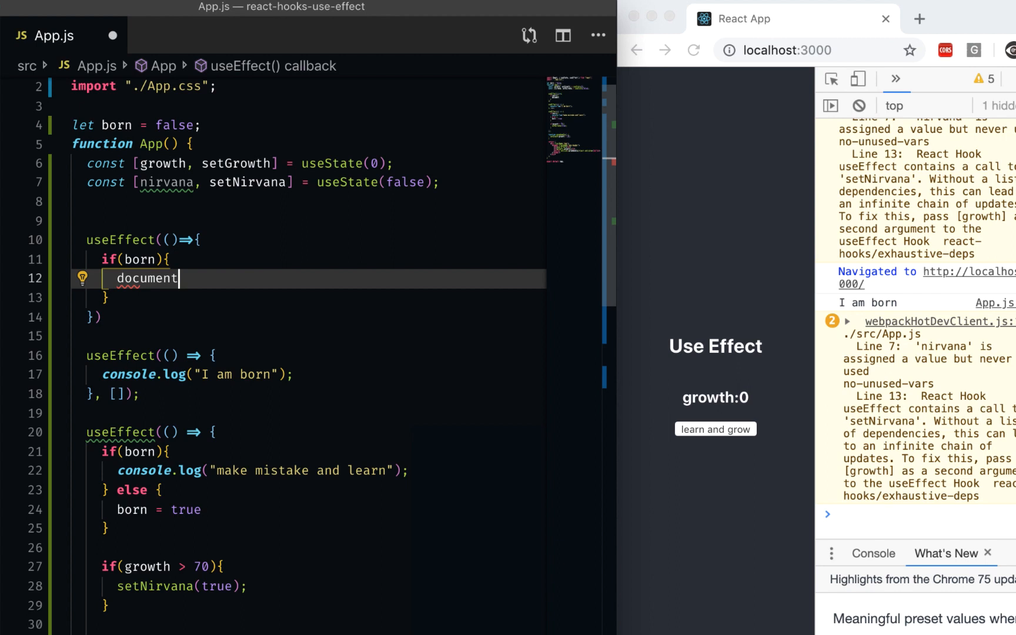
text(.title = ")
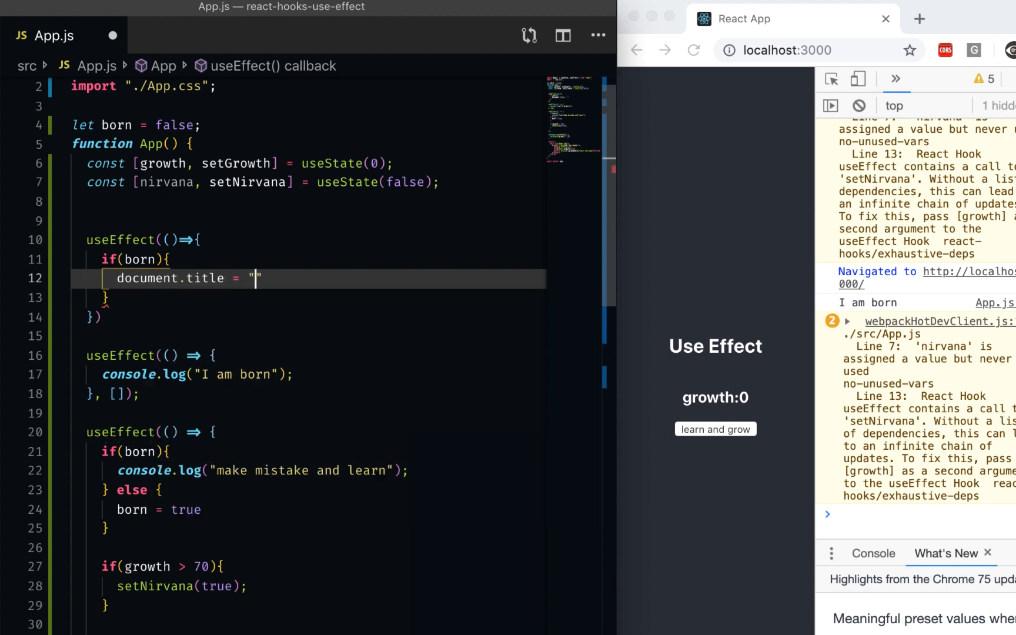
text(nir)
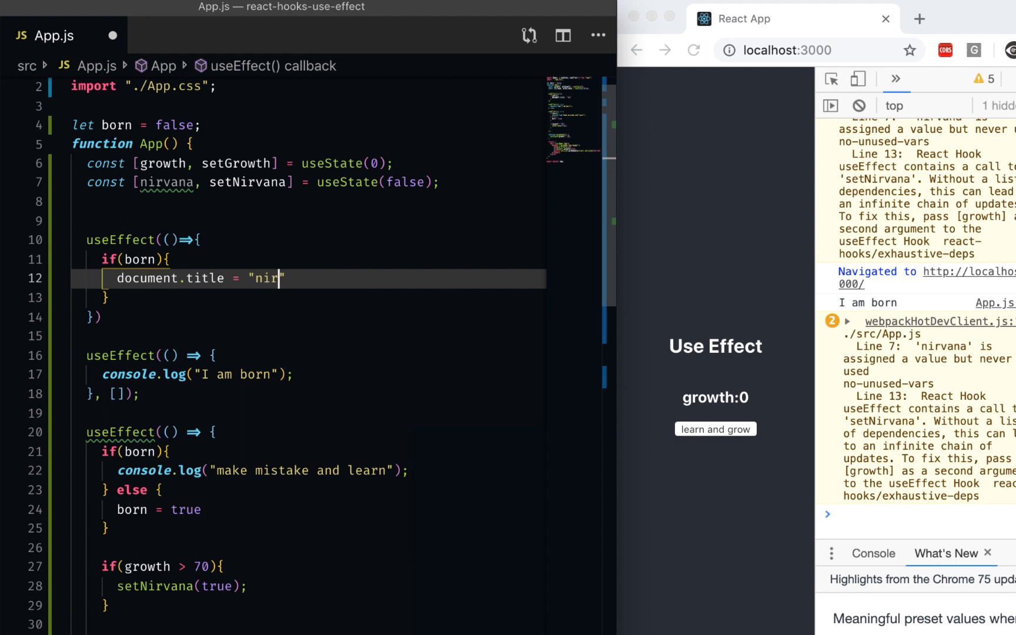
text(vana att)
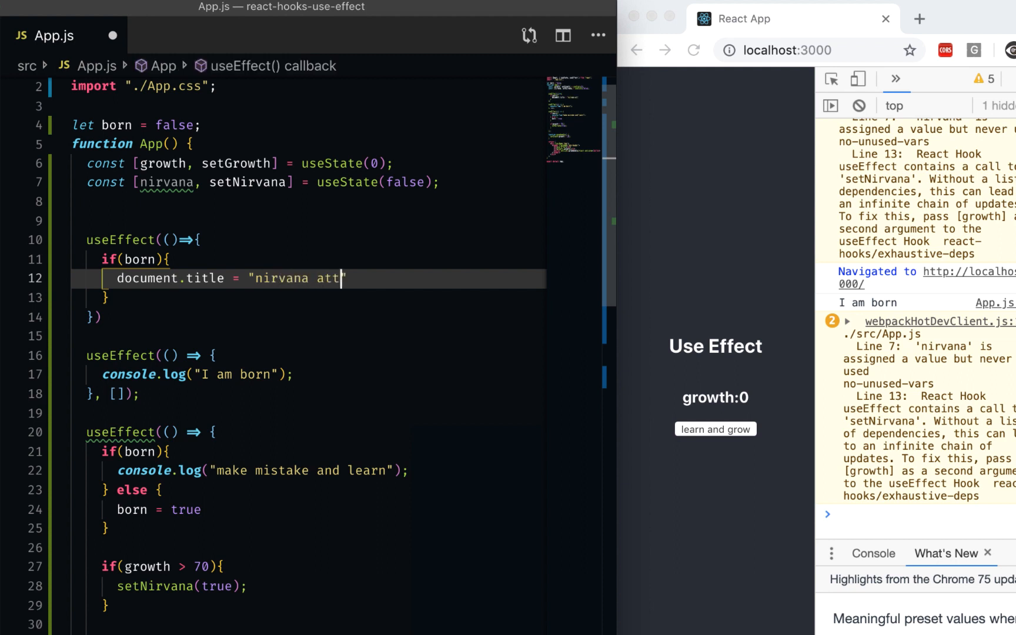
text(ained)
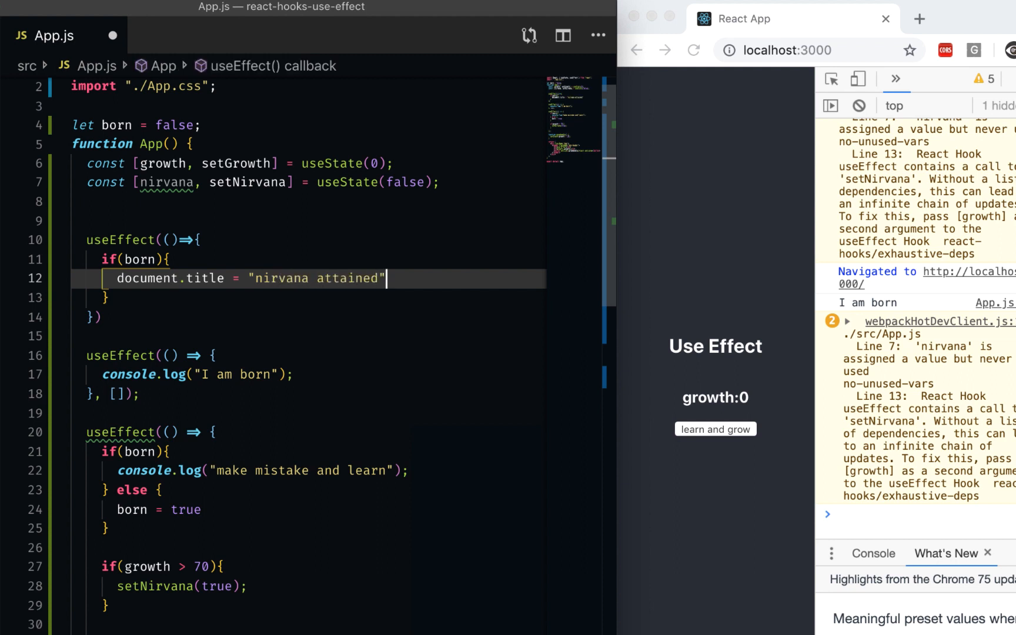
text(;)
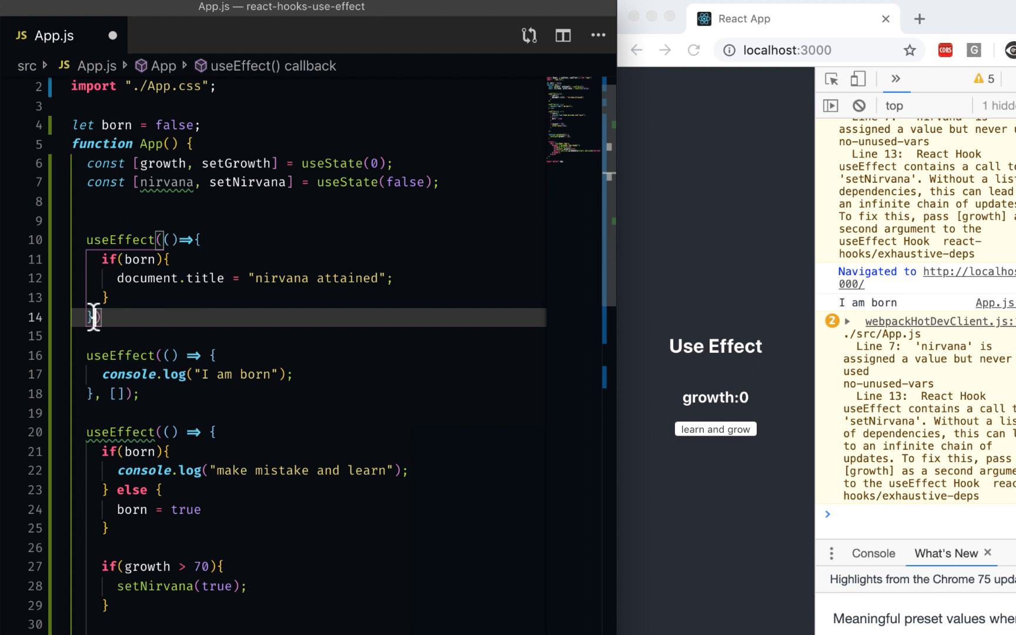
mouse_move(134, 355)
text(,[nirvana])
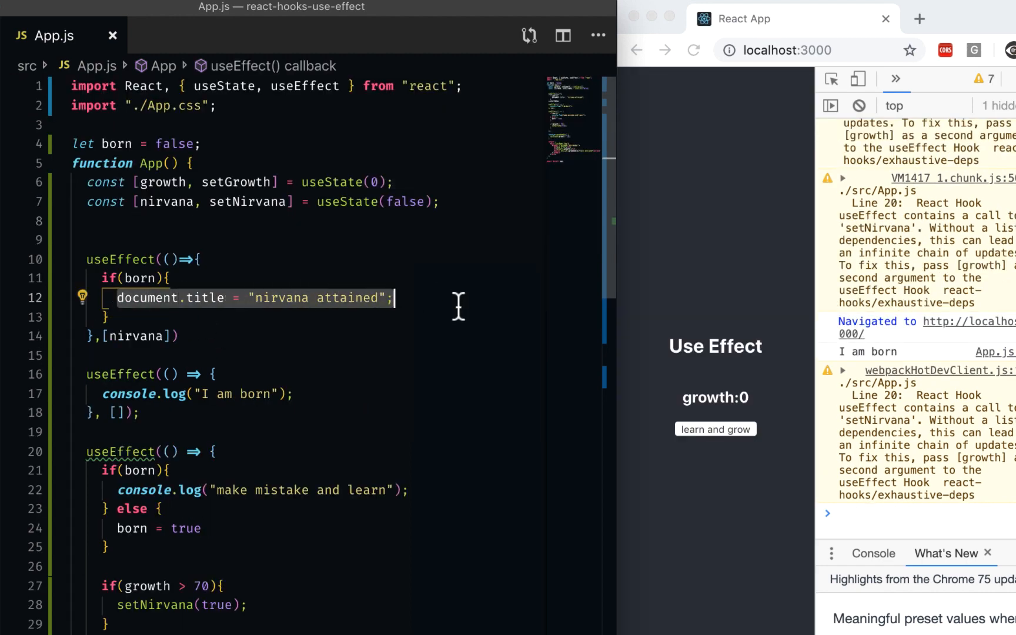
mouse_move(140, 279)
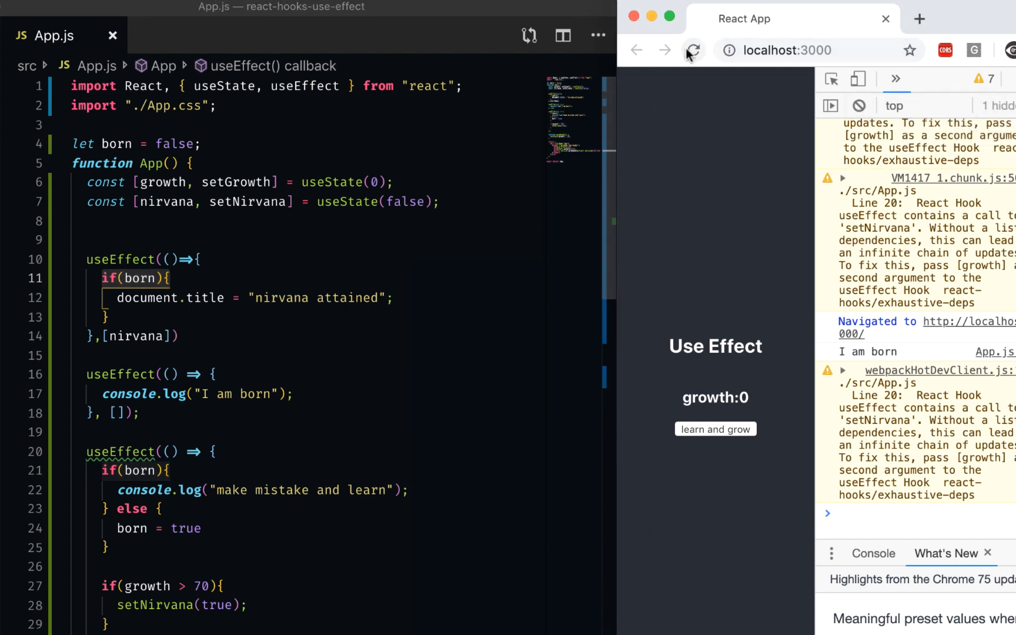
Reload the app and click 'learn and grow' until growth passes 70, titling the tab 'nirvana attained'
click(694, 50)
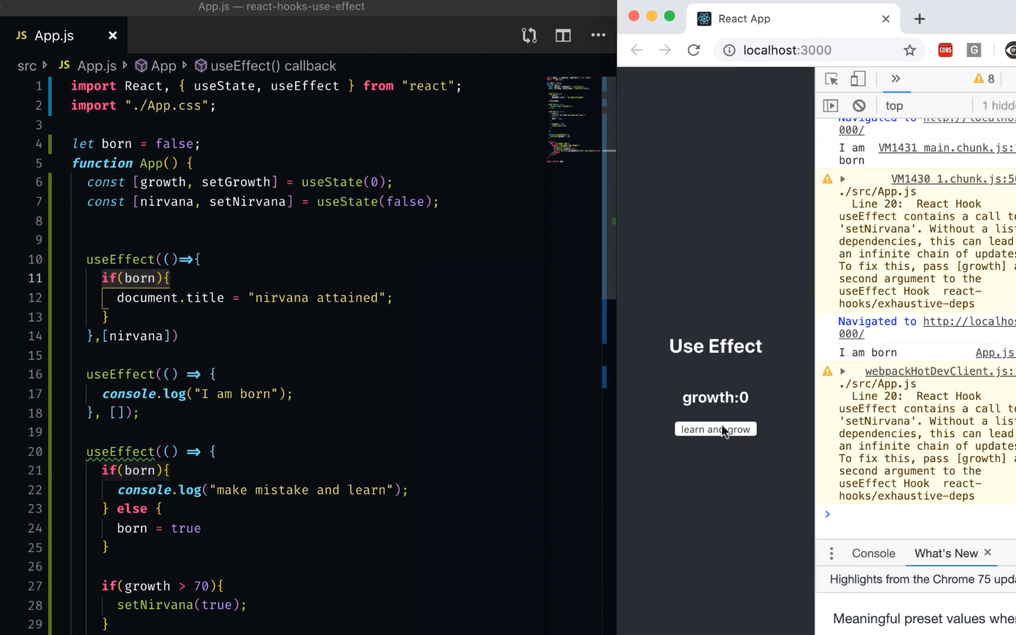
click(715, 429)
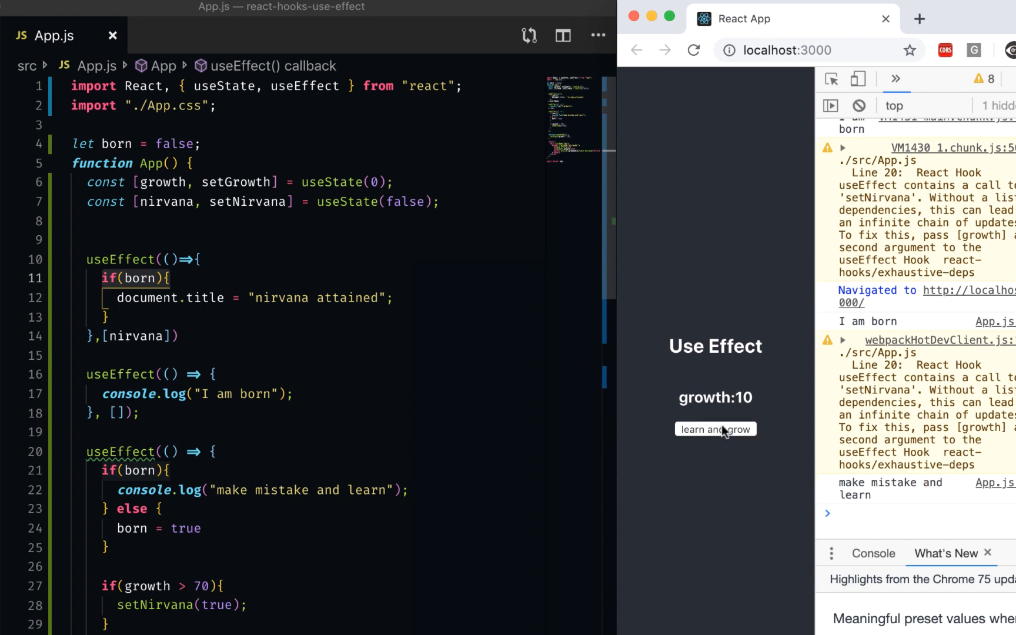
click(717, 429)
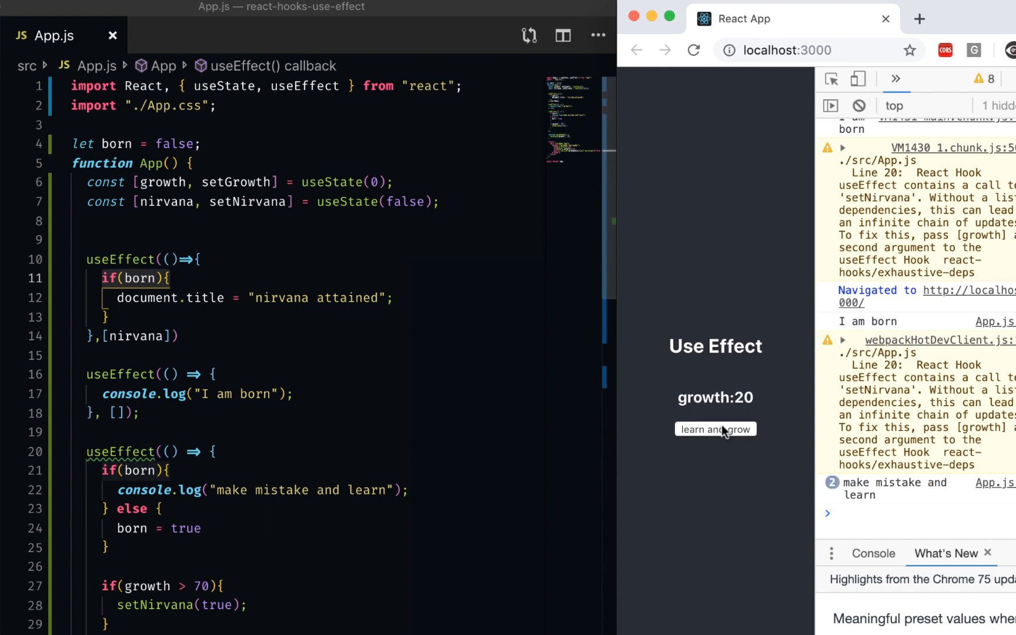
click(715, 429)
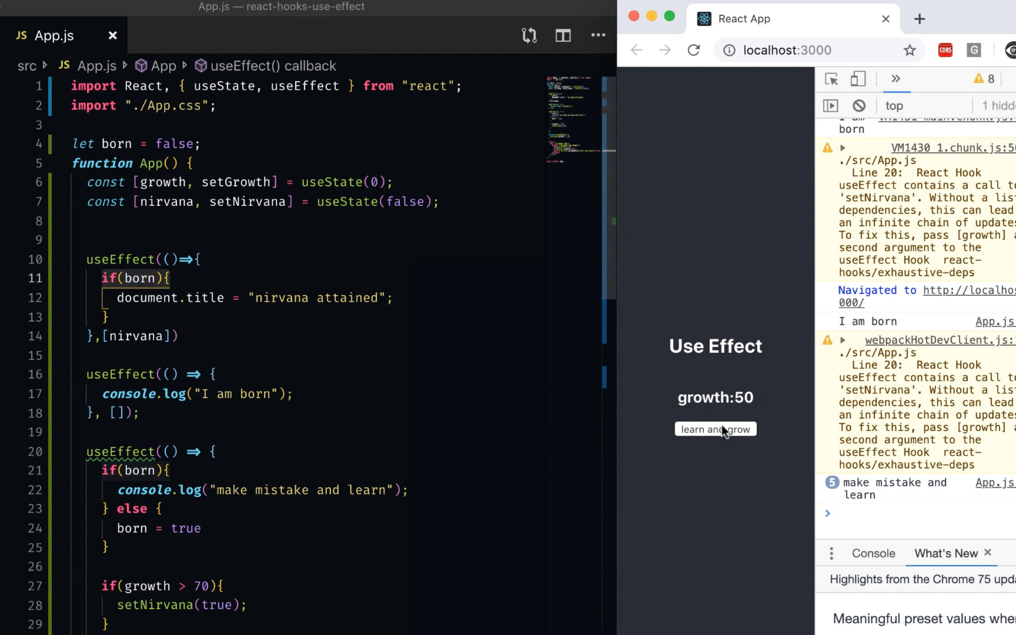
click(715, 430)
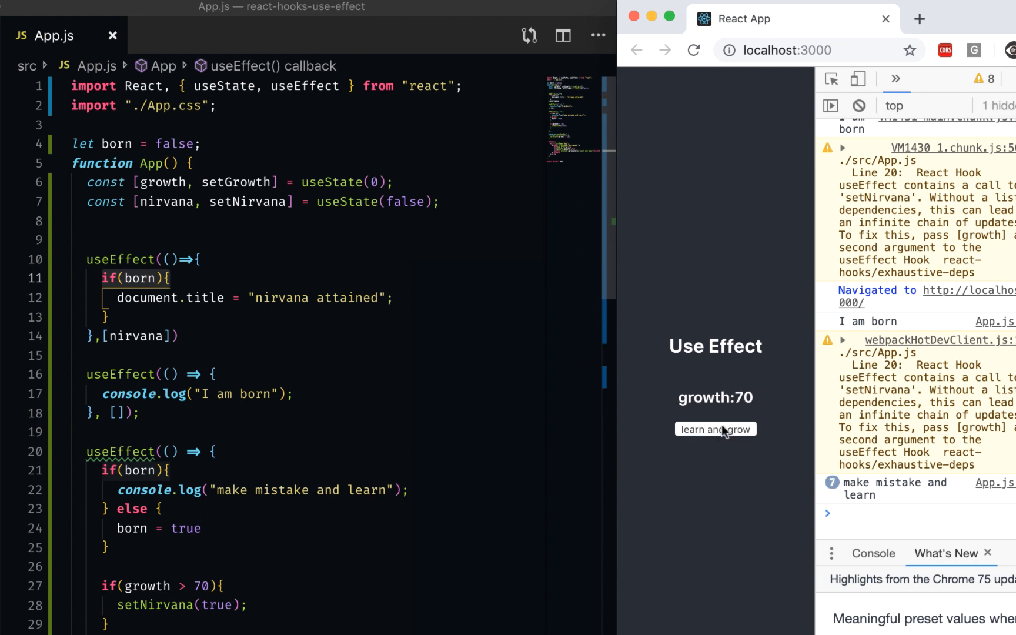
click(716, 429)
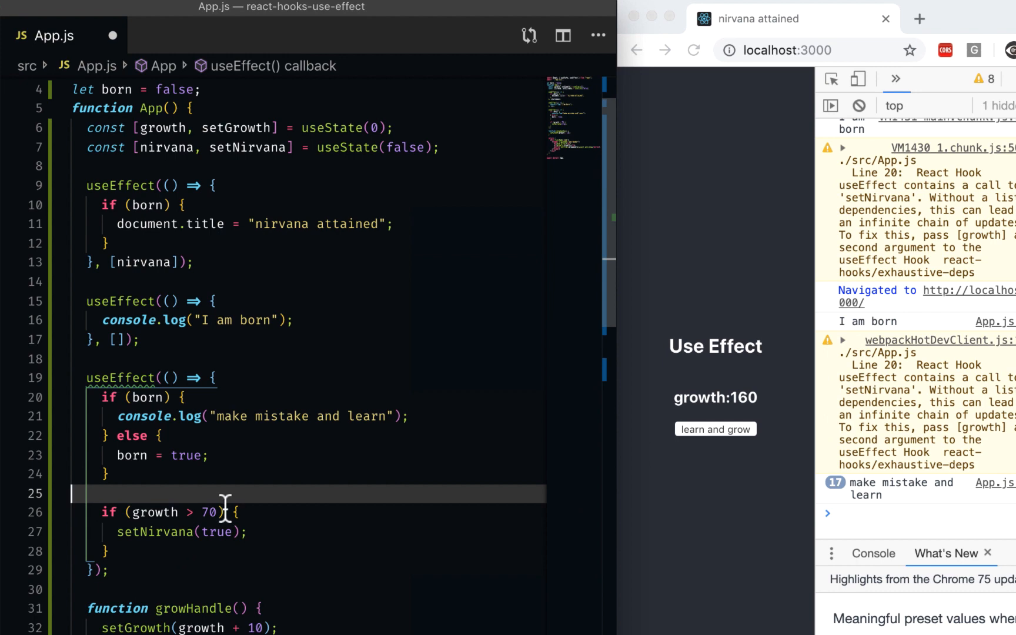
mouse_move(99, 384)
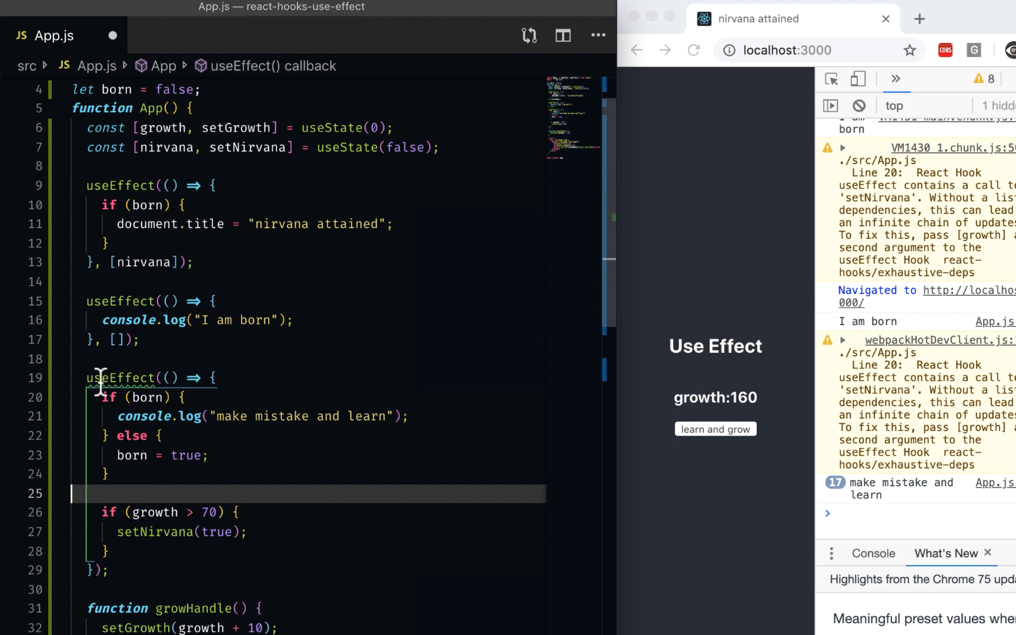
mouse_move(118, 377)
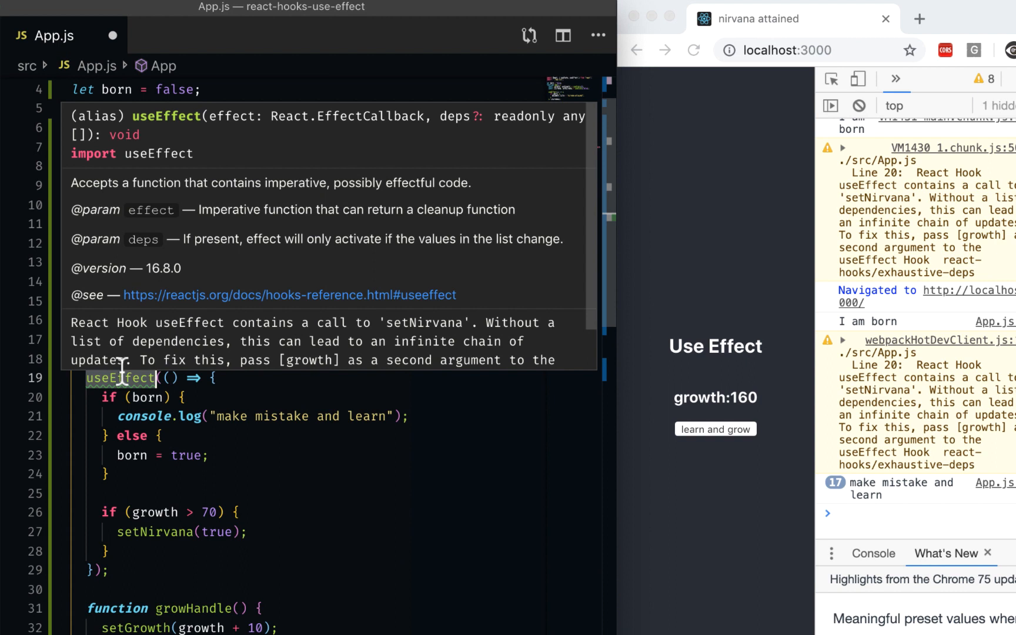
mouse_move(290, 512)
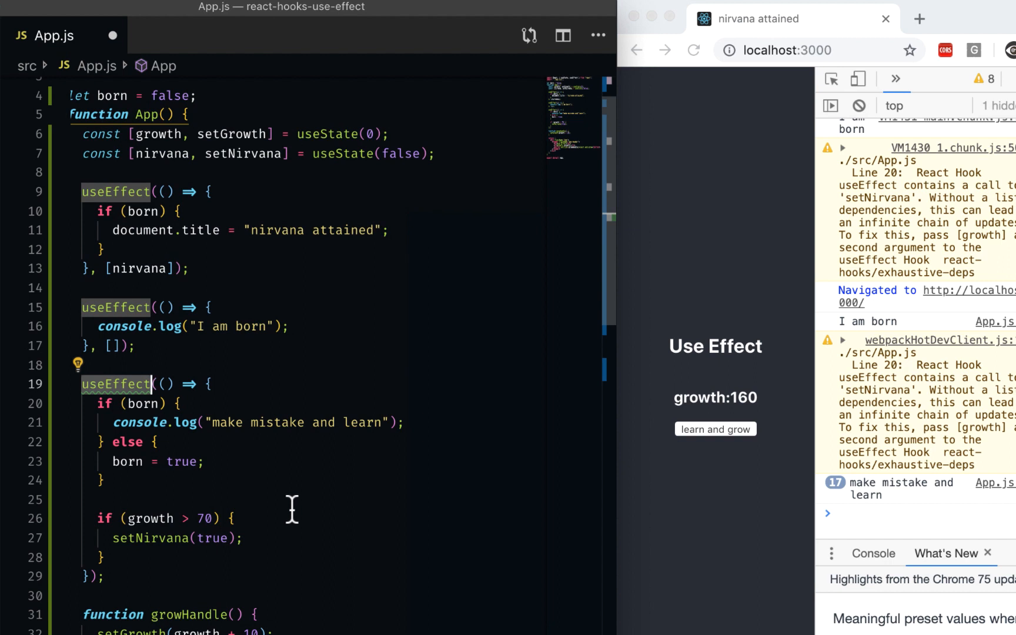
mouse_move(106, 551)
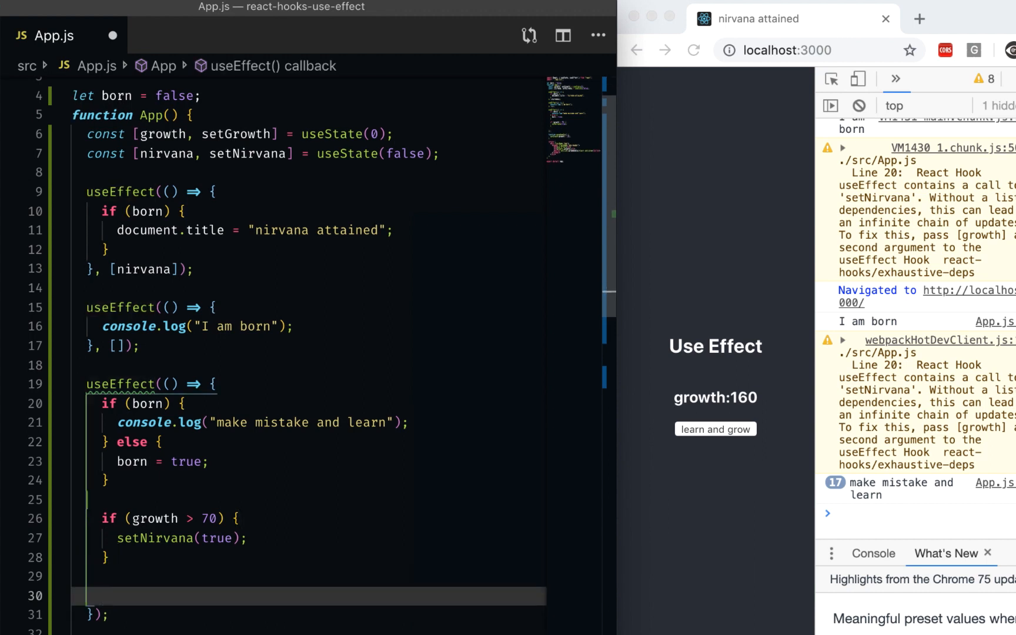
Return function cleanup() logging 'cleanup after mistakes' from the growth effect
scroll(down, 3)
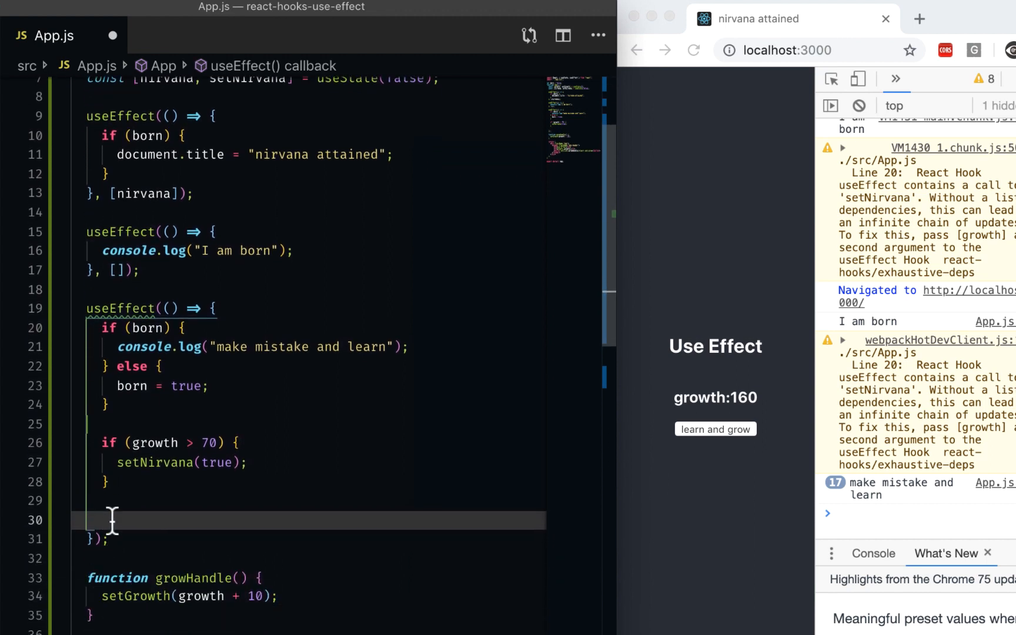
text(r)
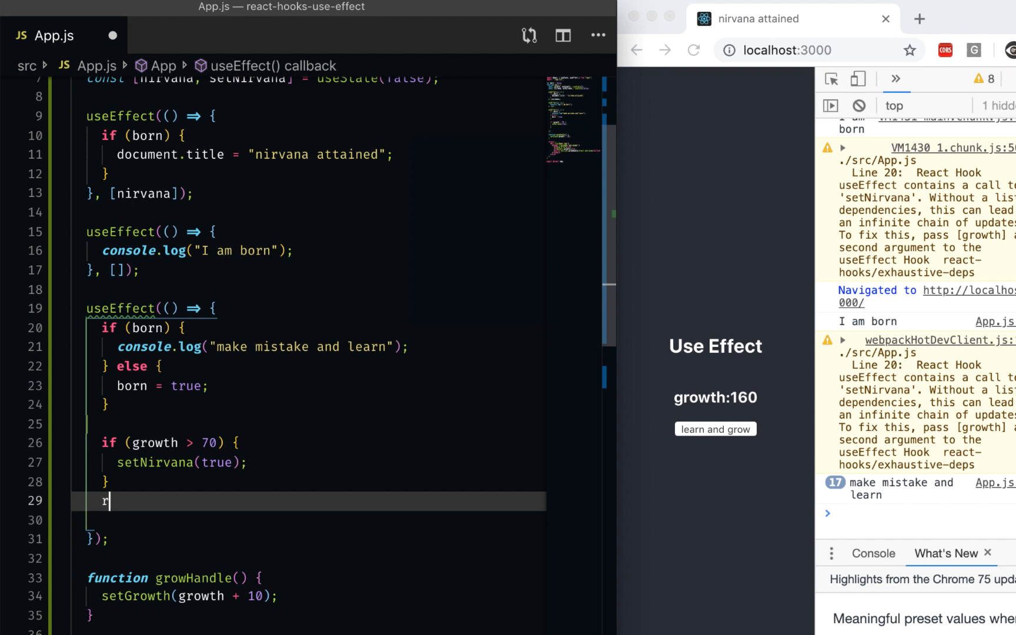
text(eturn function cleanup() {)
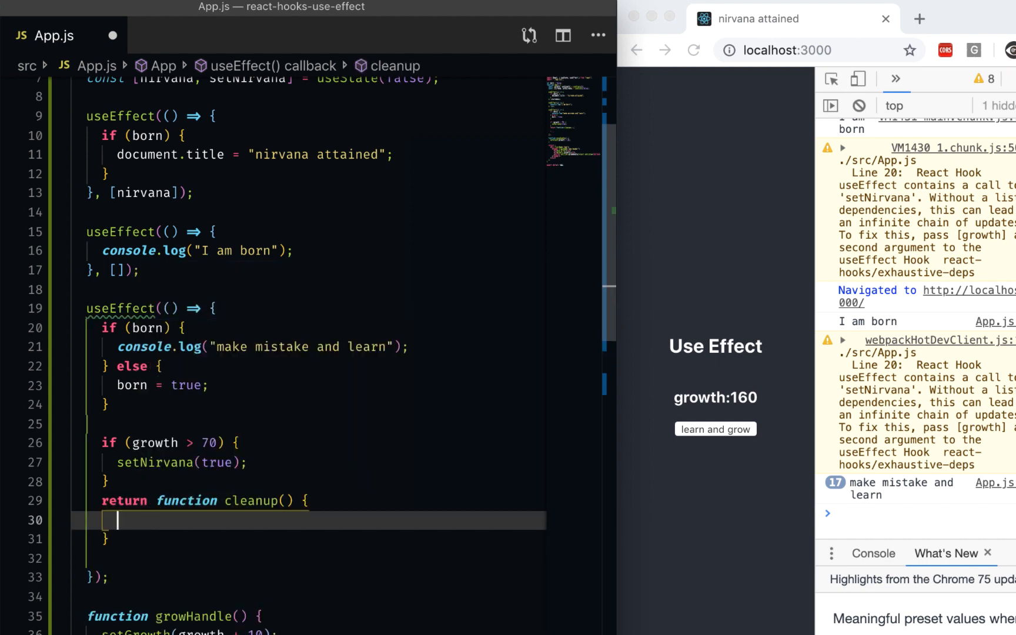
text(console.log('cleanup a)
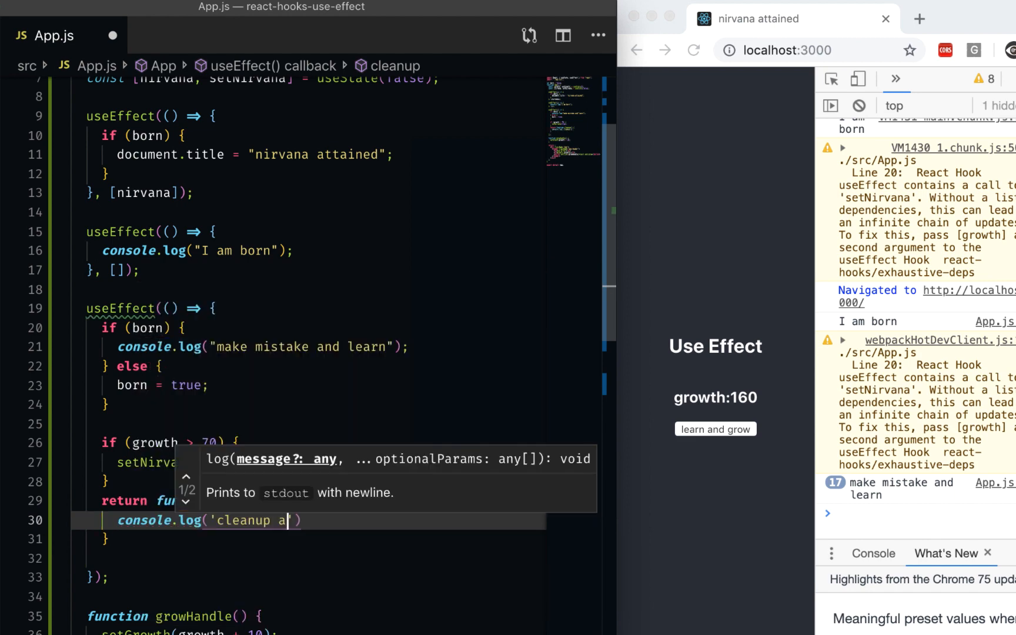
text(fter mistakes)
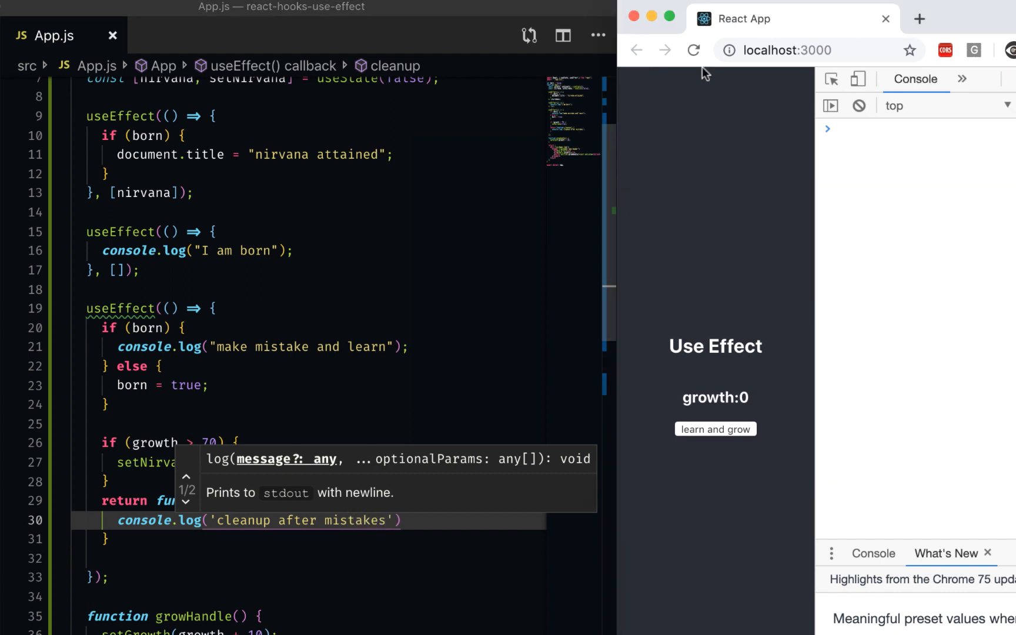
Reload and grow to 40, confirming 'cleanup after mistakes' logs before each 'make mistake and learn'
click(693, 49)
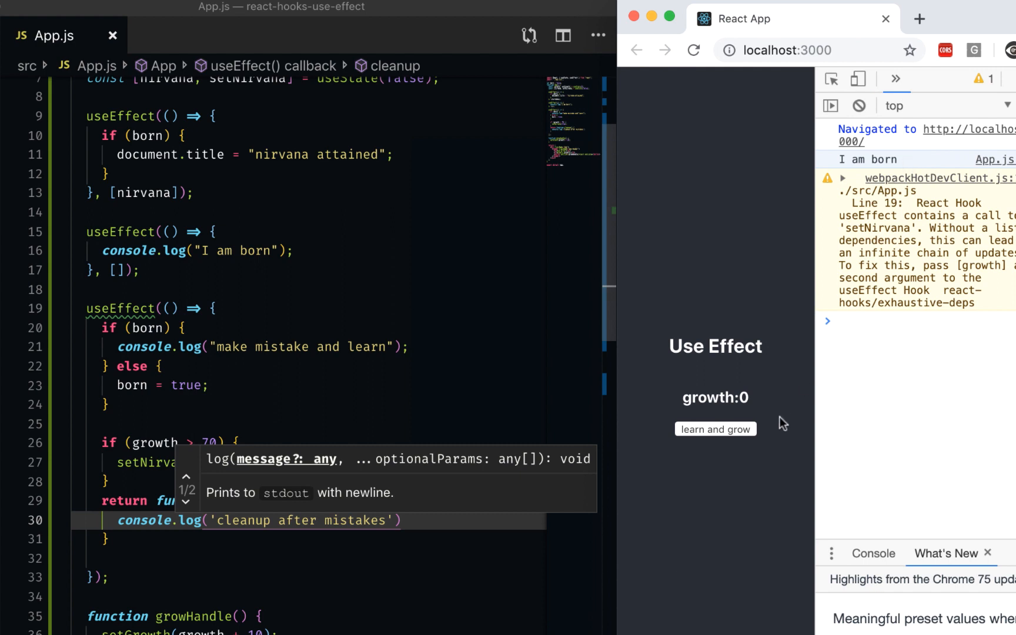
click(716, 429)
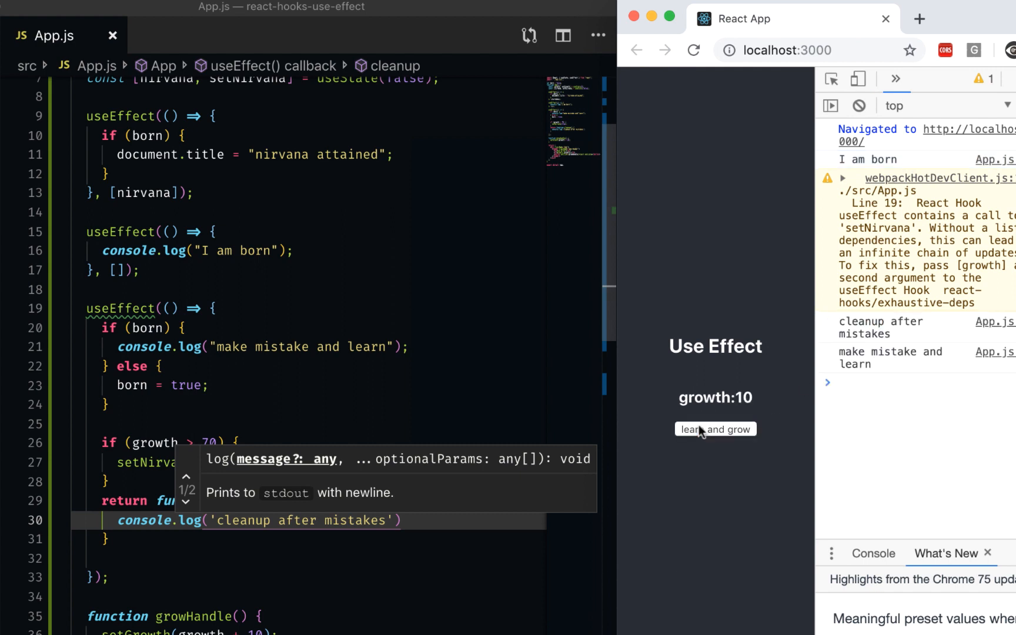
mouse_move(851, 334)
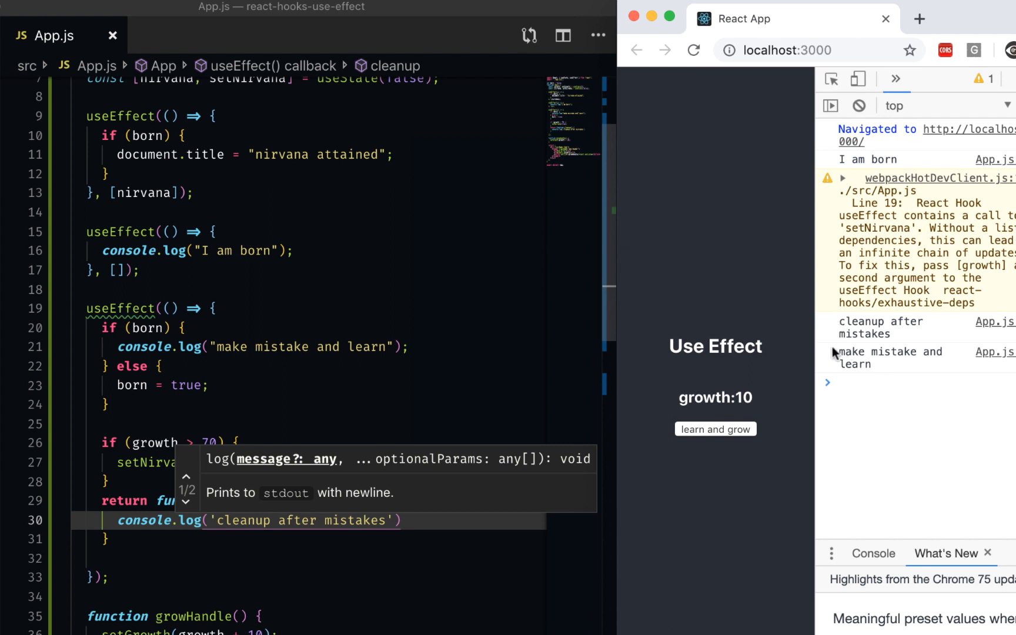
mouse_move(884, 371)
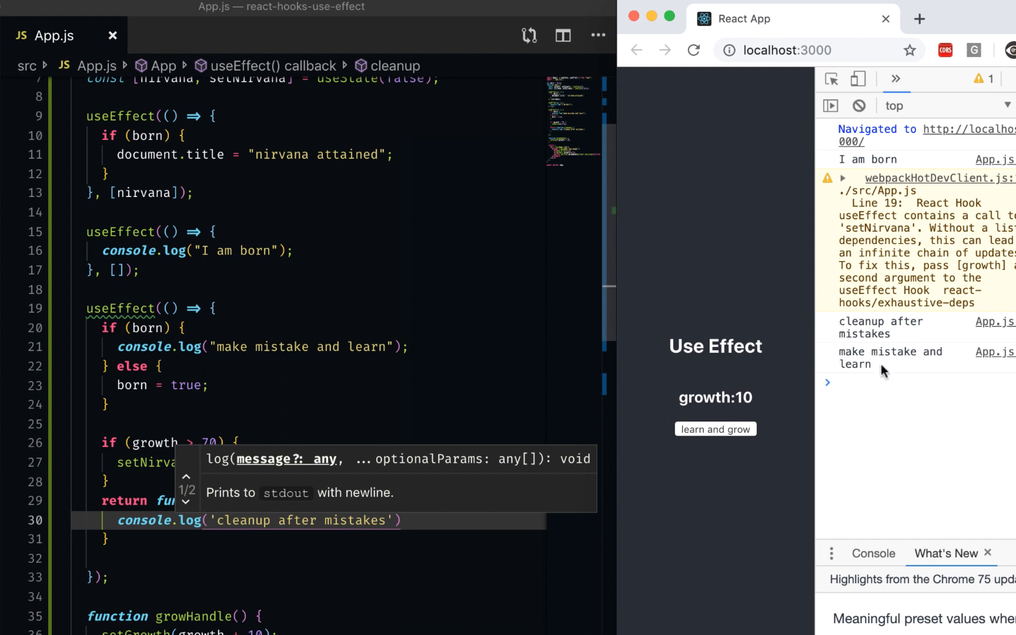
click(715, 429)
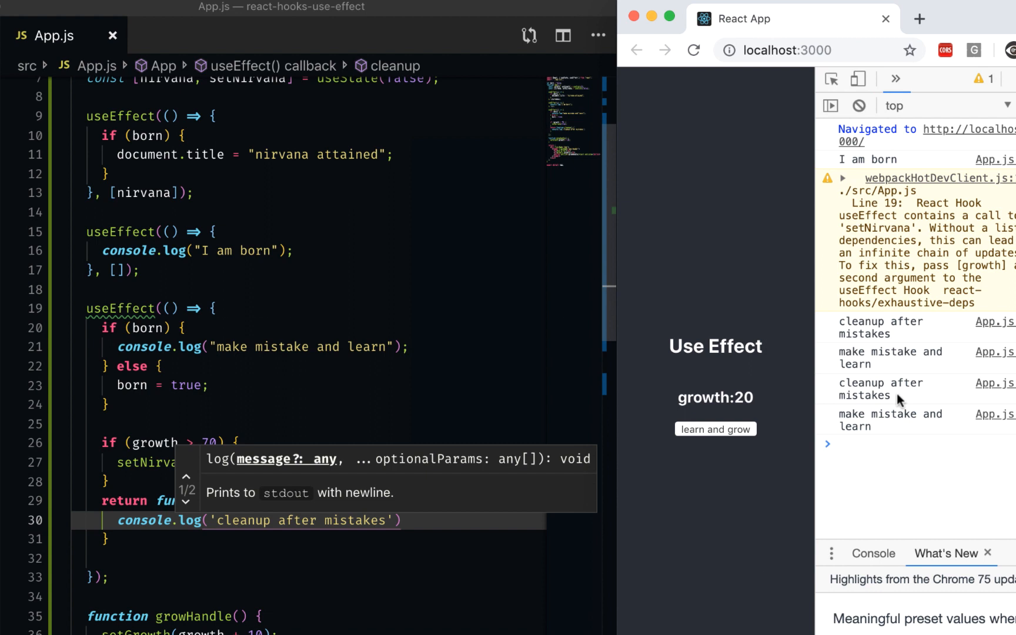
mouse_move(873, 429)
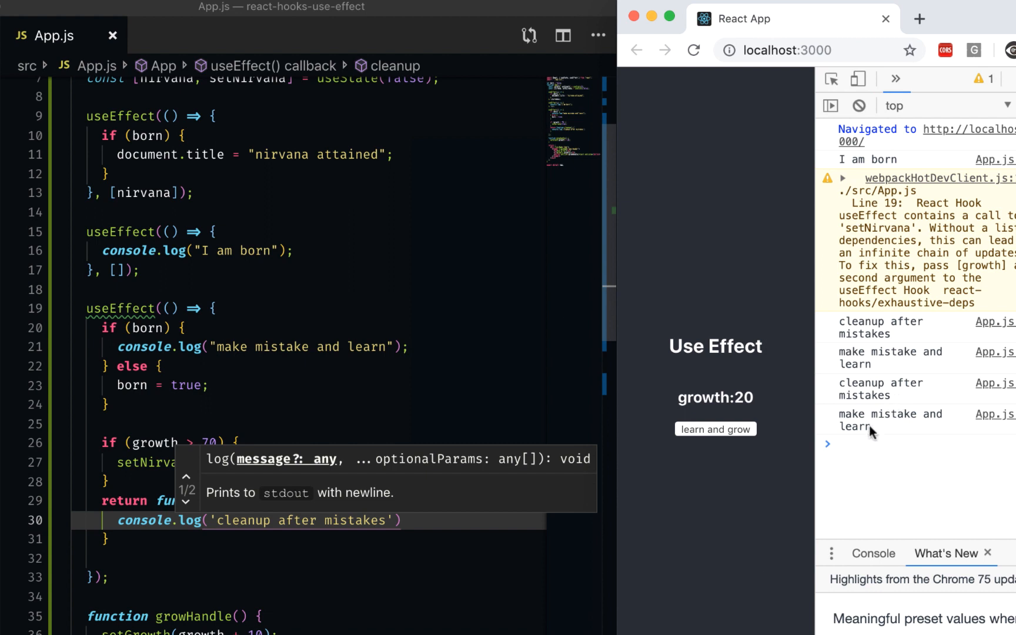
click(716, 430)
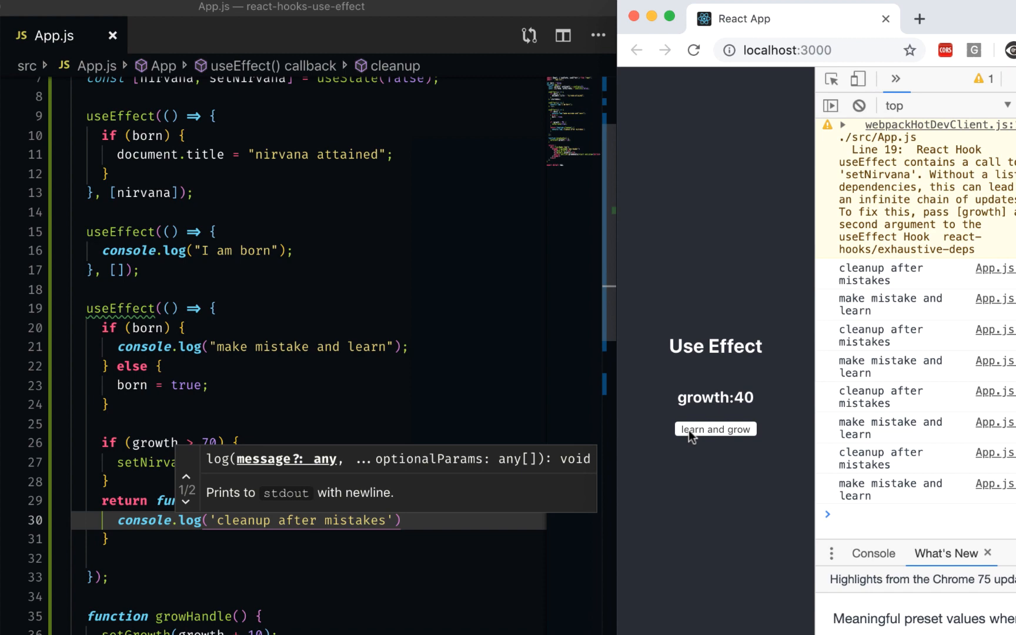
mouse_move(695, 435)
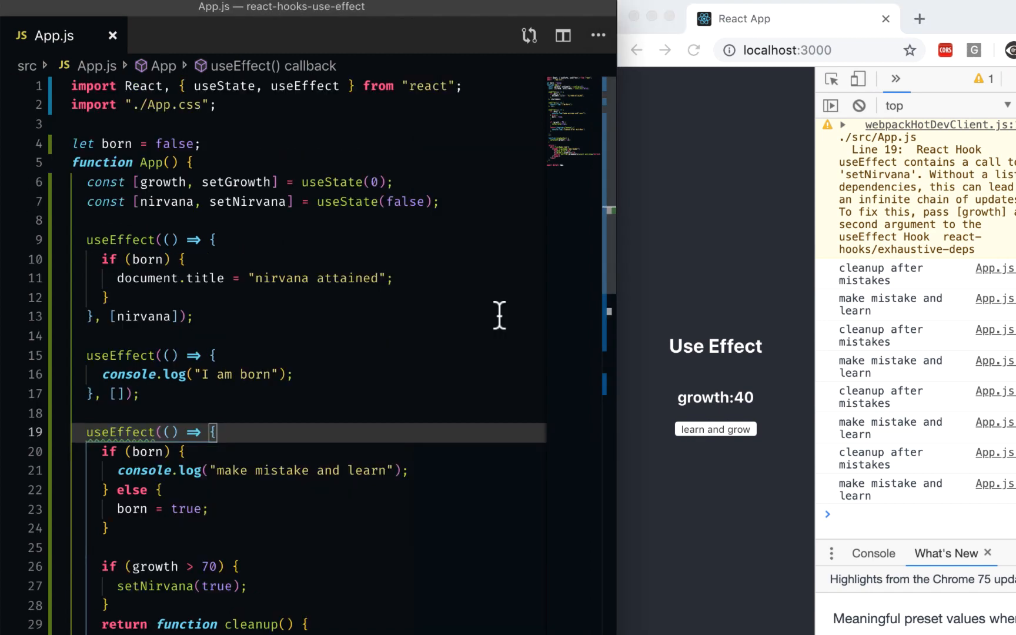
scroll(down, 3)
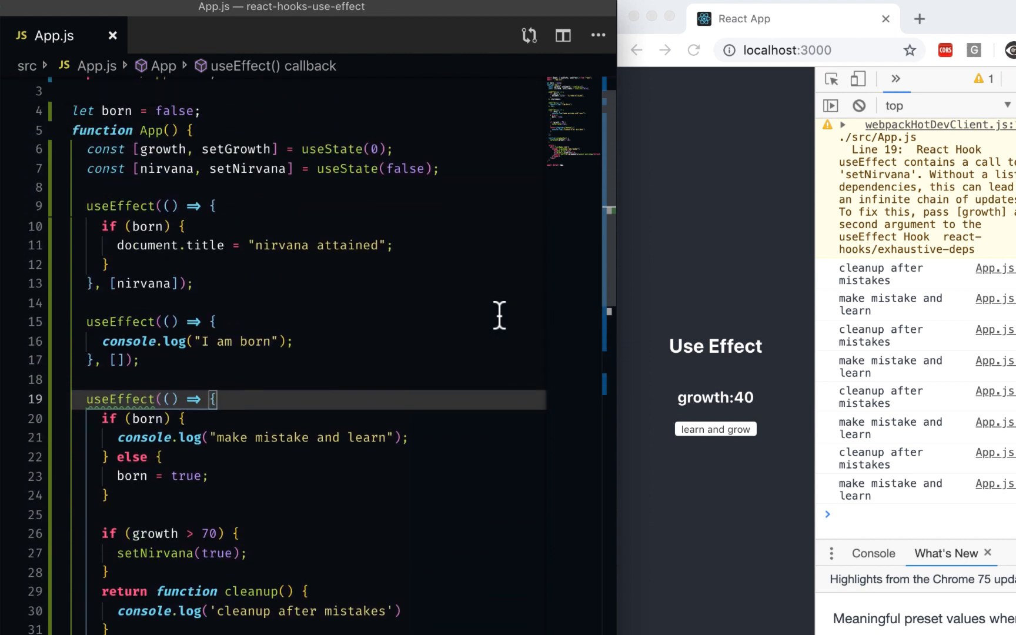